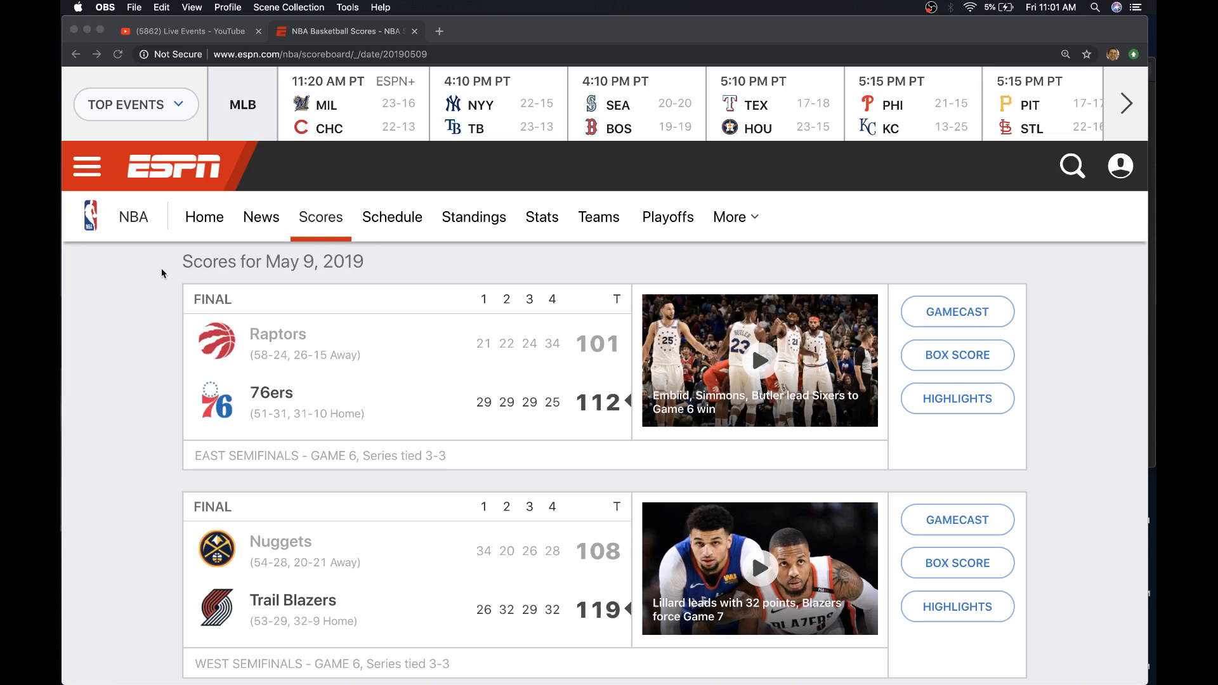
pyautogui.moveTo(160, 404)
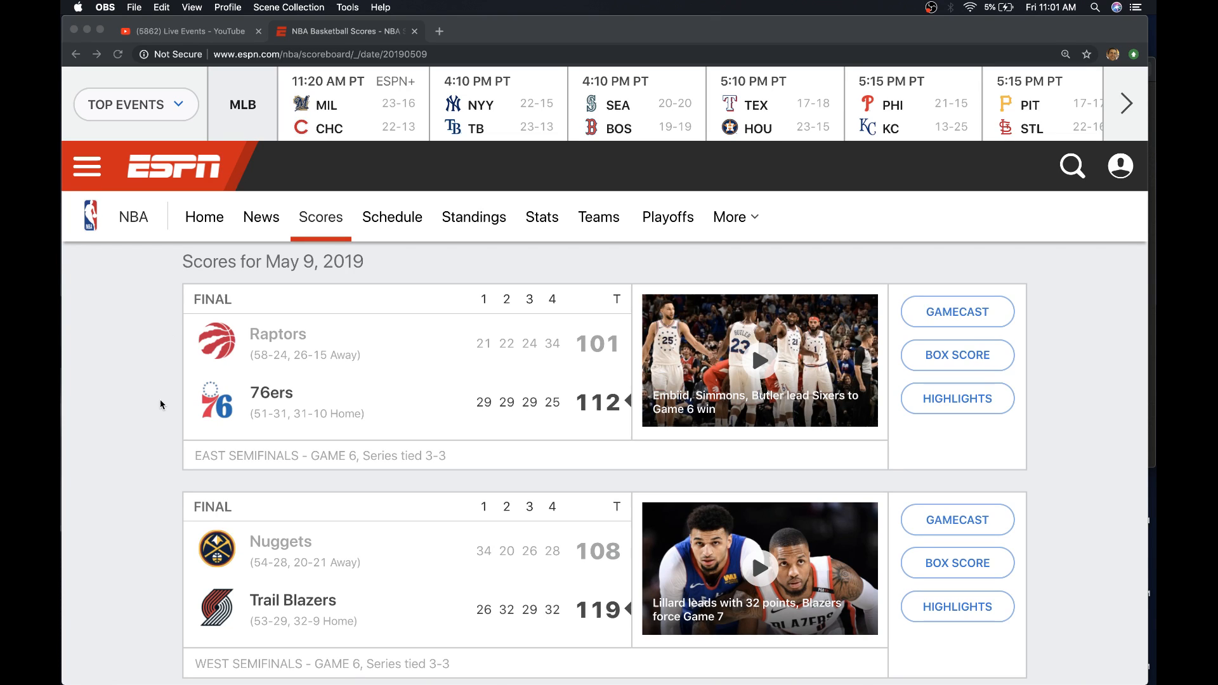
pyautogui.moveTo(557, 402)
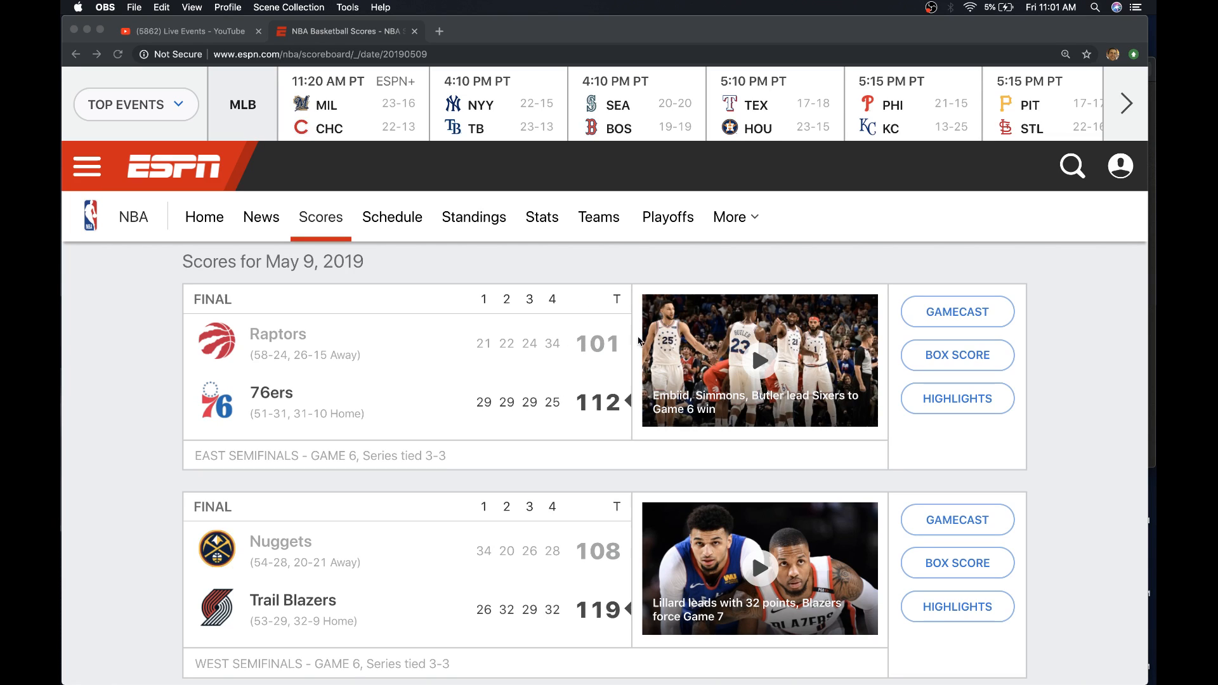
pyautogui.moveTo(604, 318)
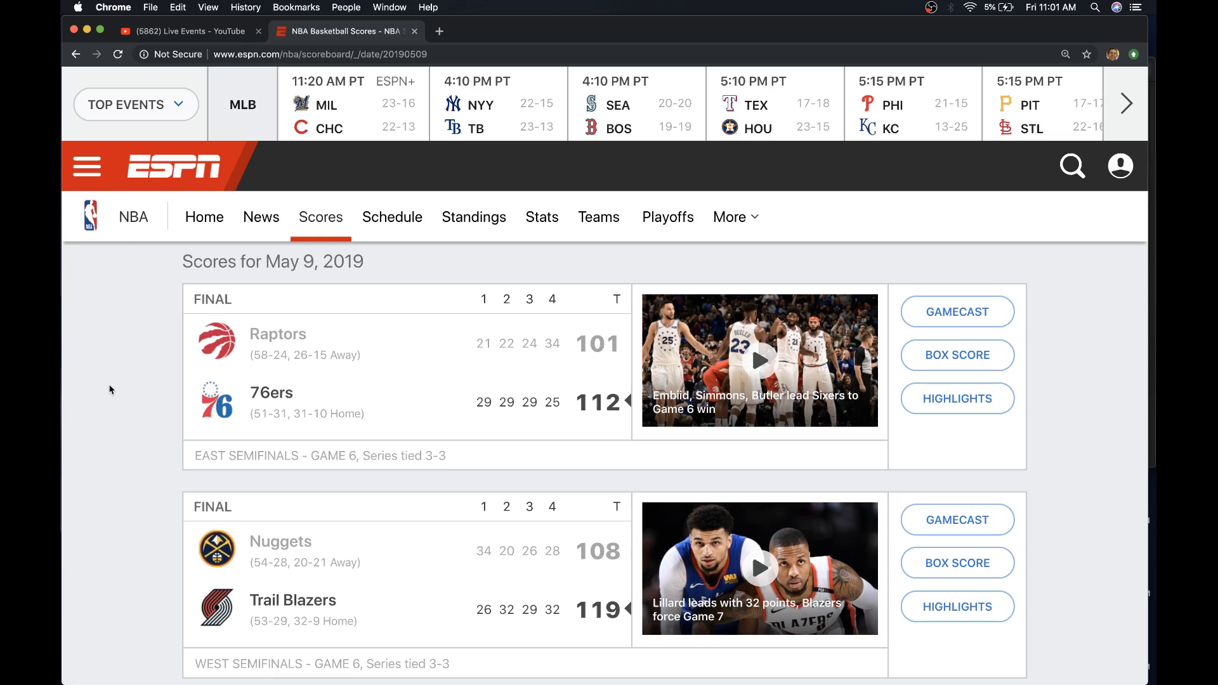
# - Open ESPN's NHL scoreboard for Thursday, May 9, showing Bruins 5, Hurricanes 2
pyautogui.scroll(-3)
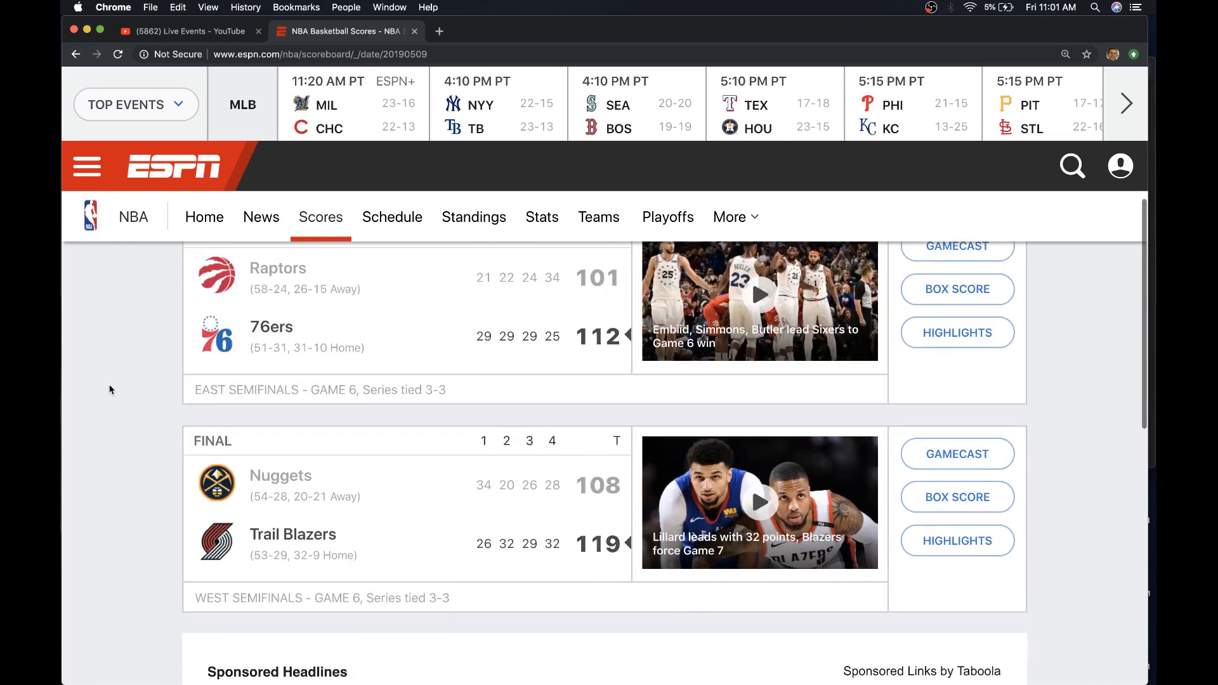
pyautogui.scroll(-3)
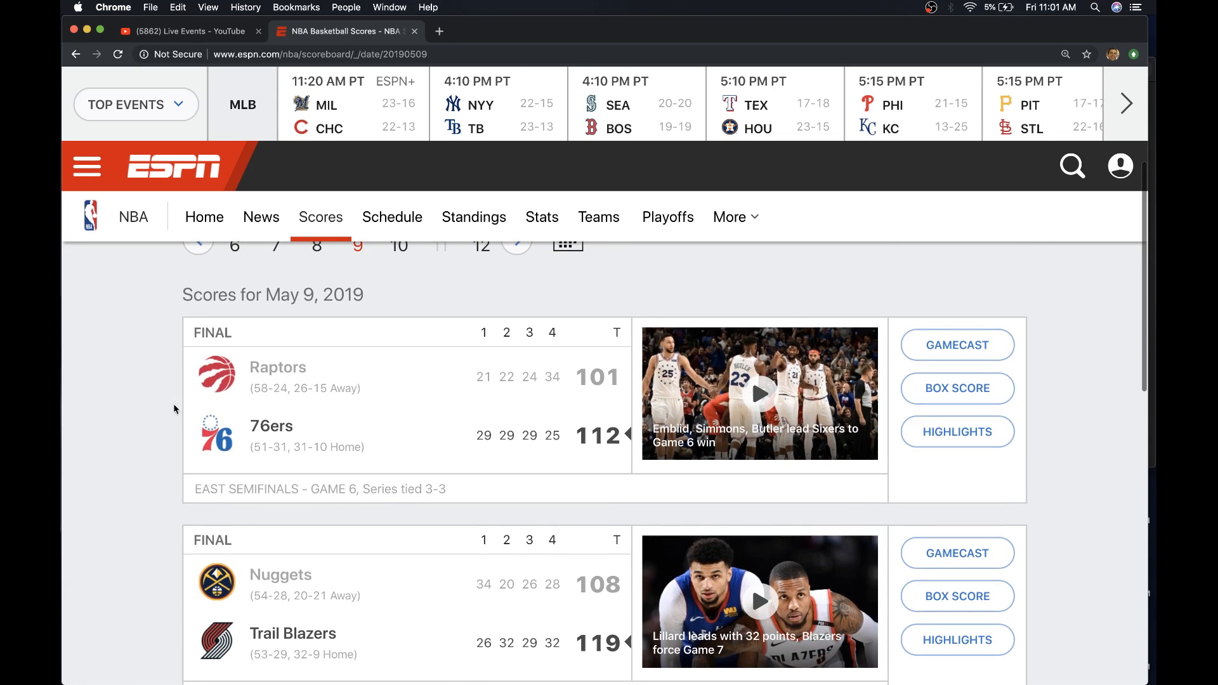
pyautogui.click(85, 166)
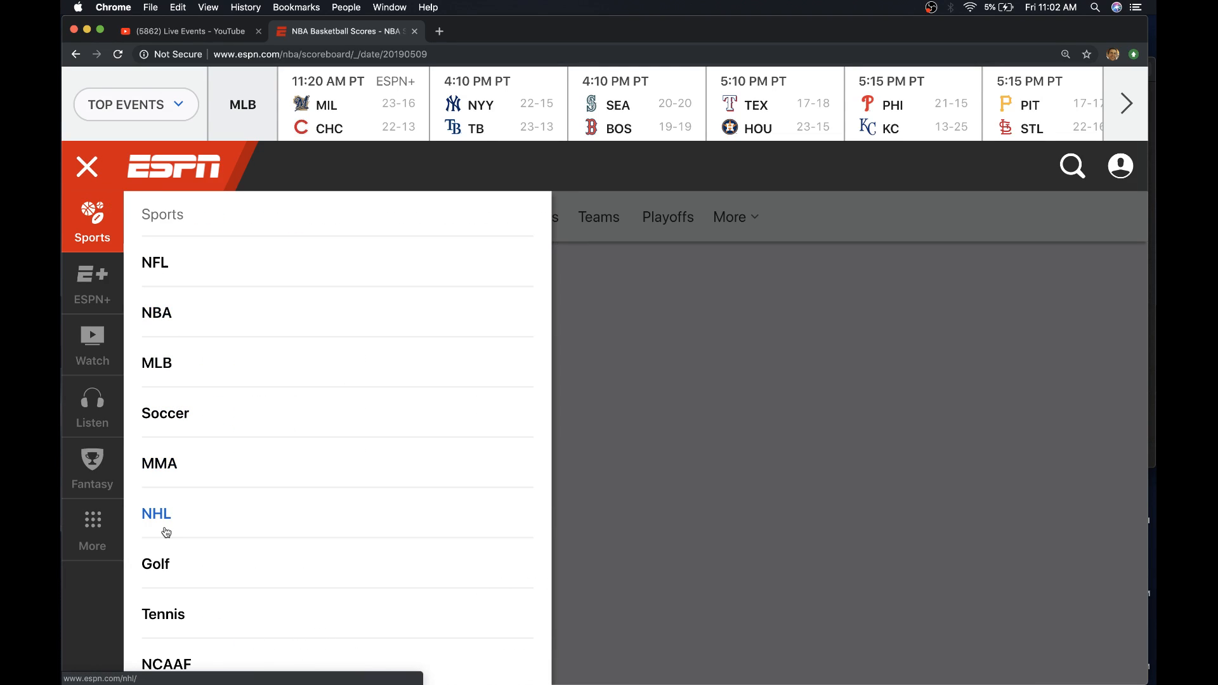
pyautogui.click(156, 513)
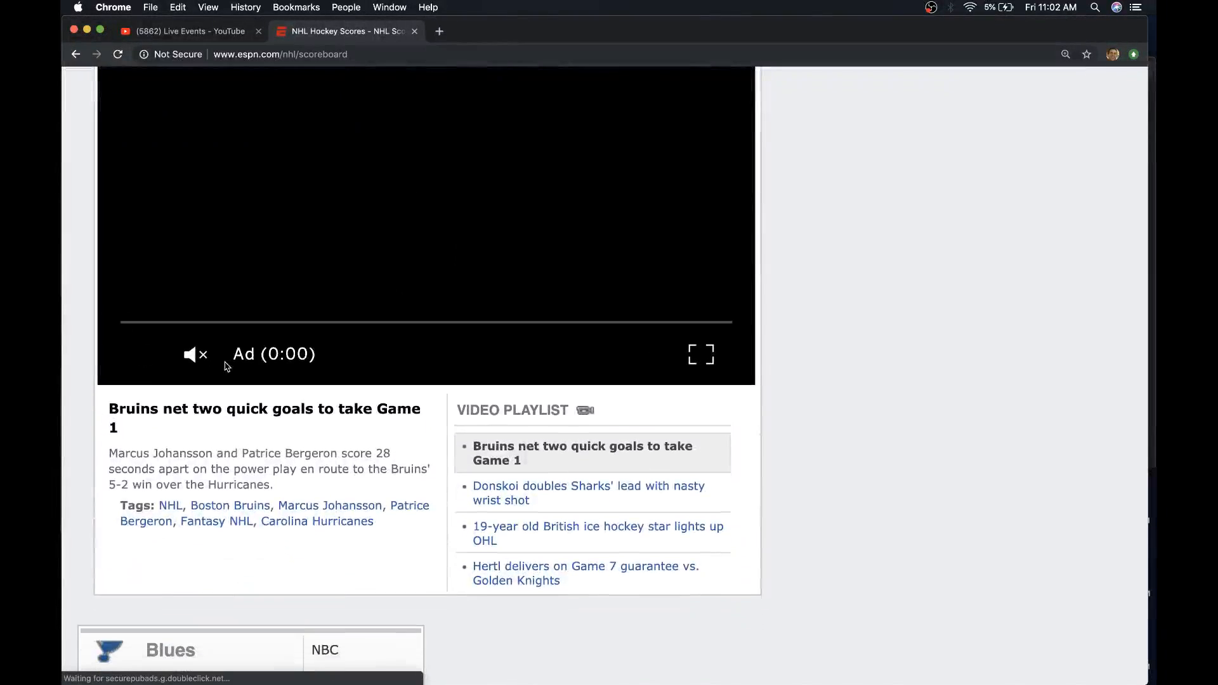
pyautogui.scroll(3)
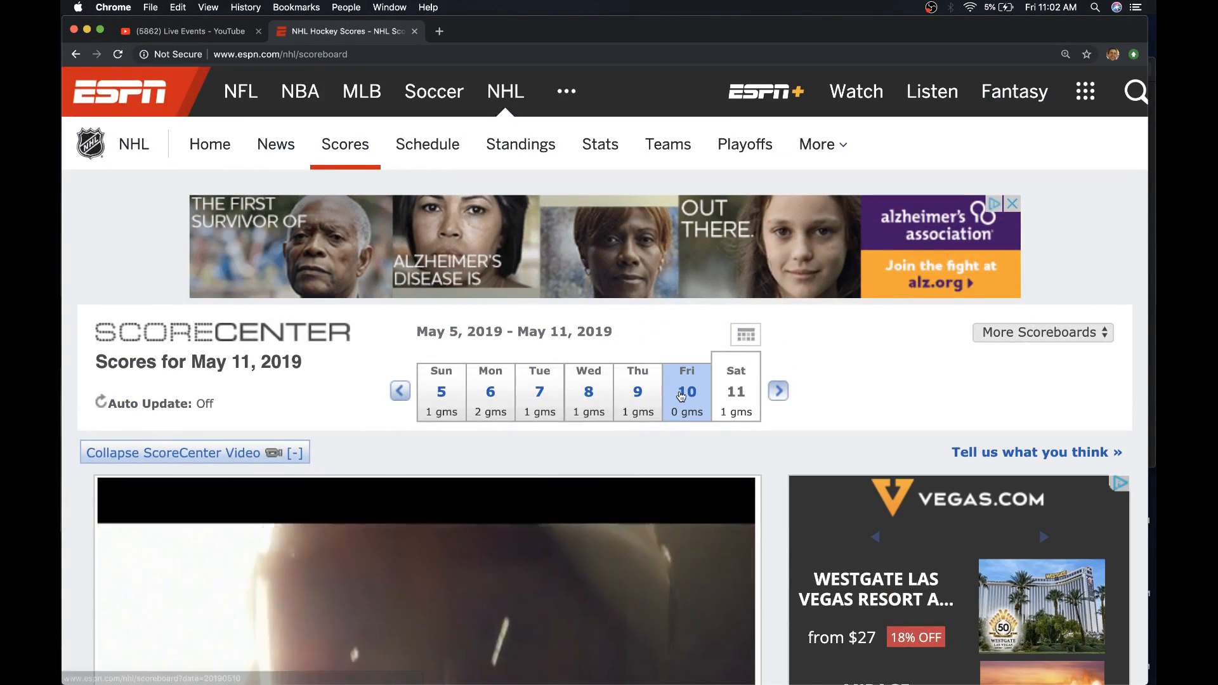
pyautogui.click(686, 391)
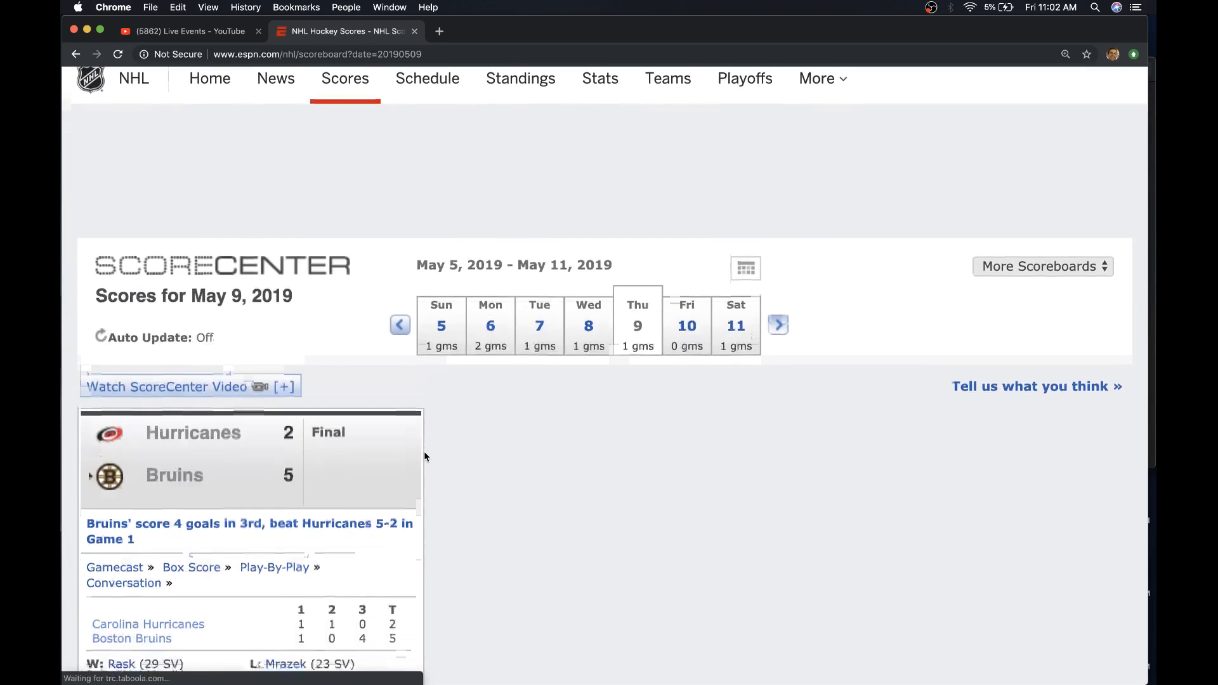
pyautogui.scroll(-3)
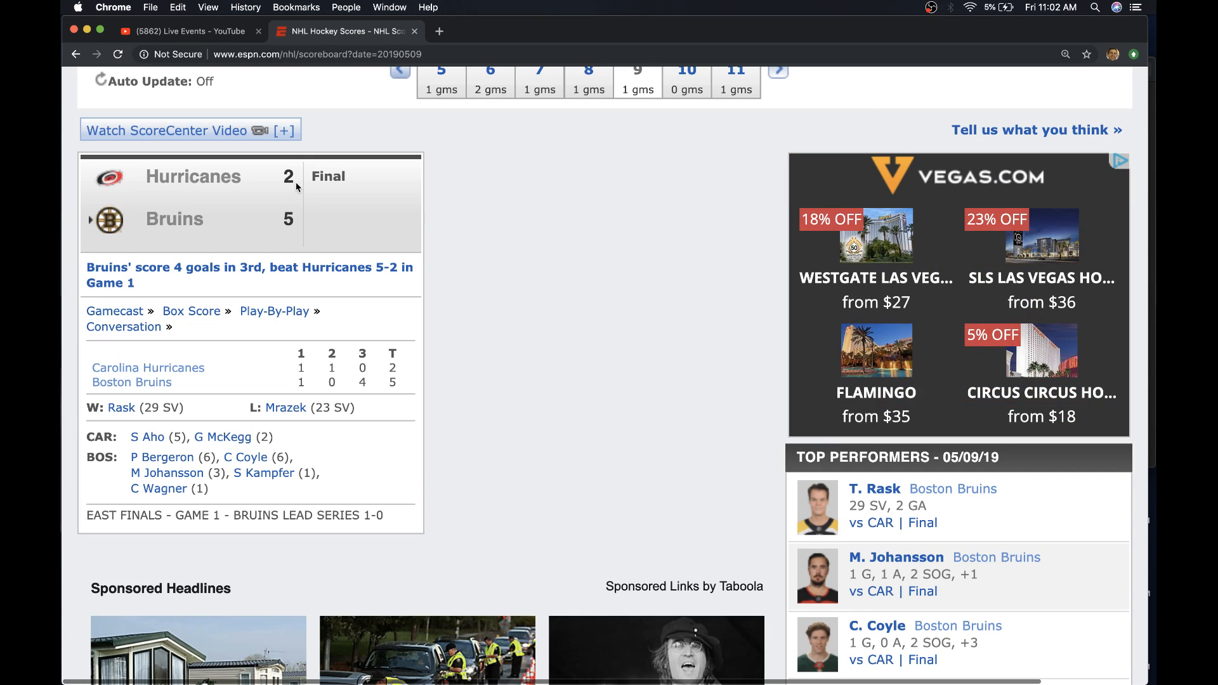
pyautogui.moveTo(293, 169)
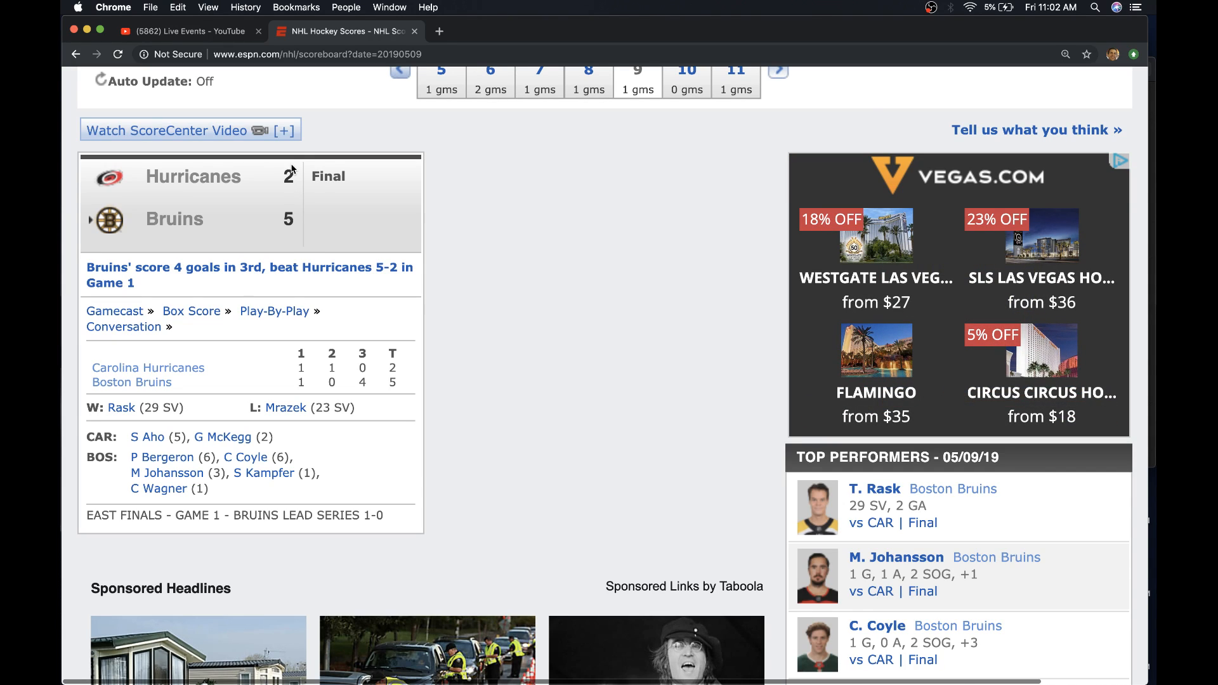
pyautogui.moveTo(347, 250)
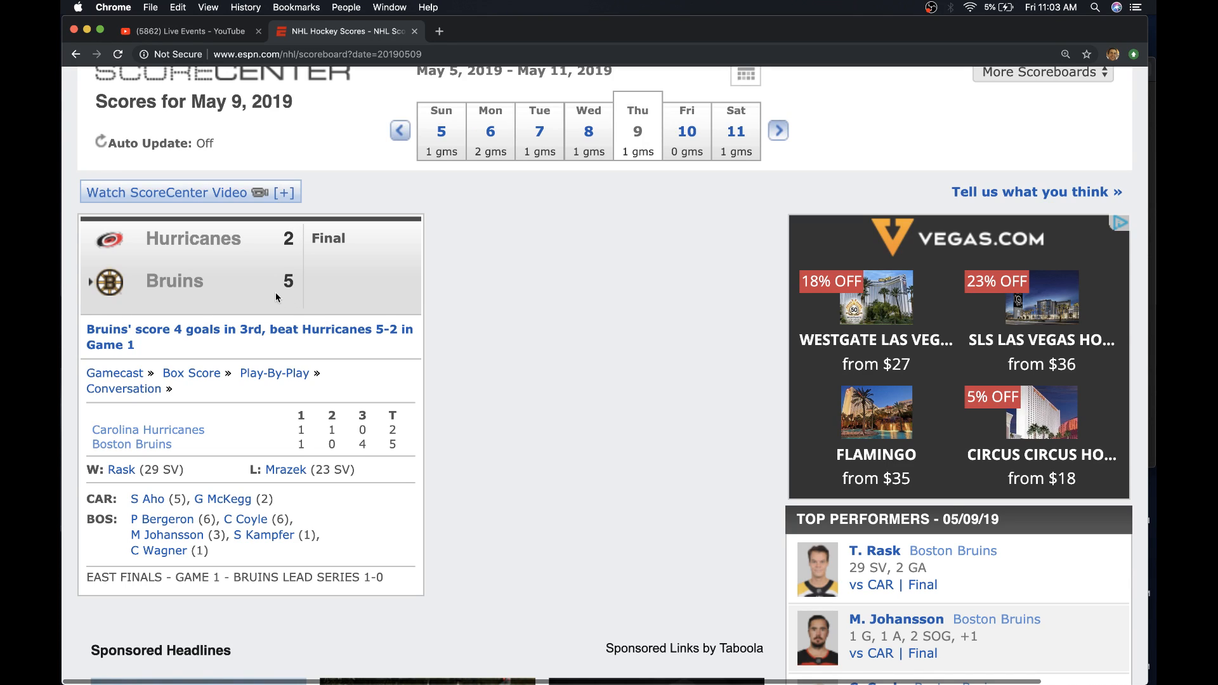
pyautogui.moveTo(300, 308)
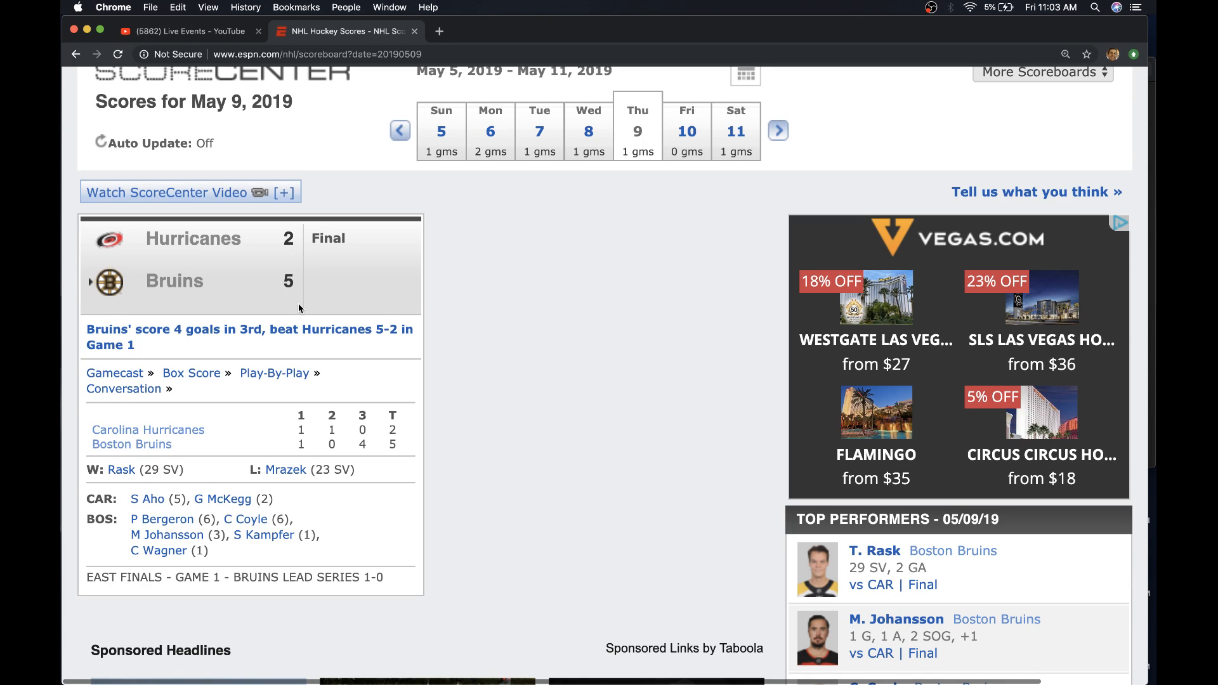
pyautogui.moveTo(324, 260)
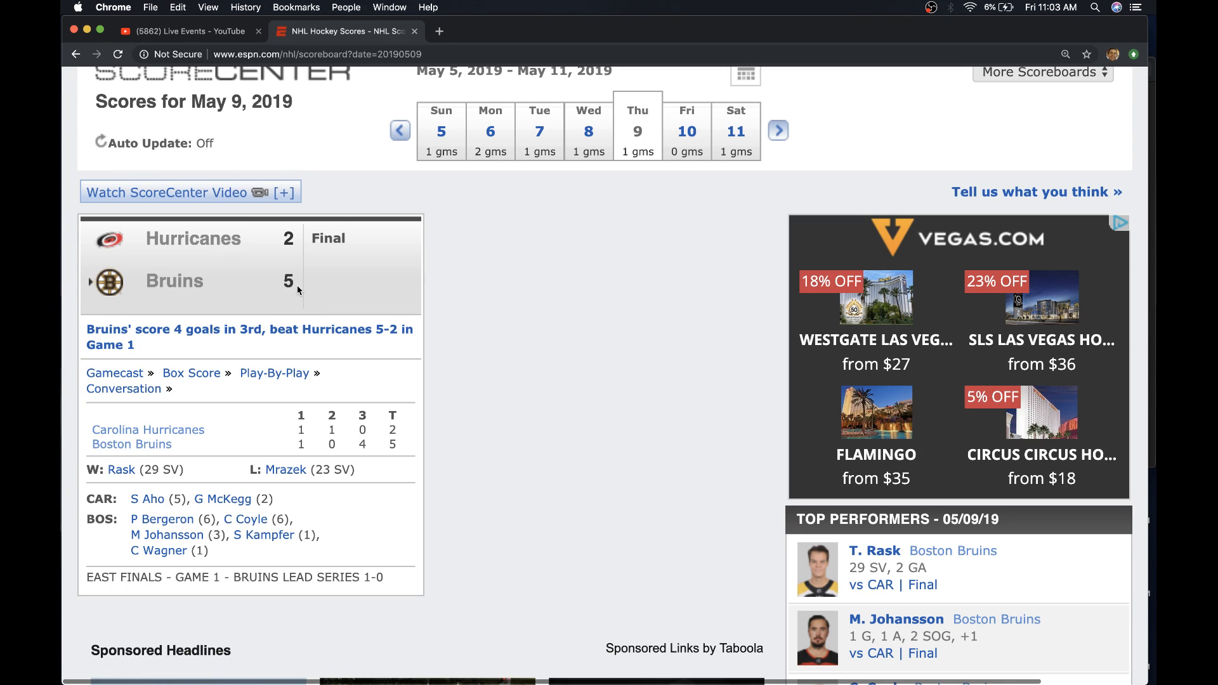
pyautogui.moveTo(316, 275)
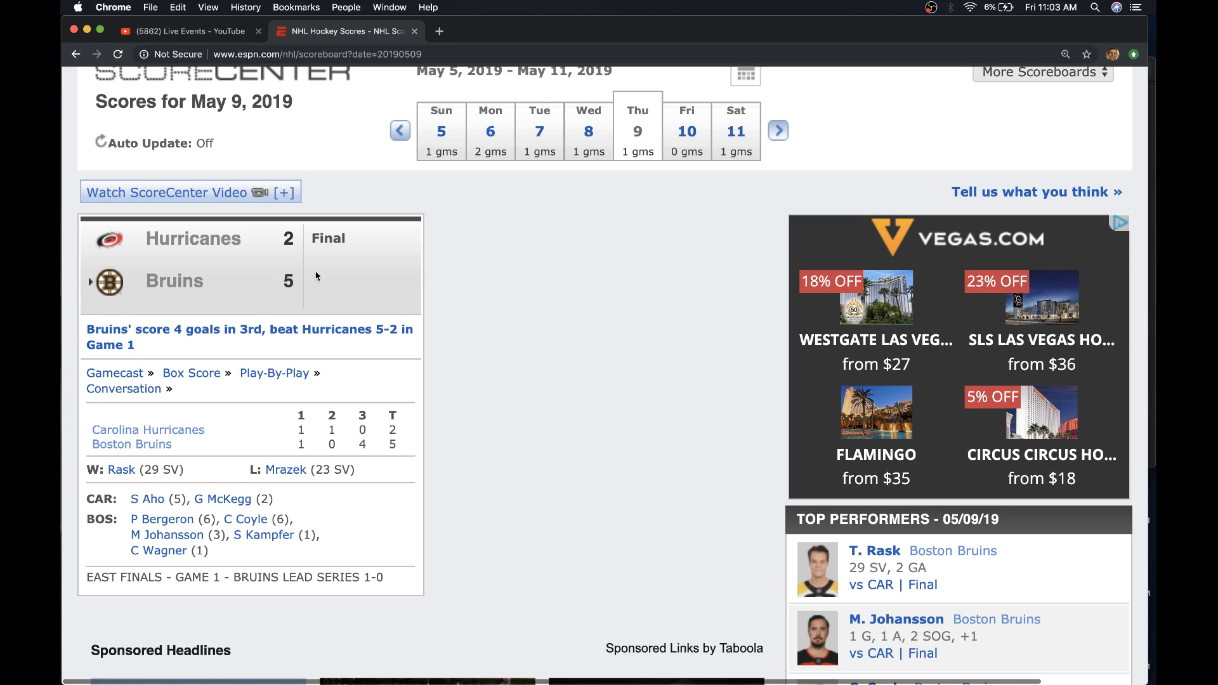
pyautogui.moveTo(299, 290)
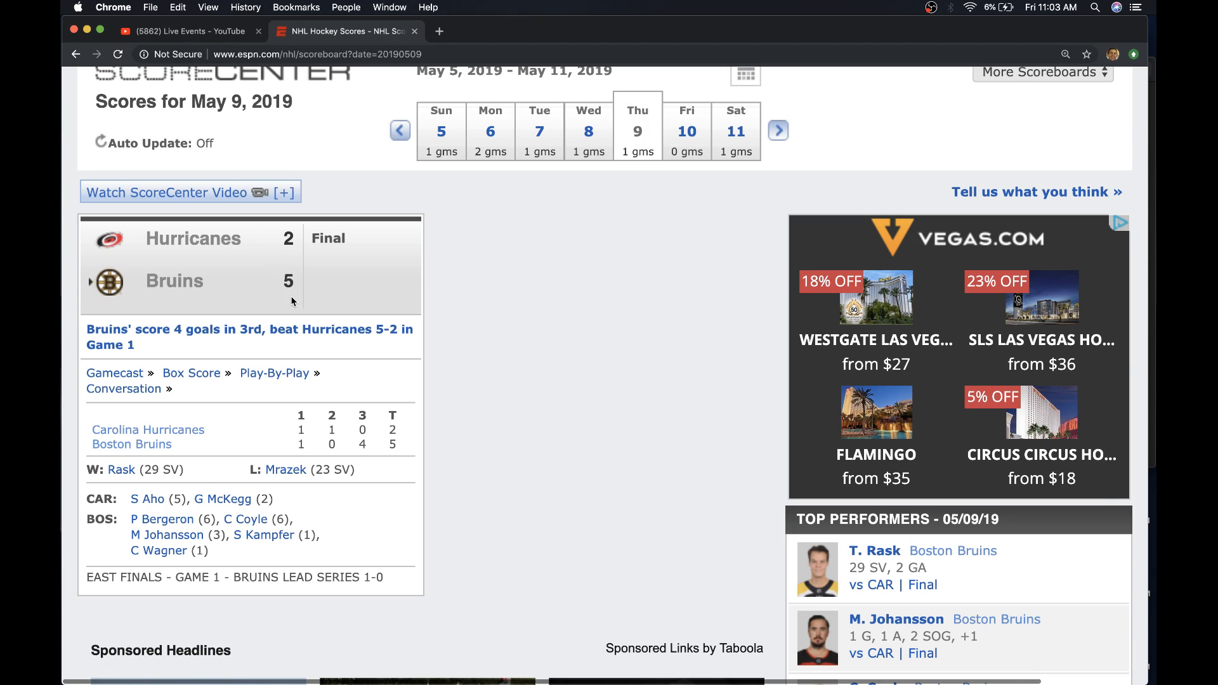
pyautogui.moveTo(306, 230)
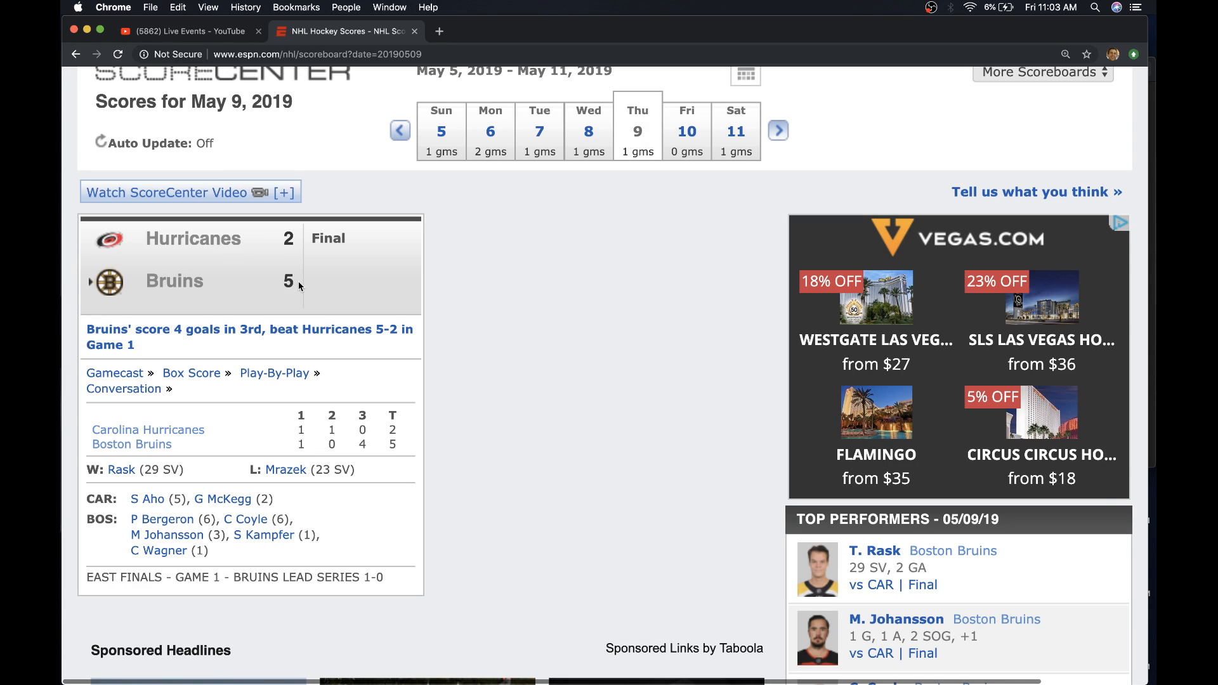
pyautogui.moveTo(340, 302)
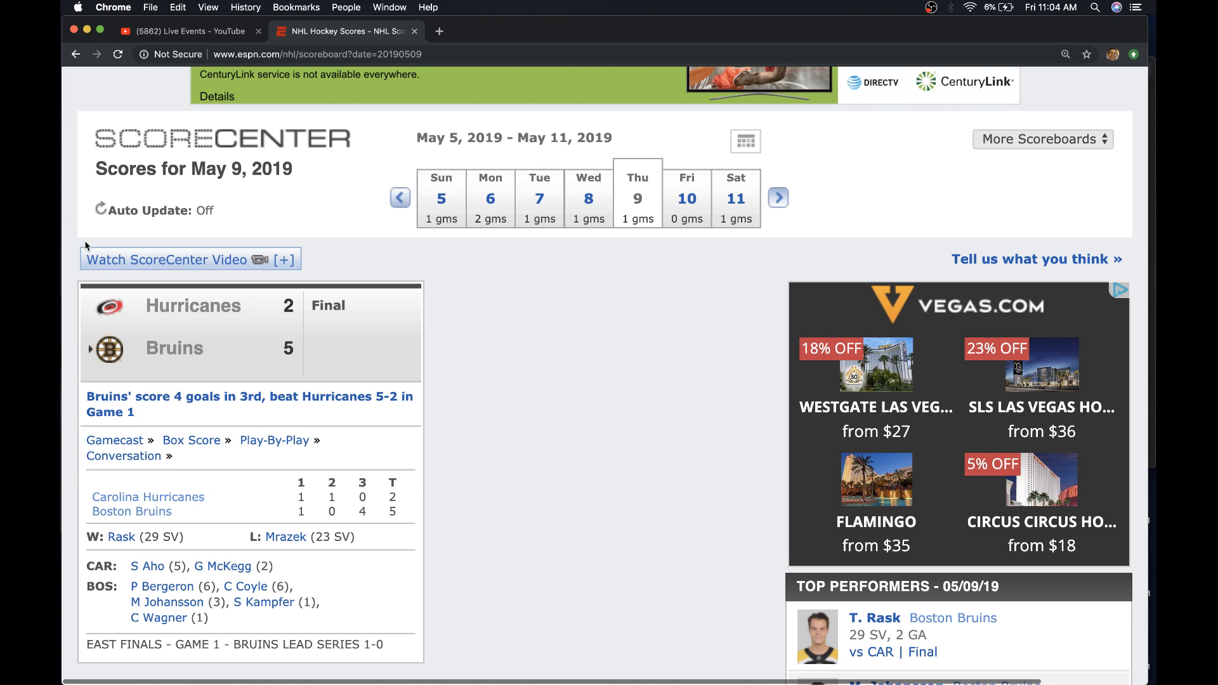
# - Open ESPN's NBA scoreboard for May 10, listing Warriors at Rockets Game 6
pyautogui.click(300, 91)
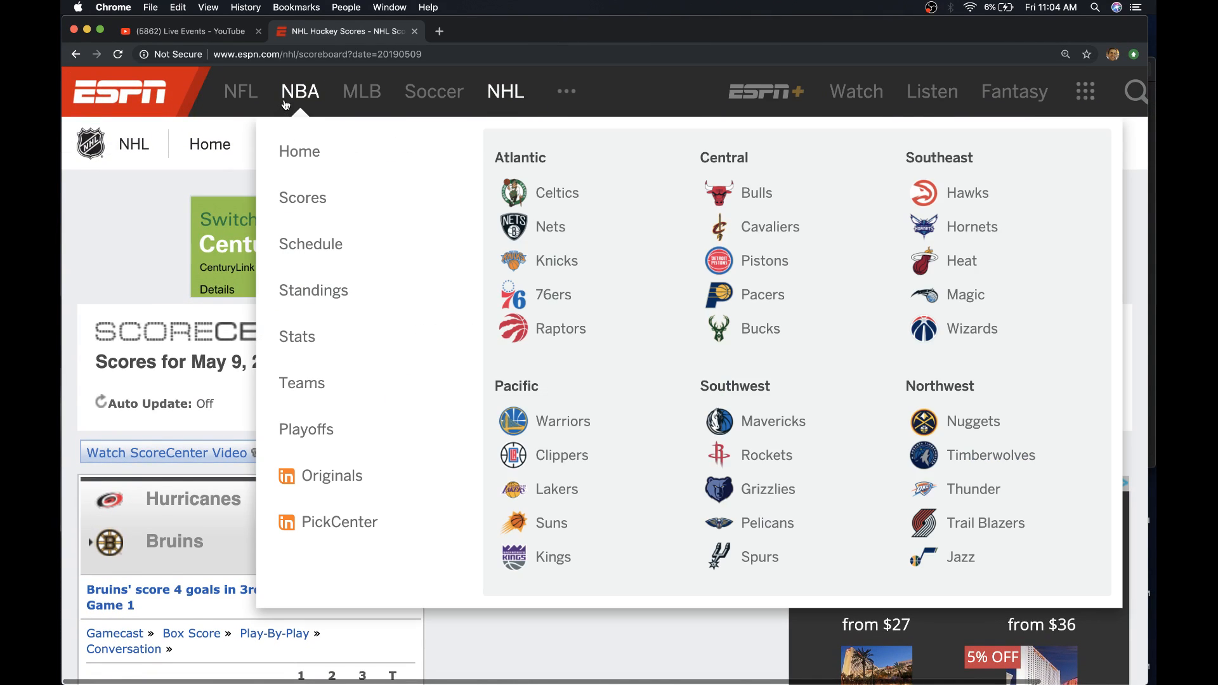
pyautogui.moveTo(303, 198)
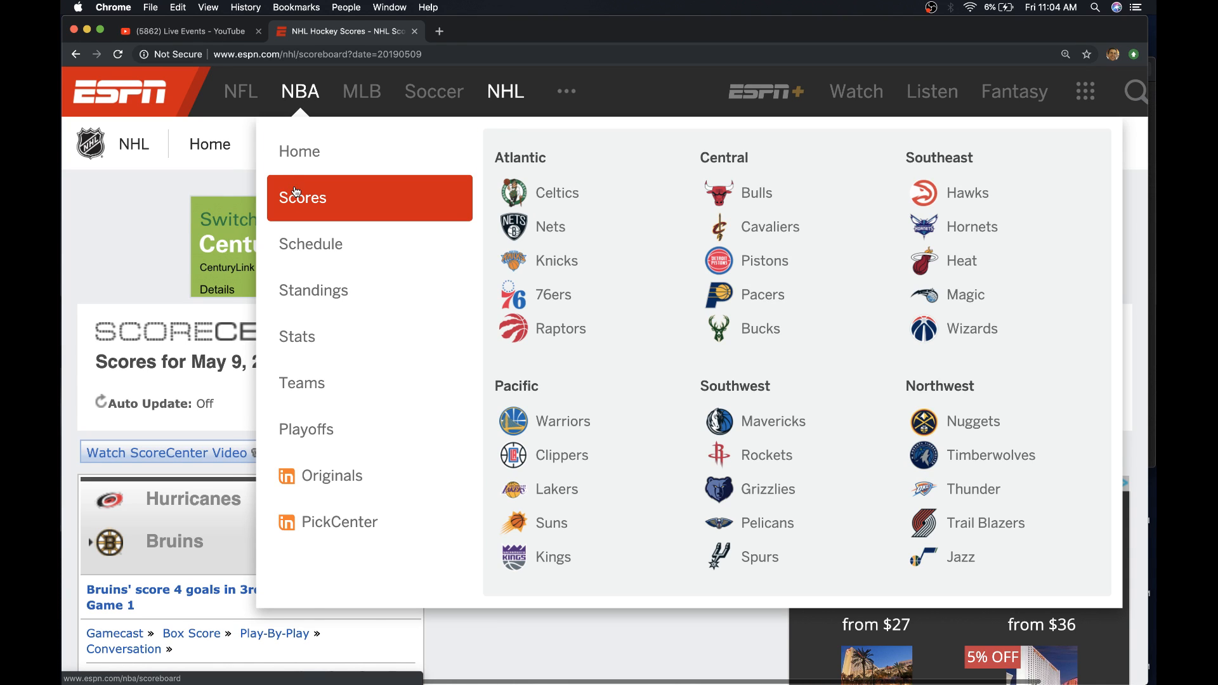
pyautogui.click(302, 197)
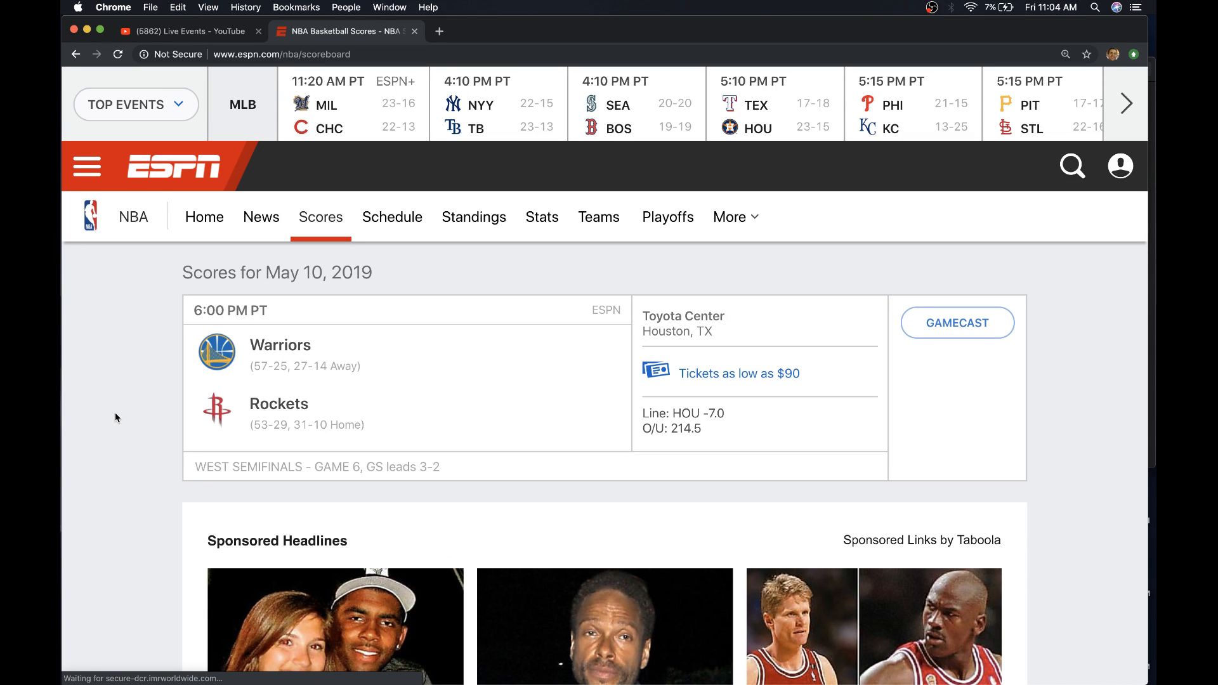
pyautogui.moveTo(139, 359)
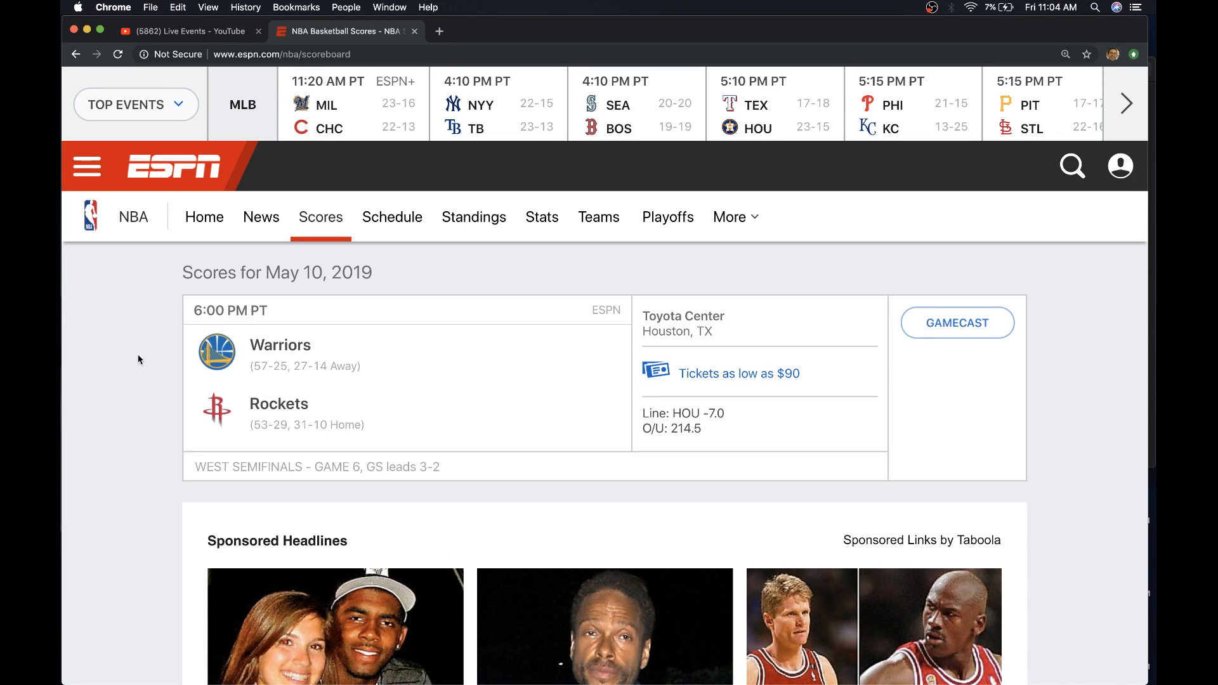
pyautogui.moveTo(172, 432)
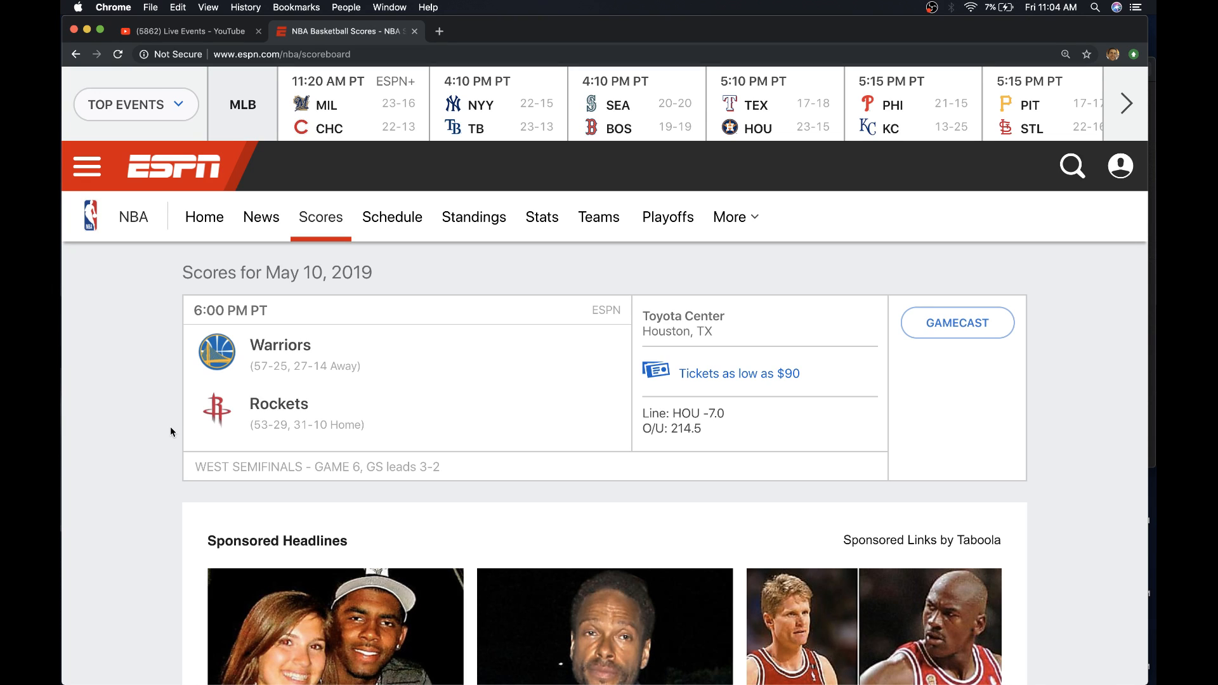
pyautogui.moveTo(486, 665)
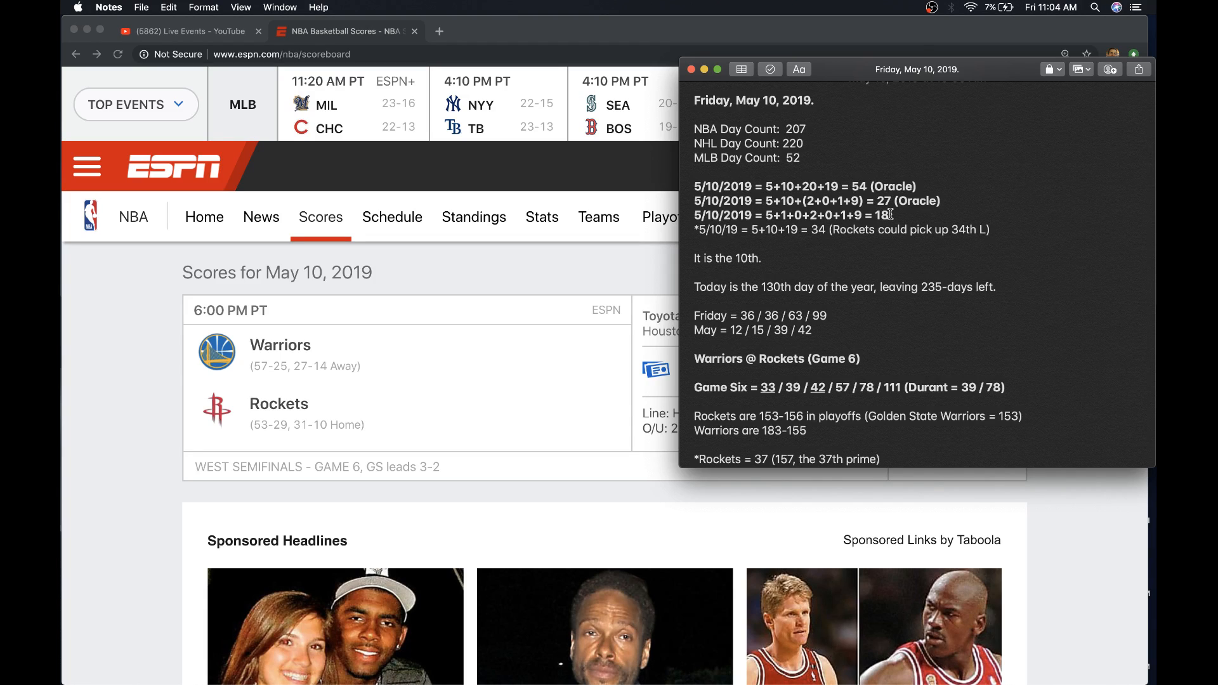
pyautogui.moveTo(694, 185); pyautogui.dragTo(889, 215)
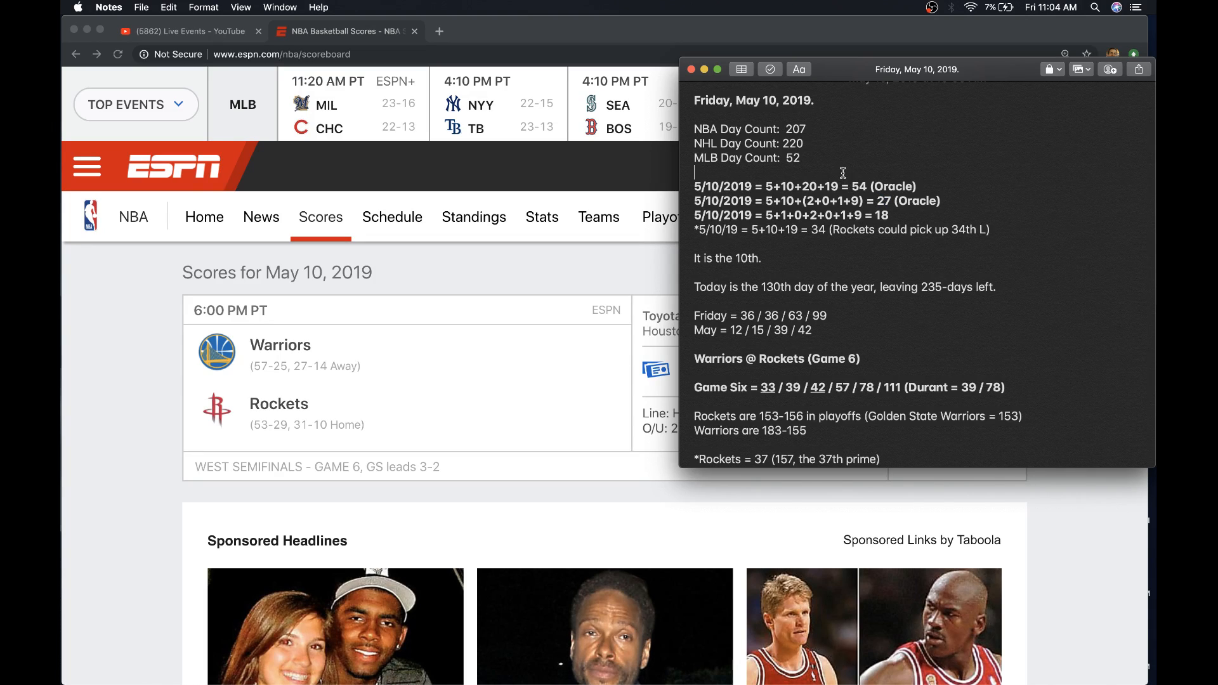
pyautogui.moveTo(843, 172); pyautogui.dragTo(854, 215)
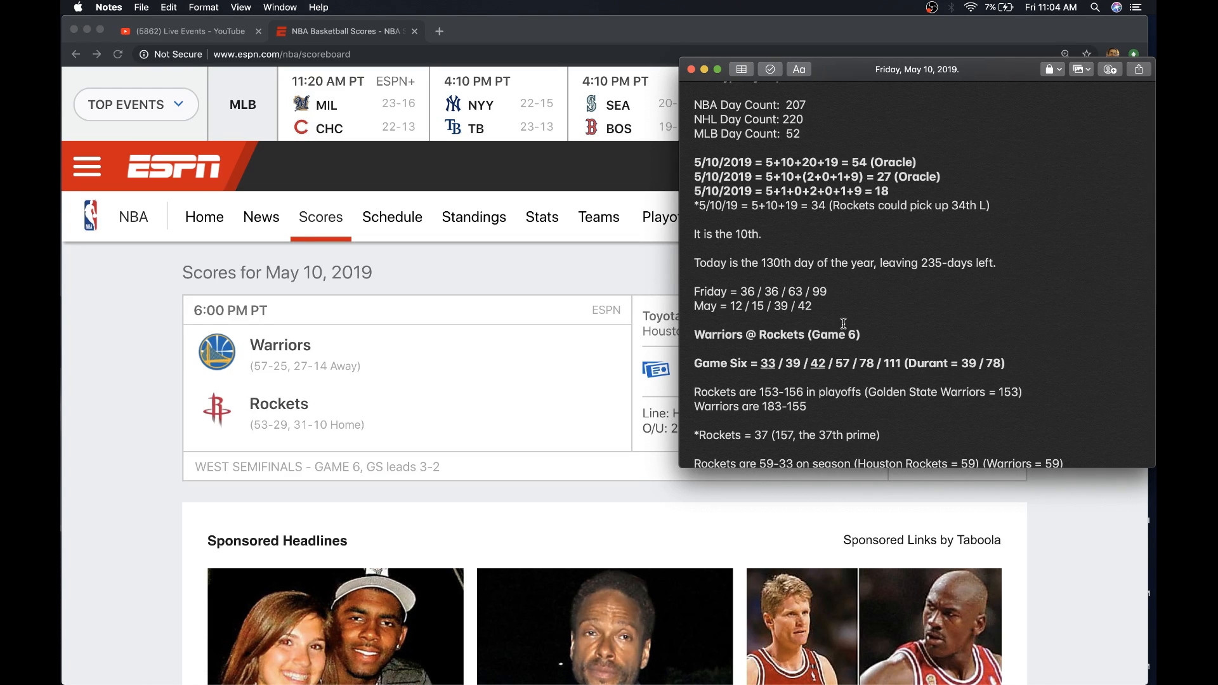
pyautogui.scroll(-3)
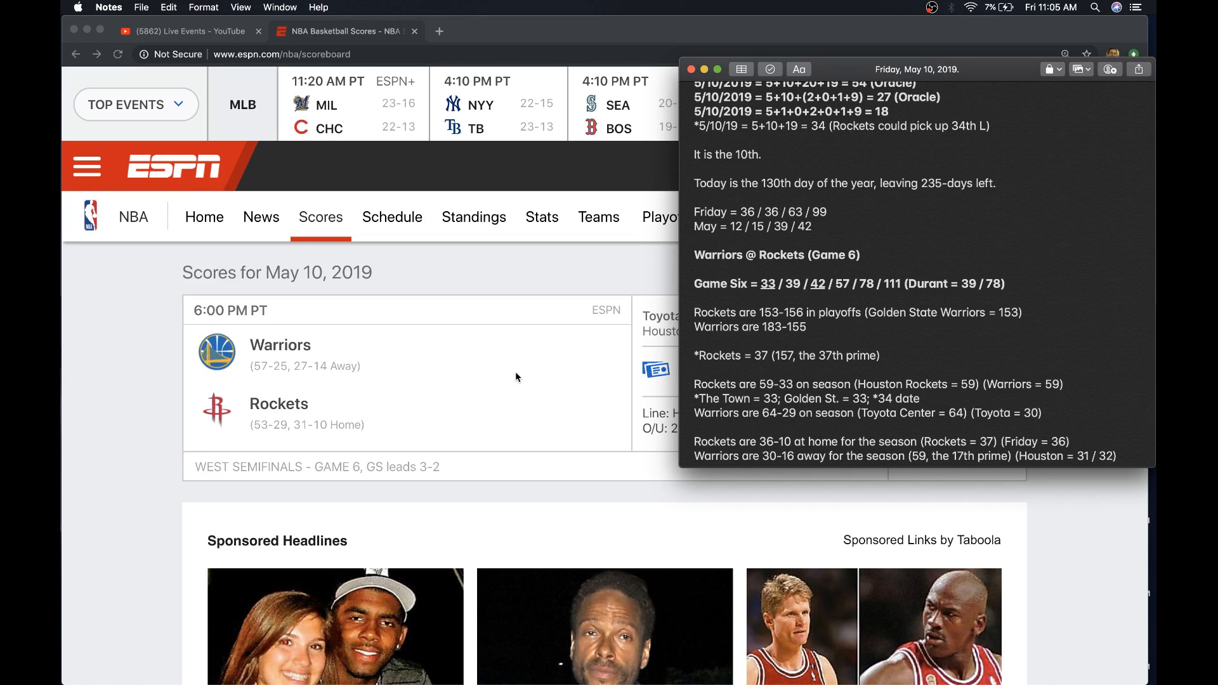
pyautogui.moveTo(483, 271)
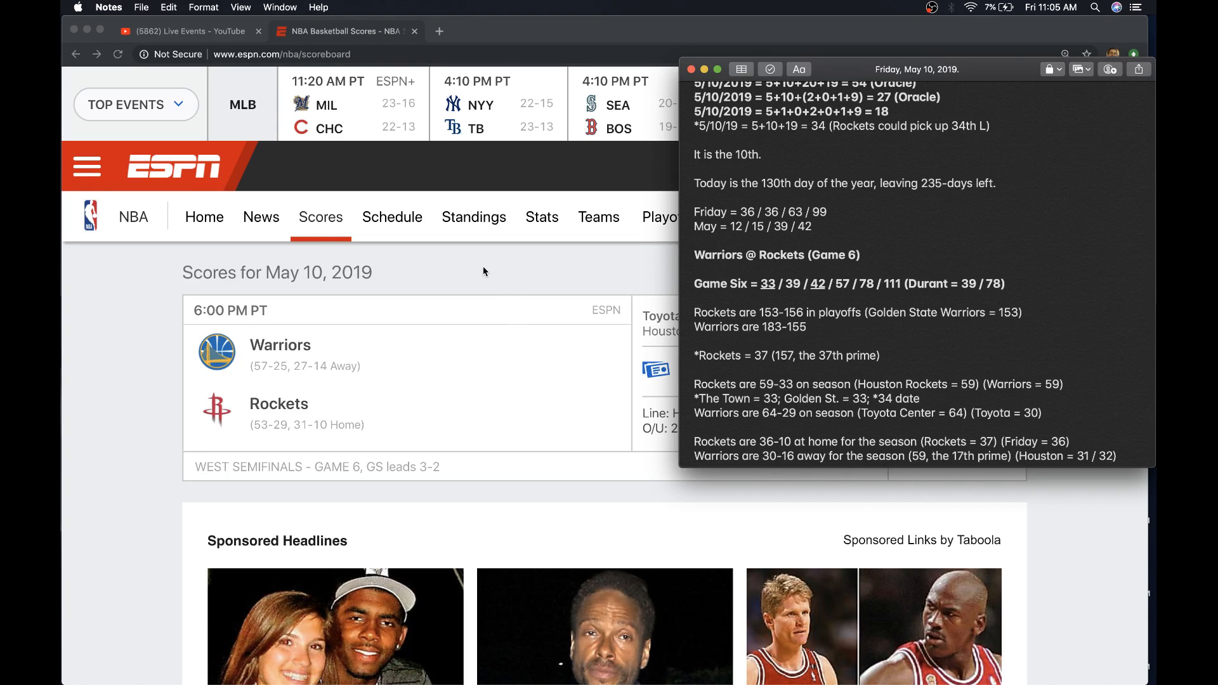
pyautogui.scroll(-3)
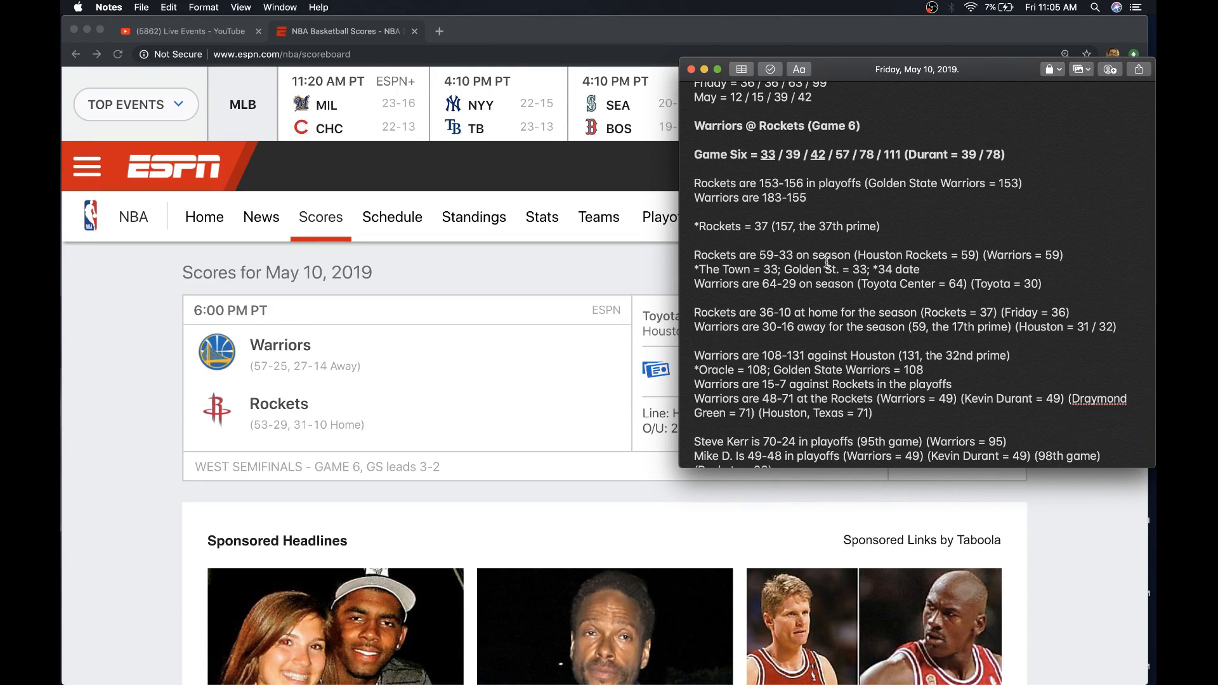
pyautogui.scroll(-3)
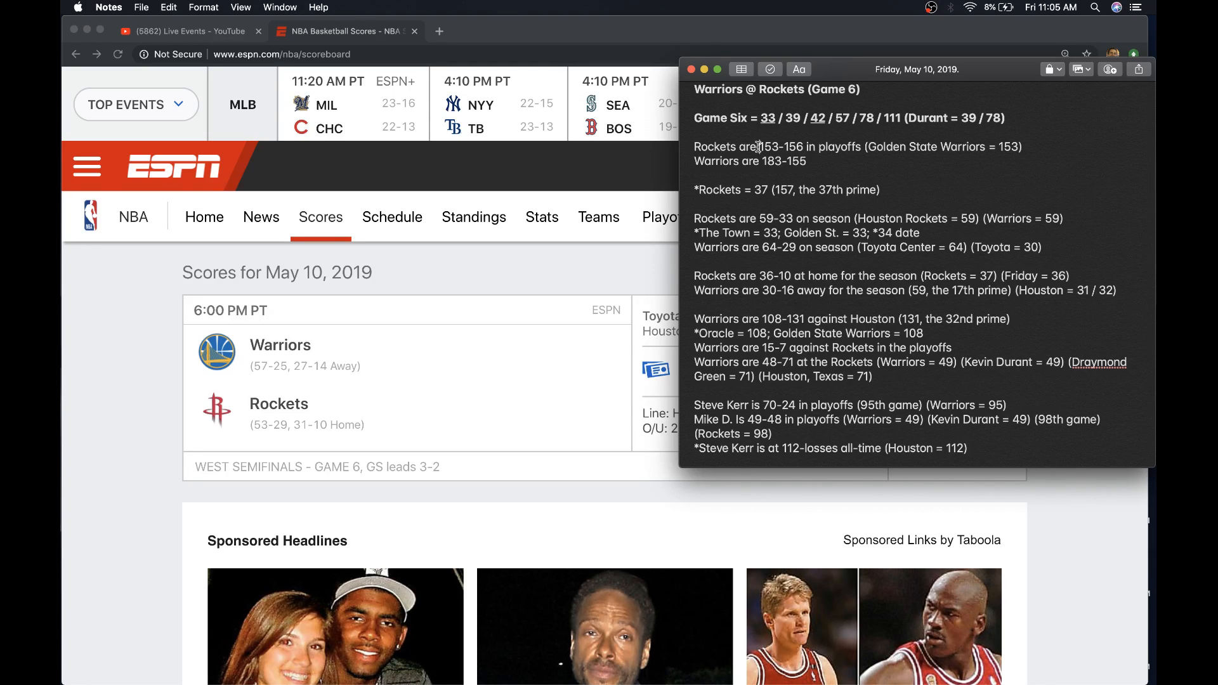
pyautogui.scroll(-3)
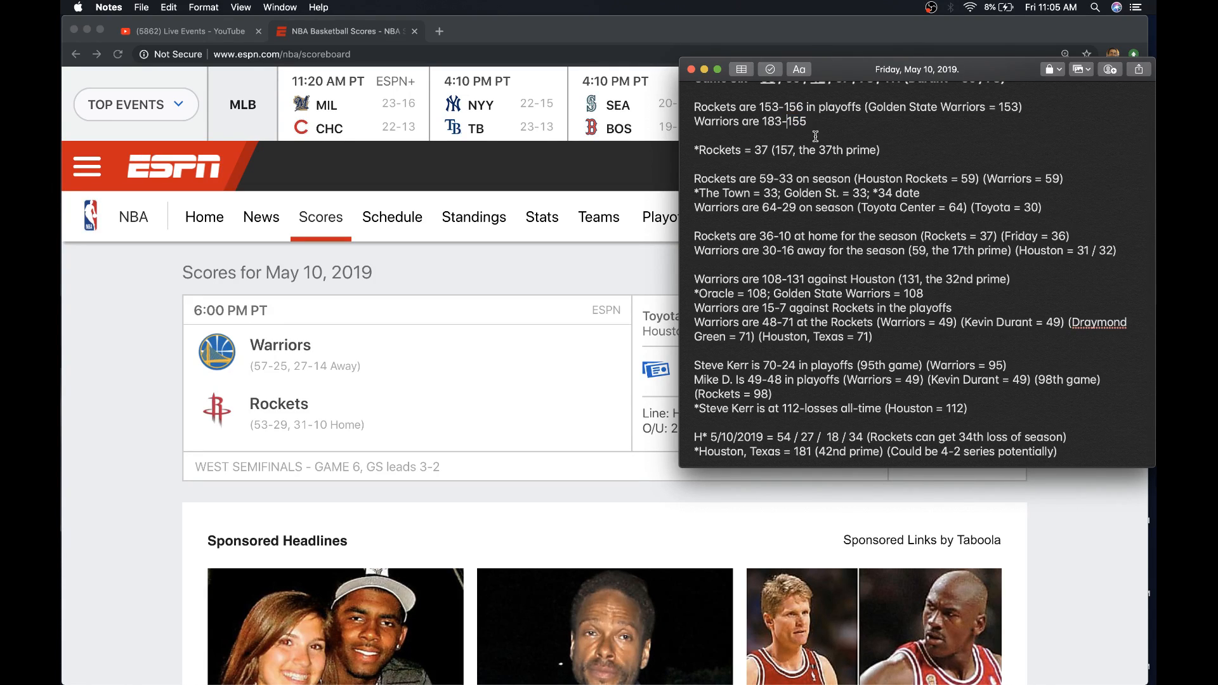
pyautogui.doubleClick(792, 122)
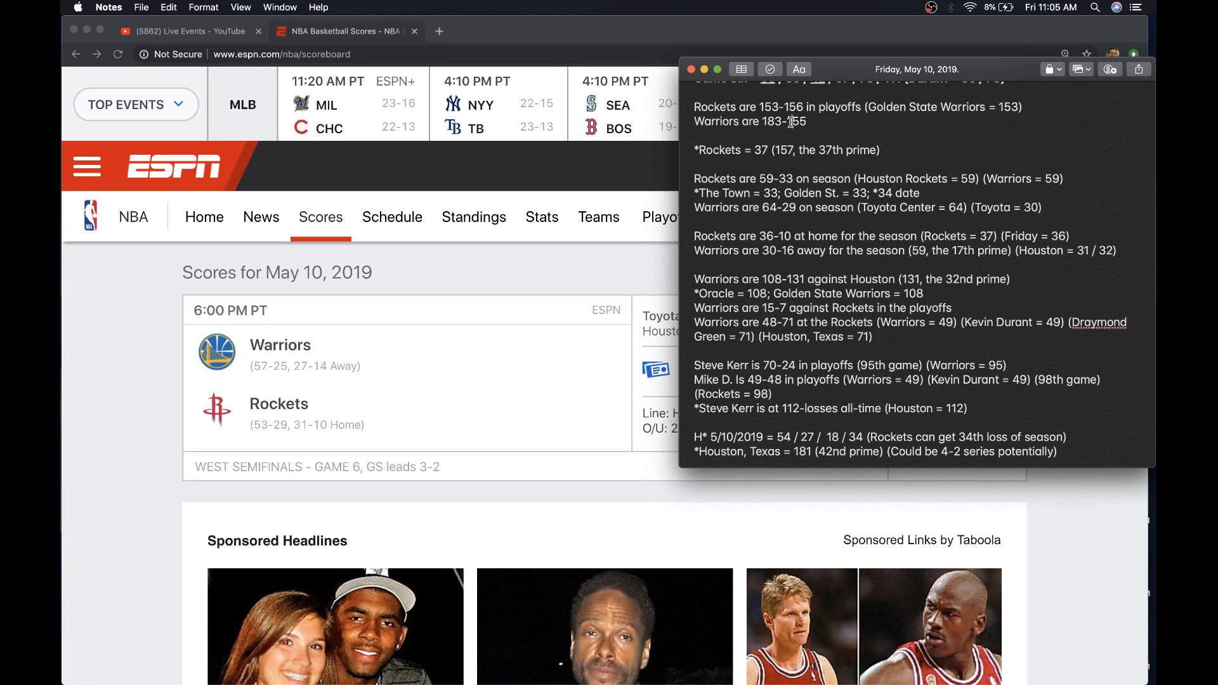
pyautogui.moveTo(772, 146)
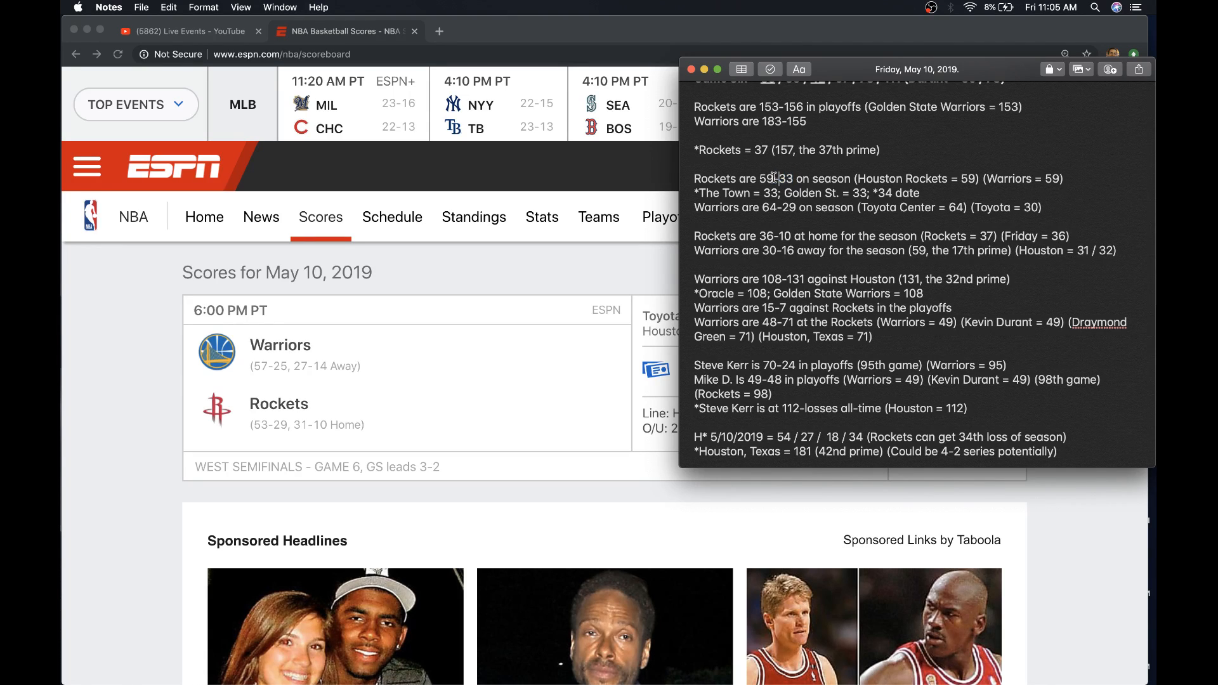
pyautogui.moveTo(909, 174)
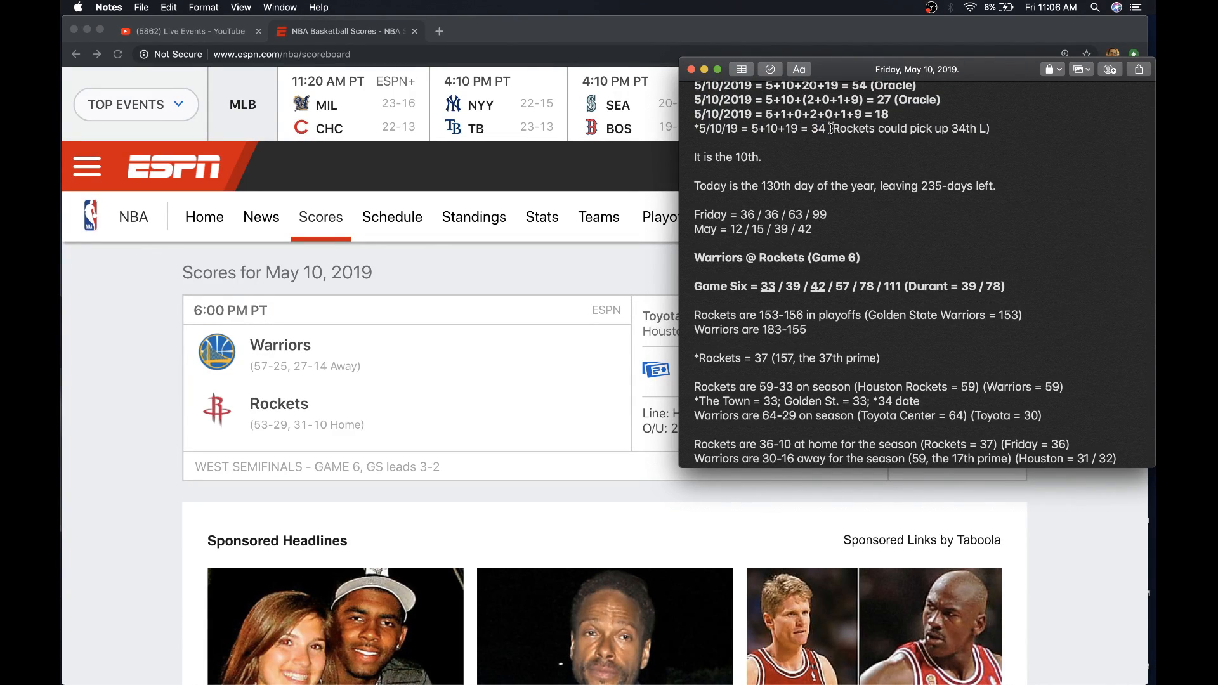
pyautogui.scroll(-3)
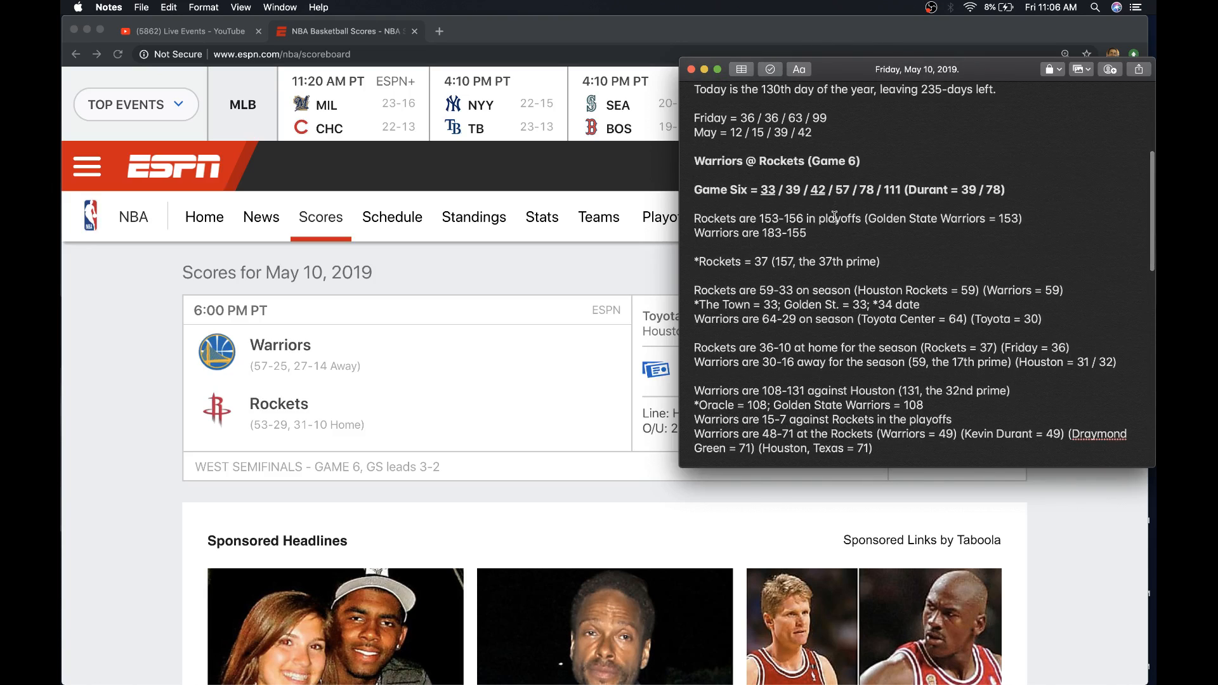
pyautogui.scroll(-3)
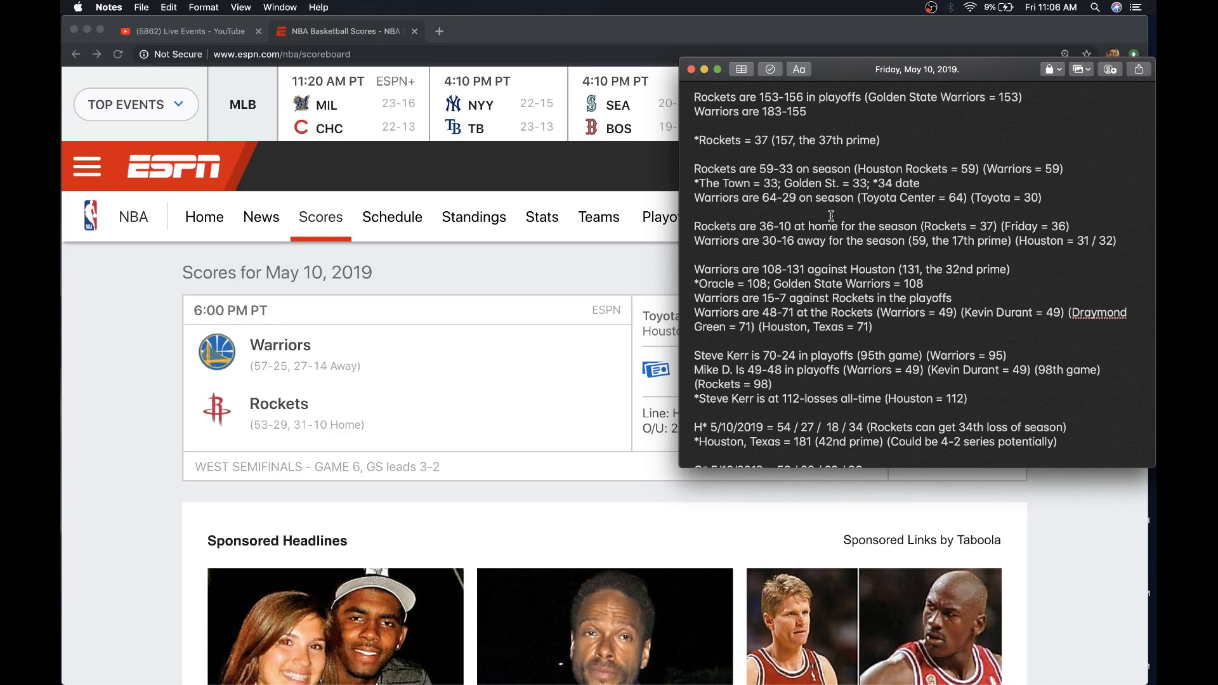
pyautogui.doubleClick(762, 168)
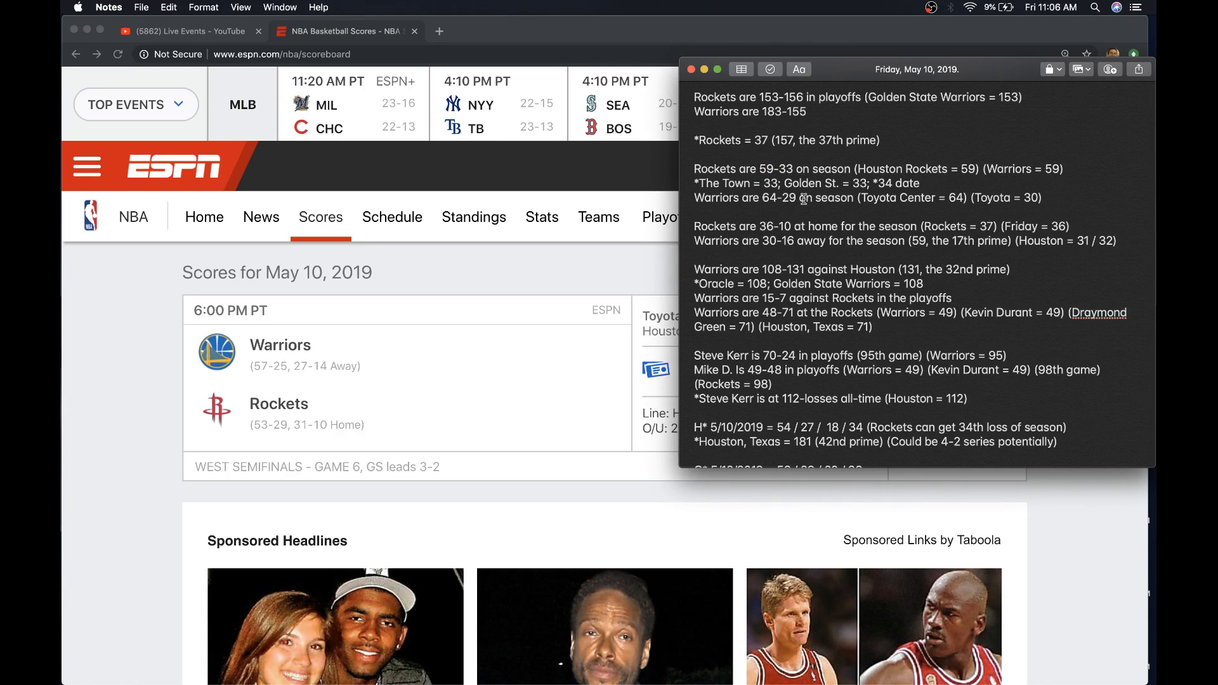
pyautogui.scroll(-3)
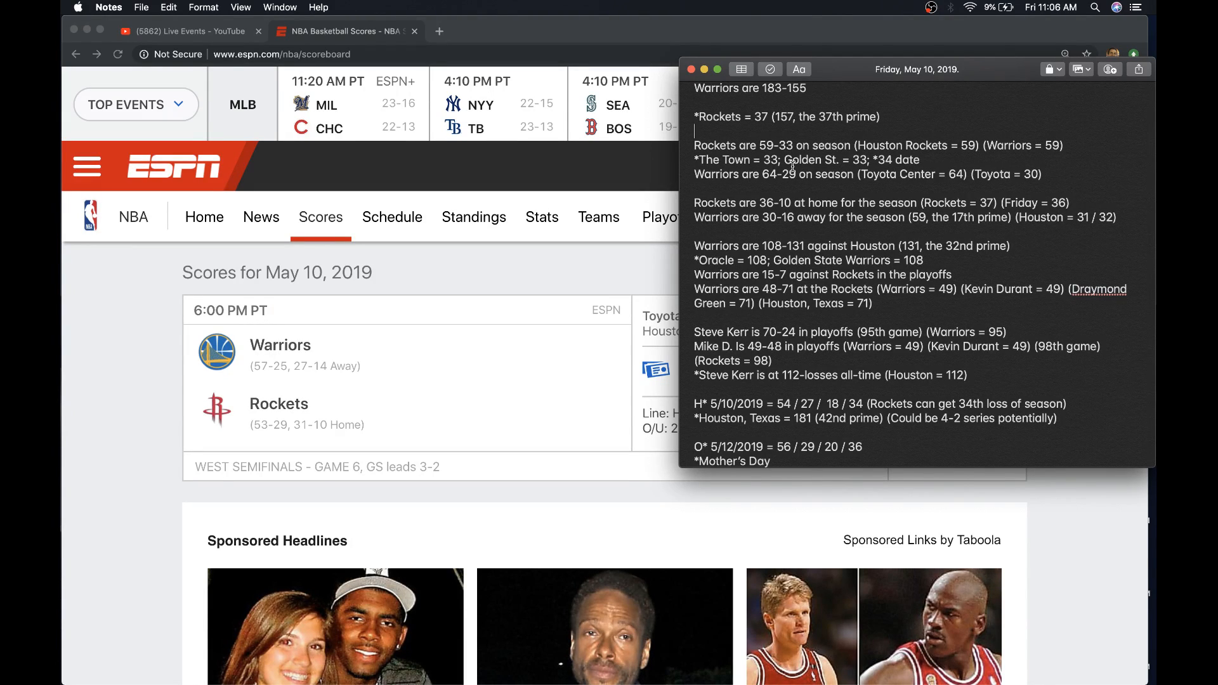
pyautogui.scroll(-3)
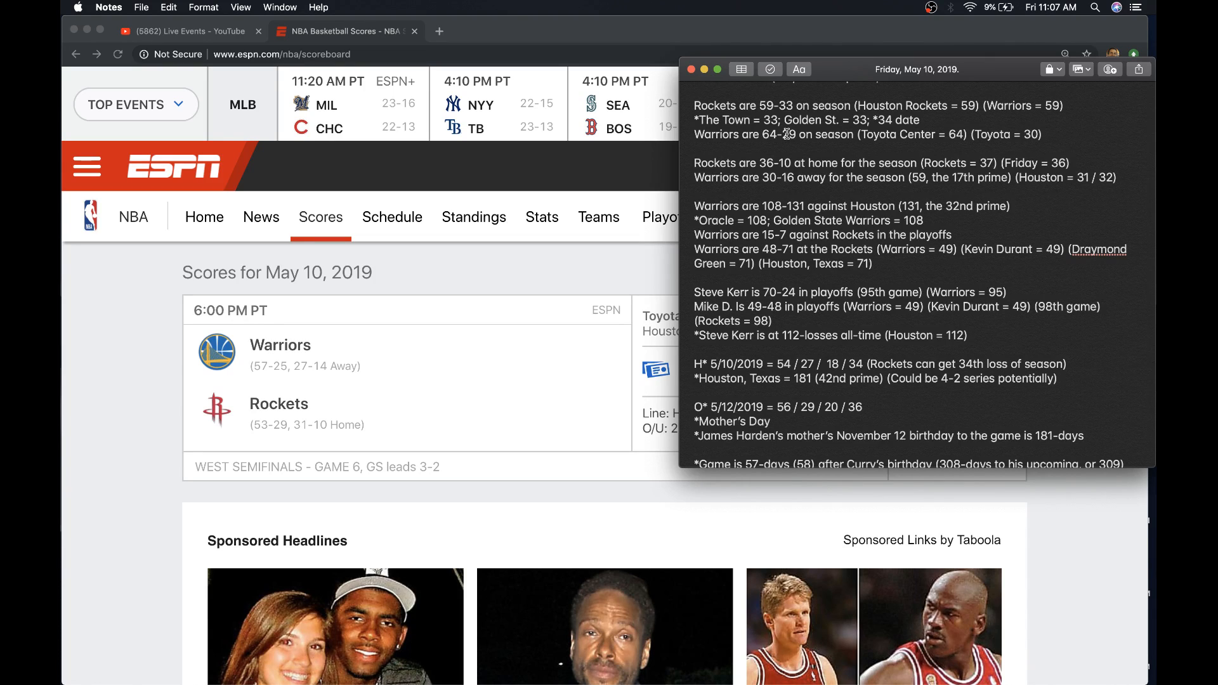
pyautogui.doubleClick(768, 134)
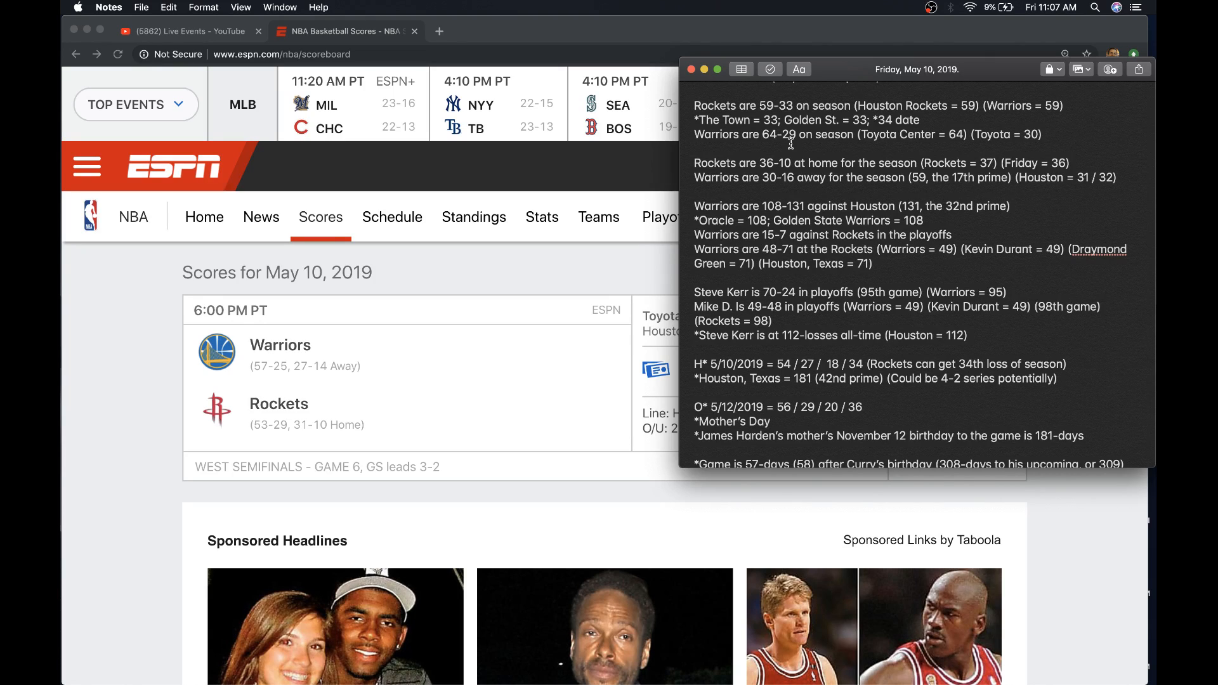
pyautogui.click(779, 134)
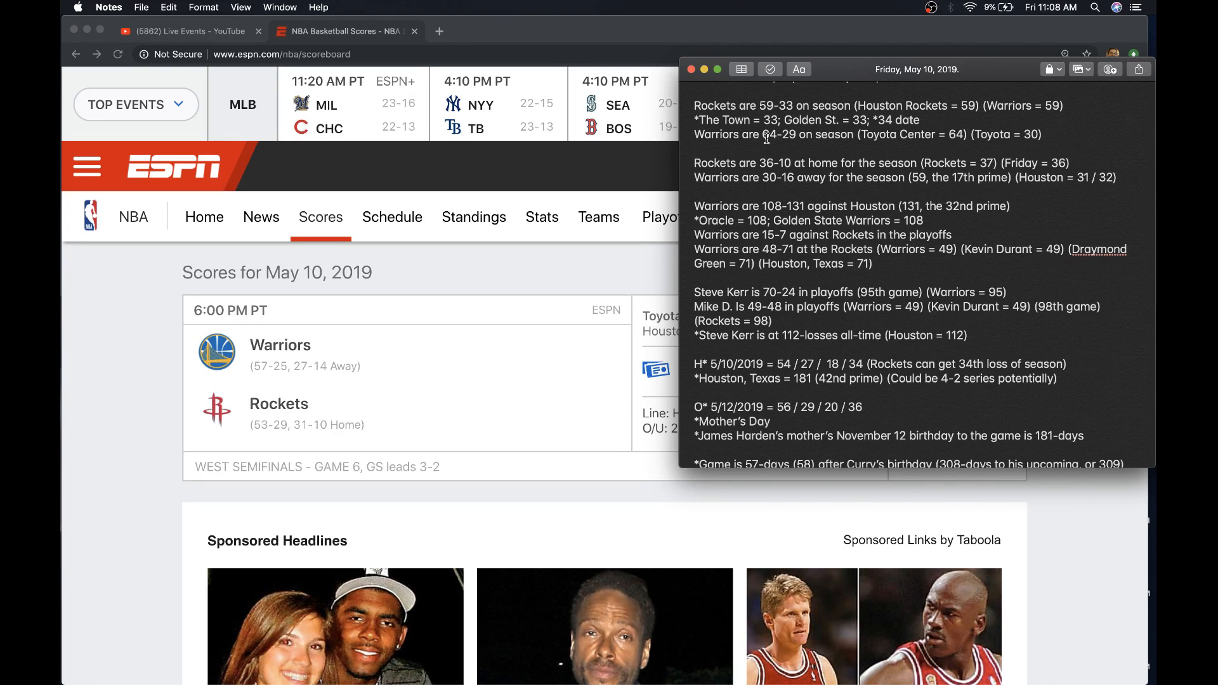
pyautogui.doubleClick(769, 135)
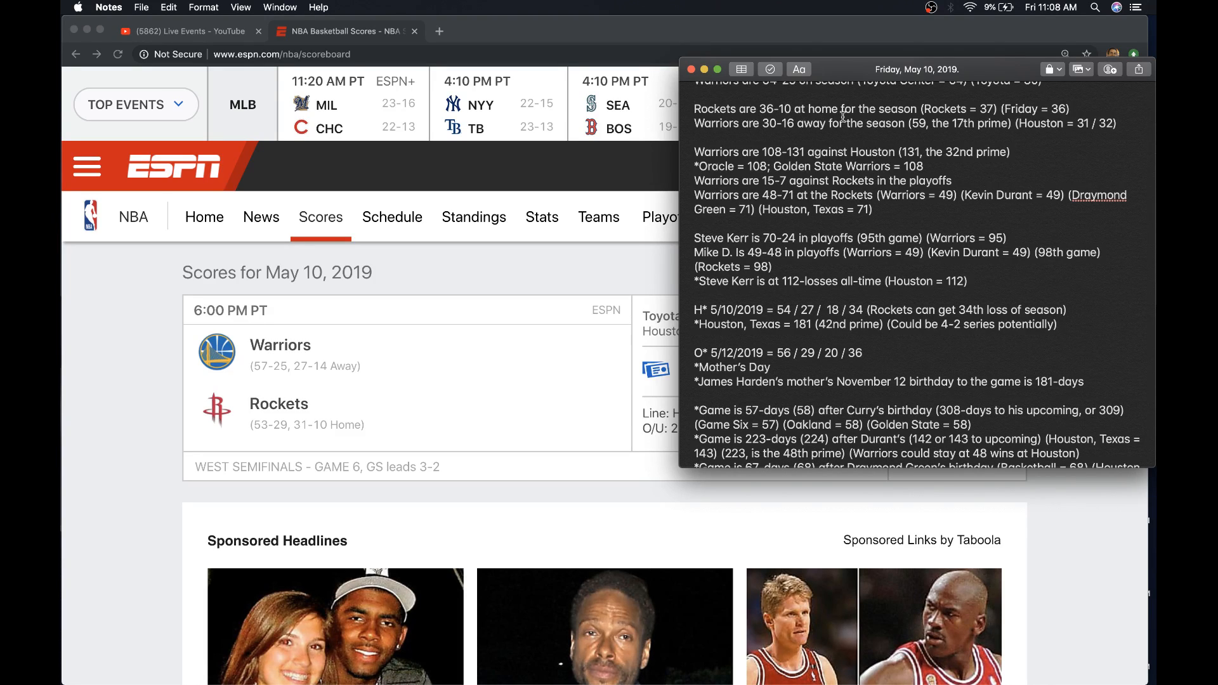
pyautogui.doubleClick(768, 108)
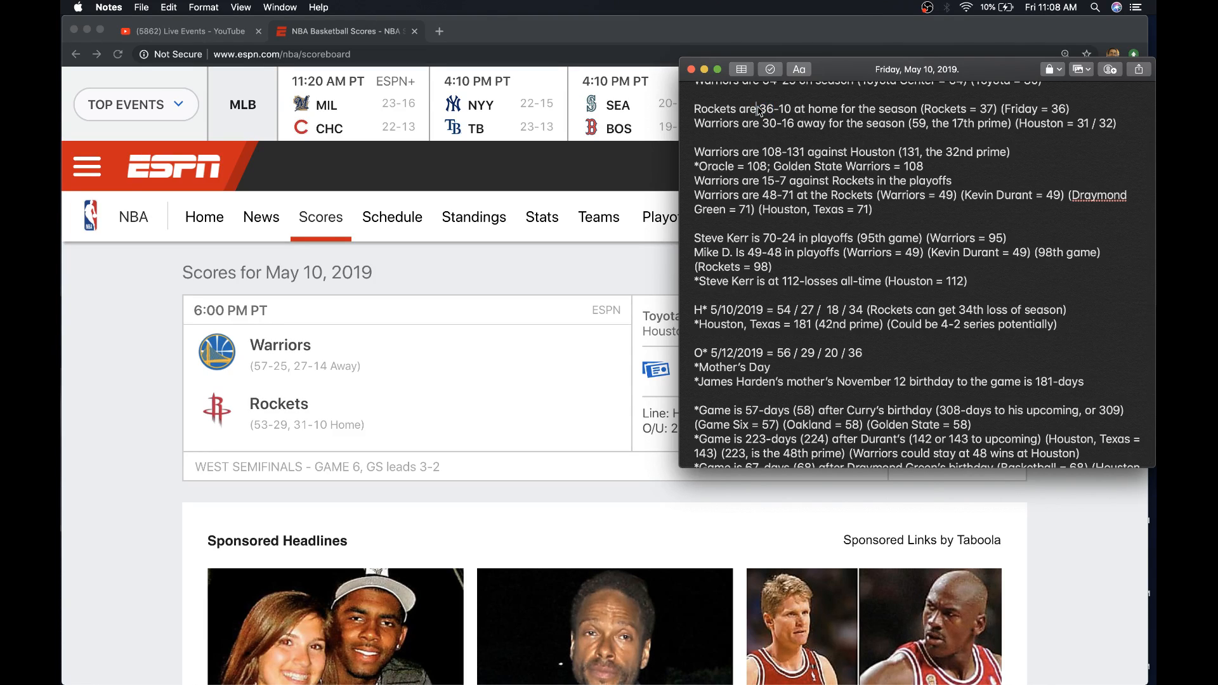
pyautogui.doubleClick(768, 108)
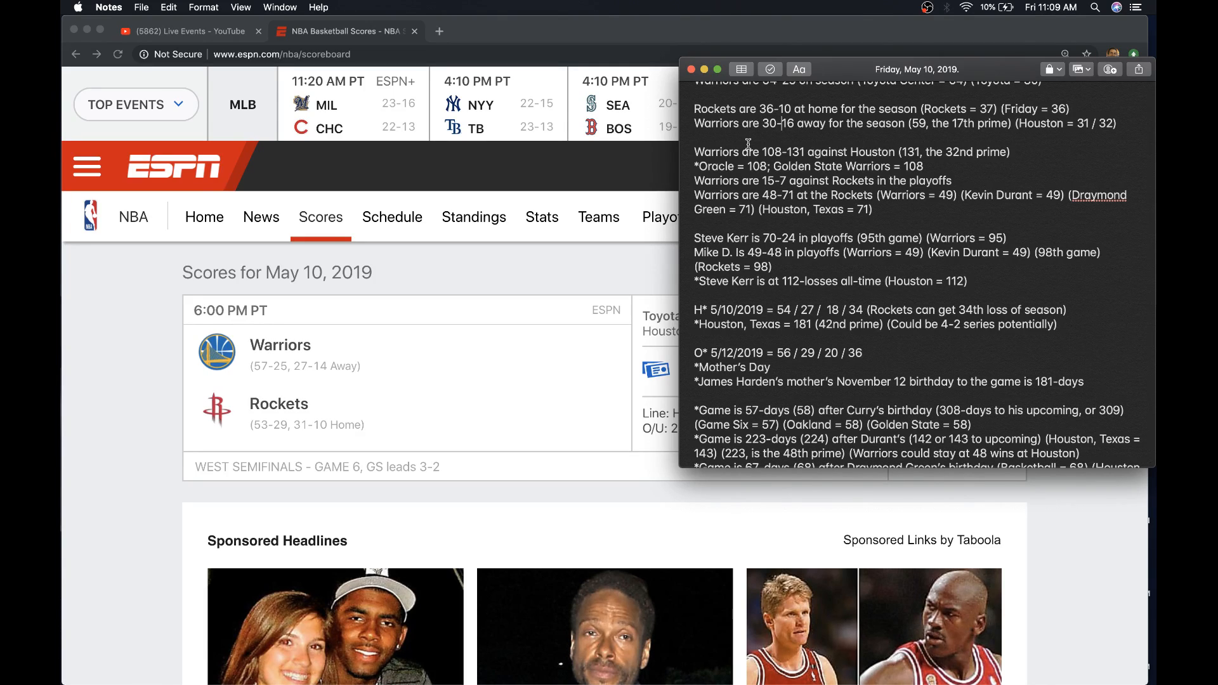
pyautogui.moveTo(807, 144)
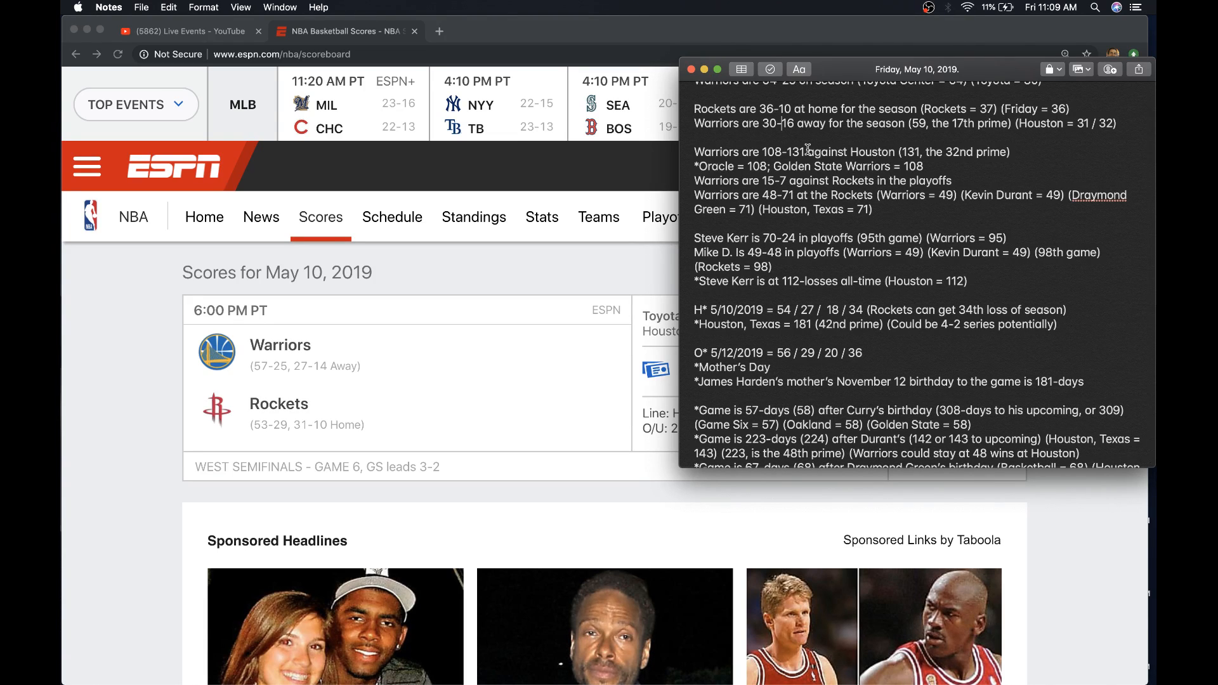
pyautogui.scroll(-3)
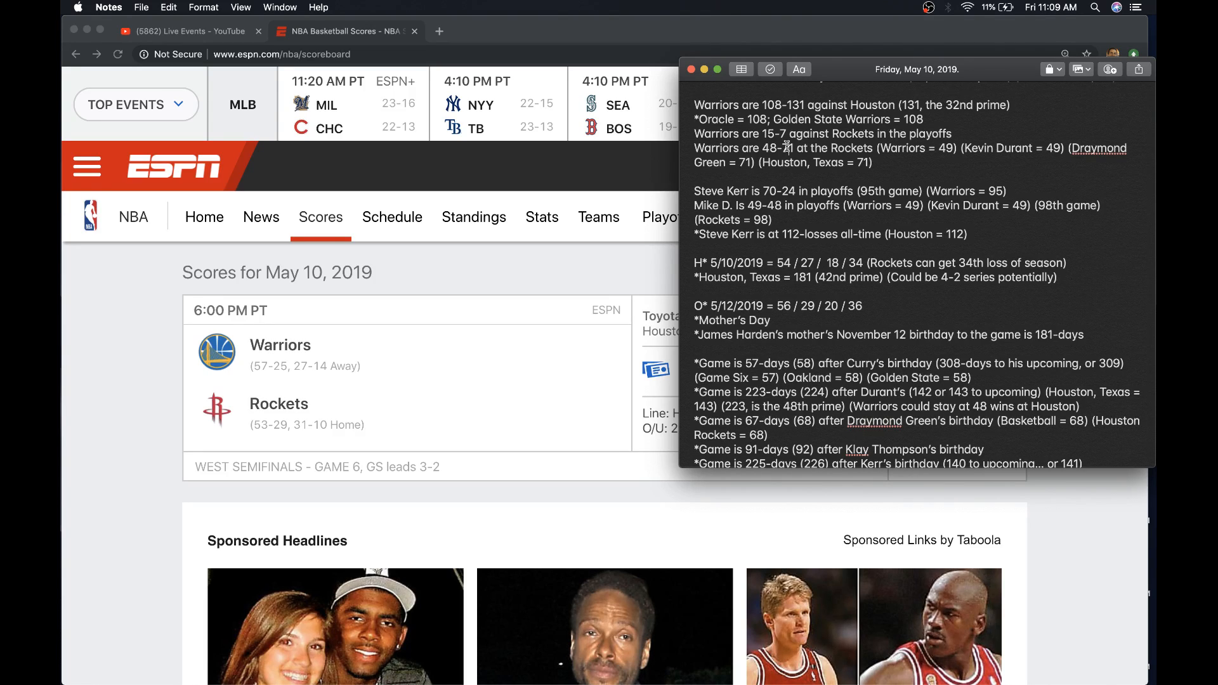
pyautogui.moveTo(471, 22)
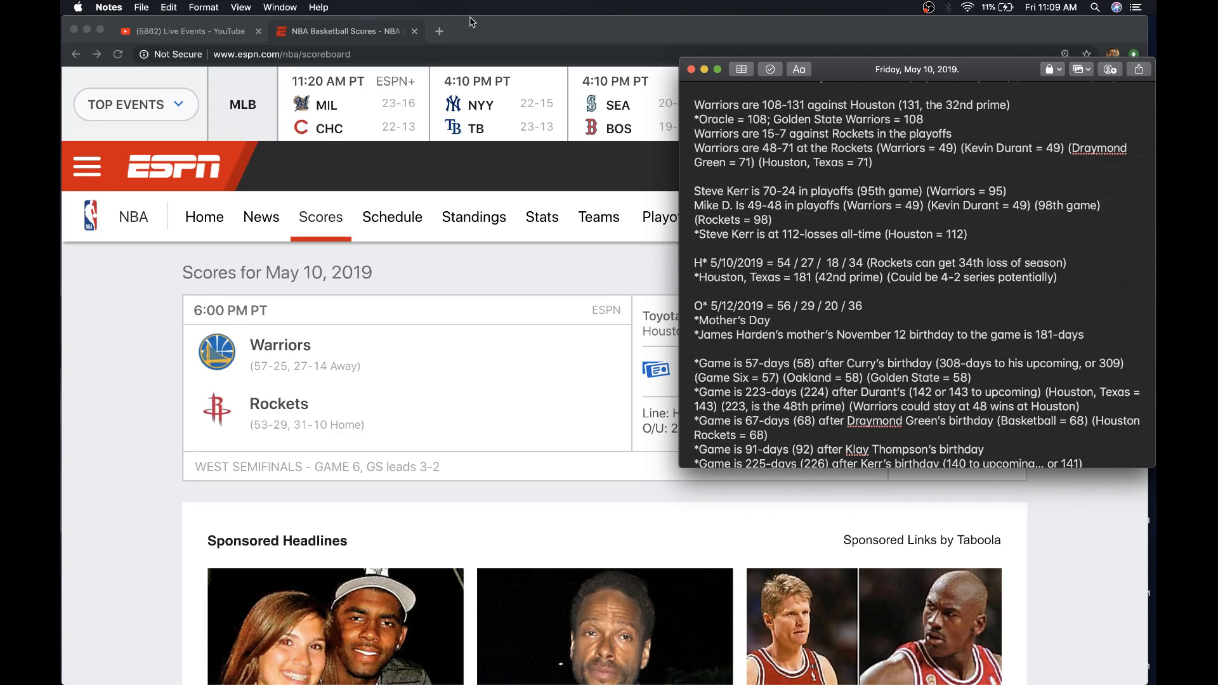
# - Search Google for 'andre inguodola' to find Andre Iguodala
pyautogui.write('andre')
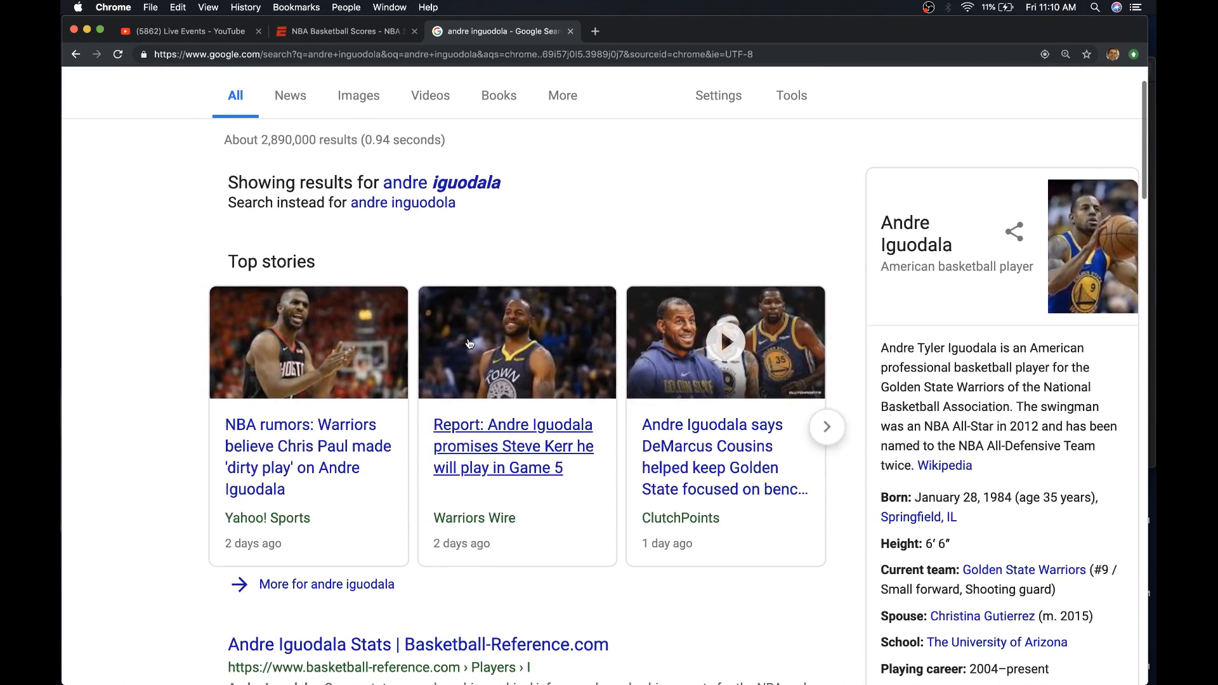
pyautogui.moveTo(549, 295)
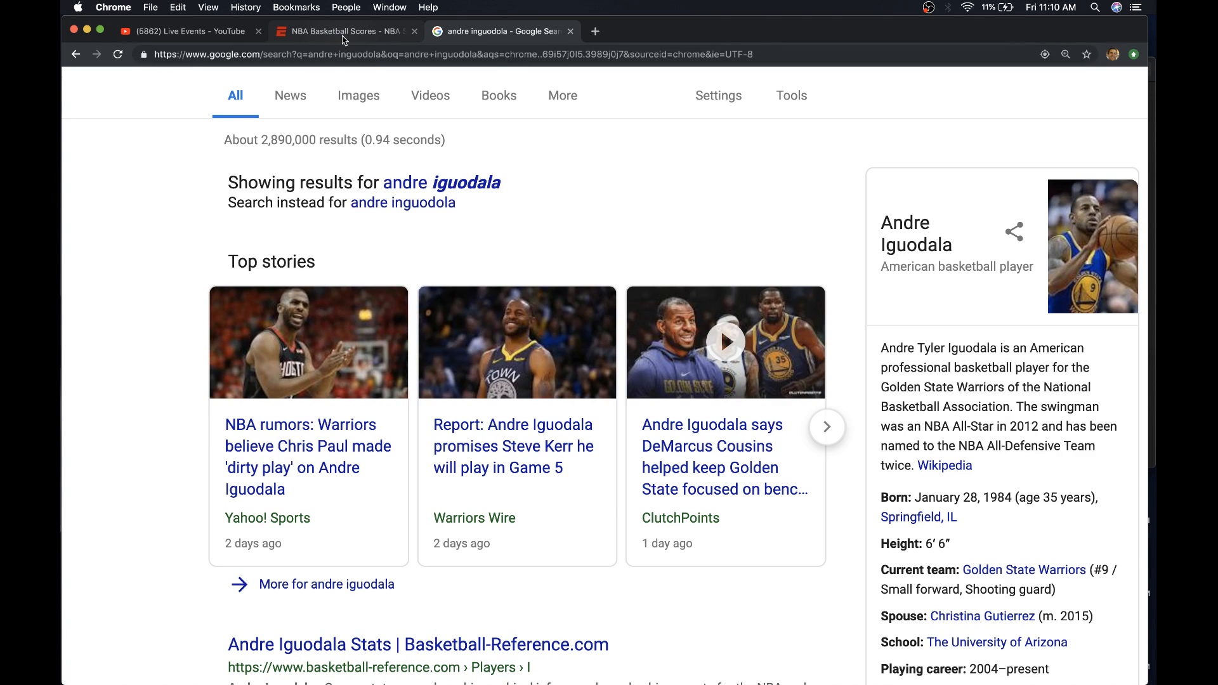
pyautogui.moveTo(342, 31)
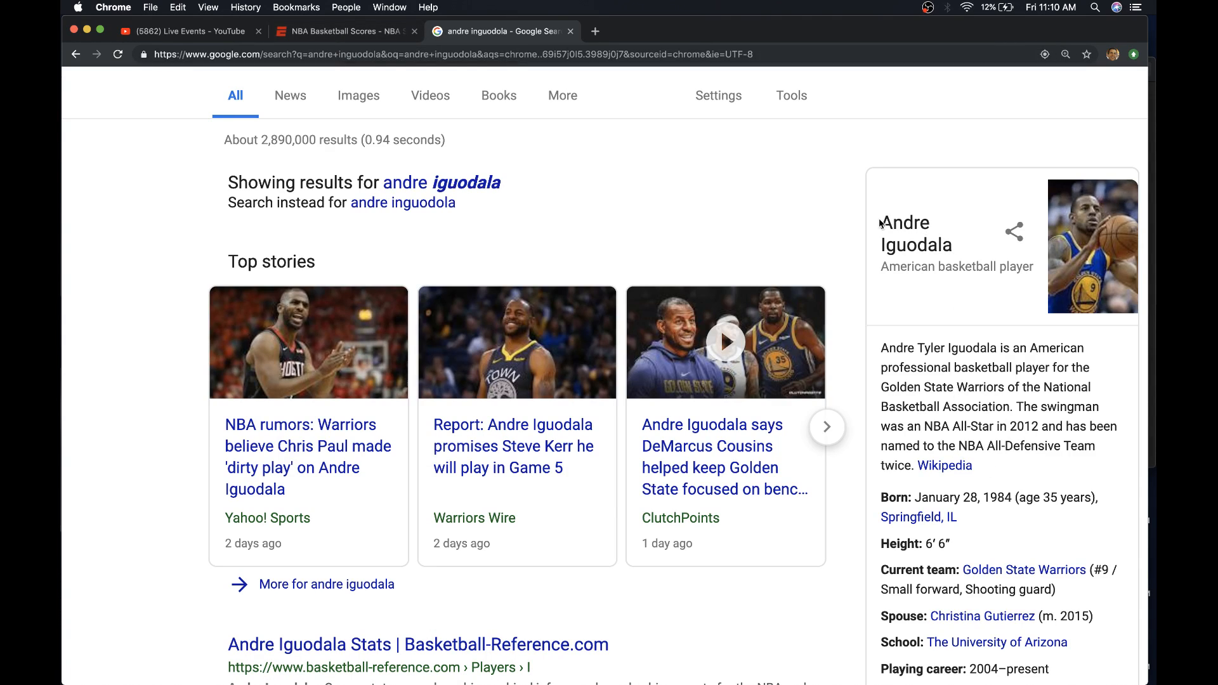
pyautogui.click(595, 31)
pyautogui.write('Andre ')
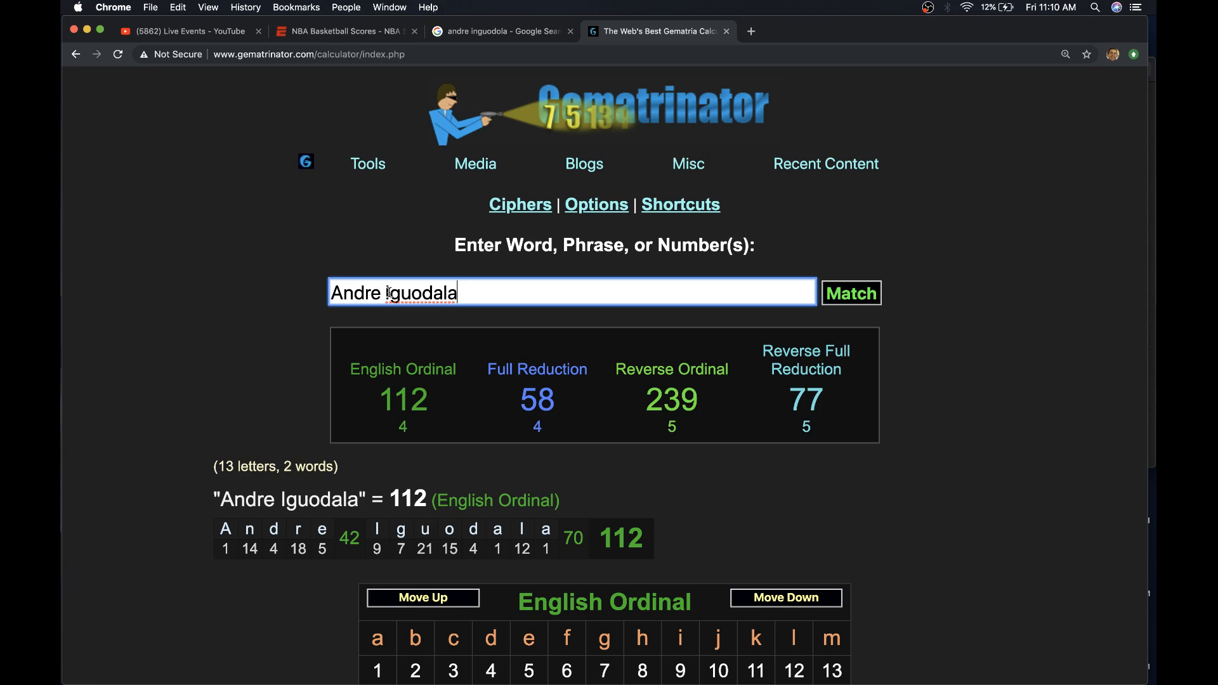
# - Enter 'Iguodala' in Gematrinator to get its English Ordinal value of 70
pyautogui.write('Iguodala')
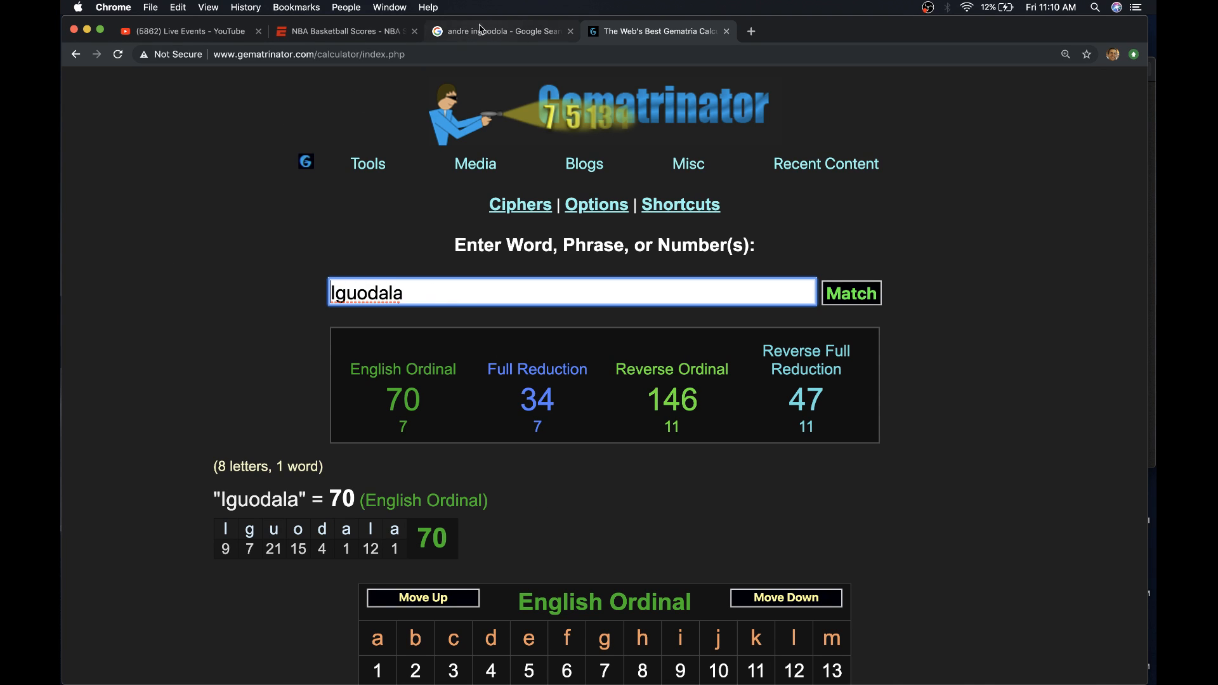
pyautogui.click(342, 31)
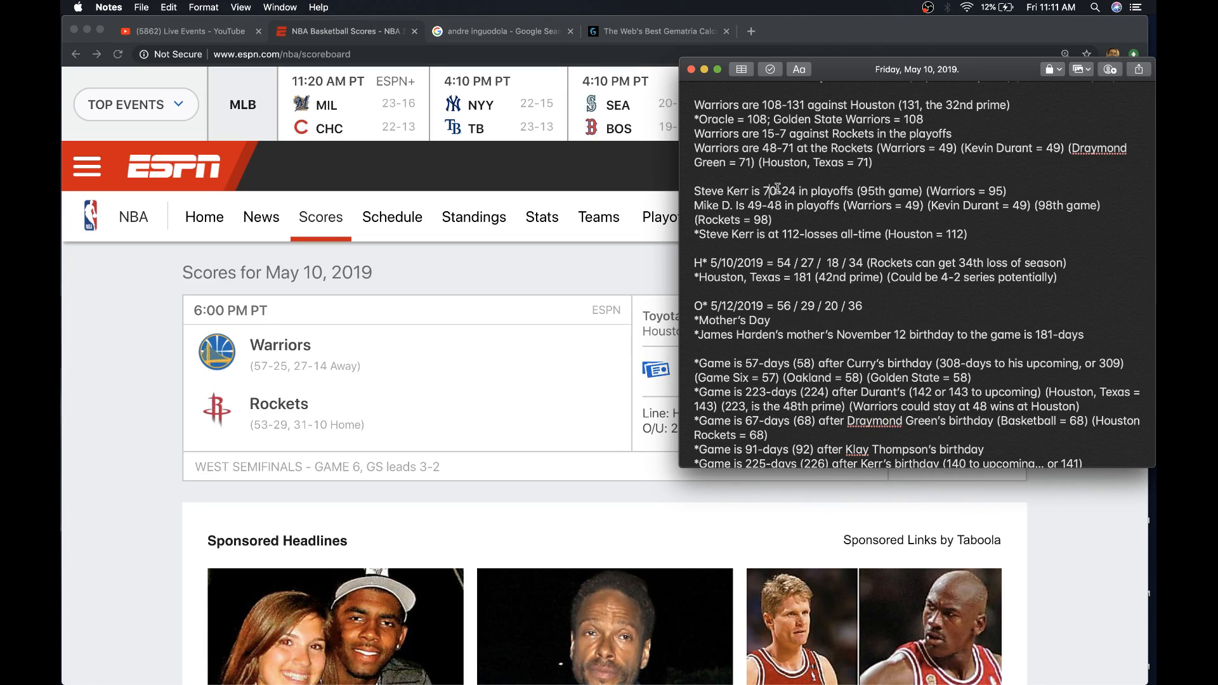
pyautogui.moveTo(800, 161)
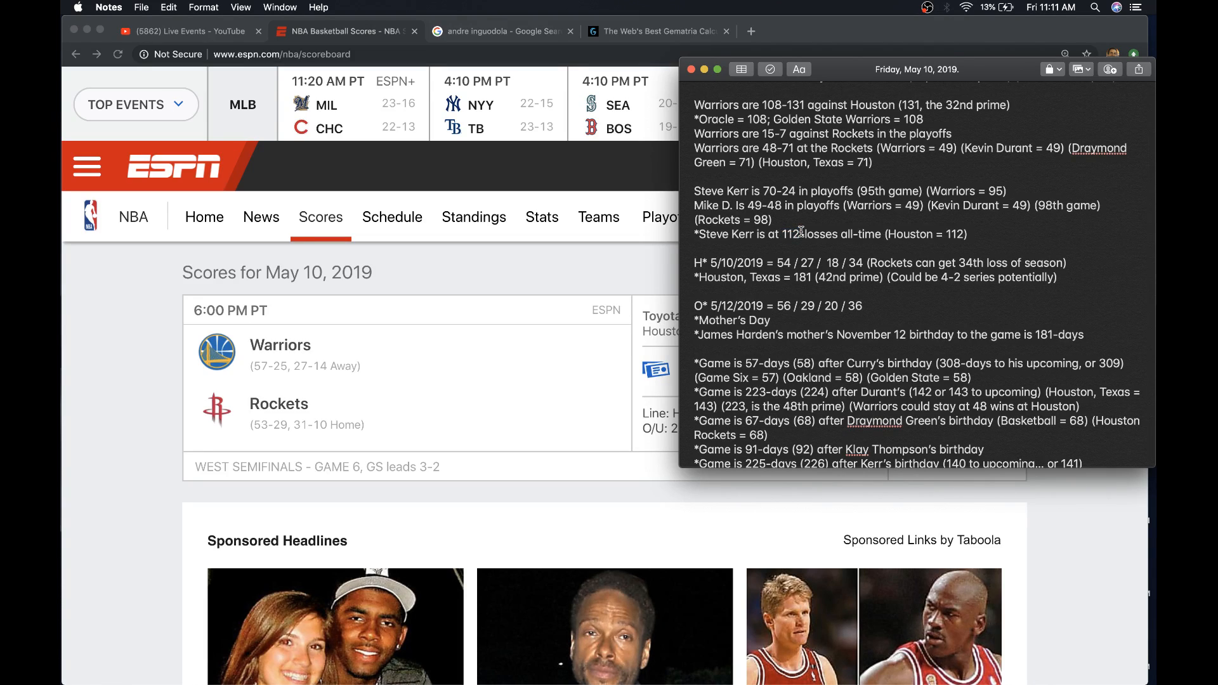
pyautogui.doubleClick(789, 235)
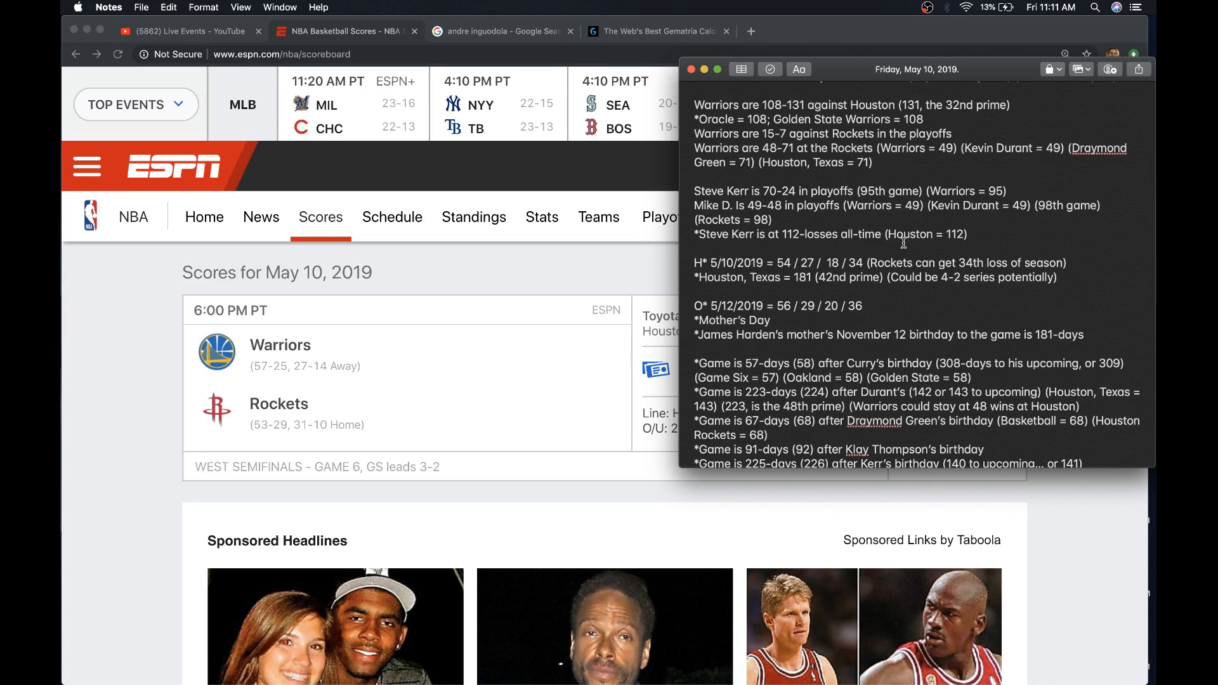
pyautogui.moveTo(750, 226)
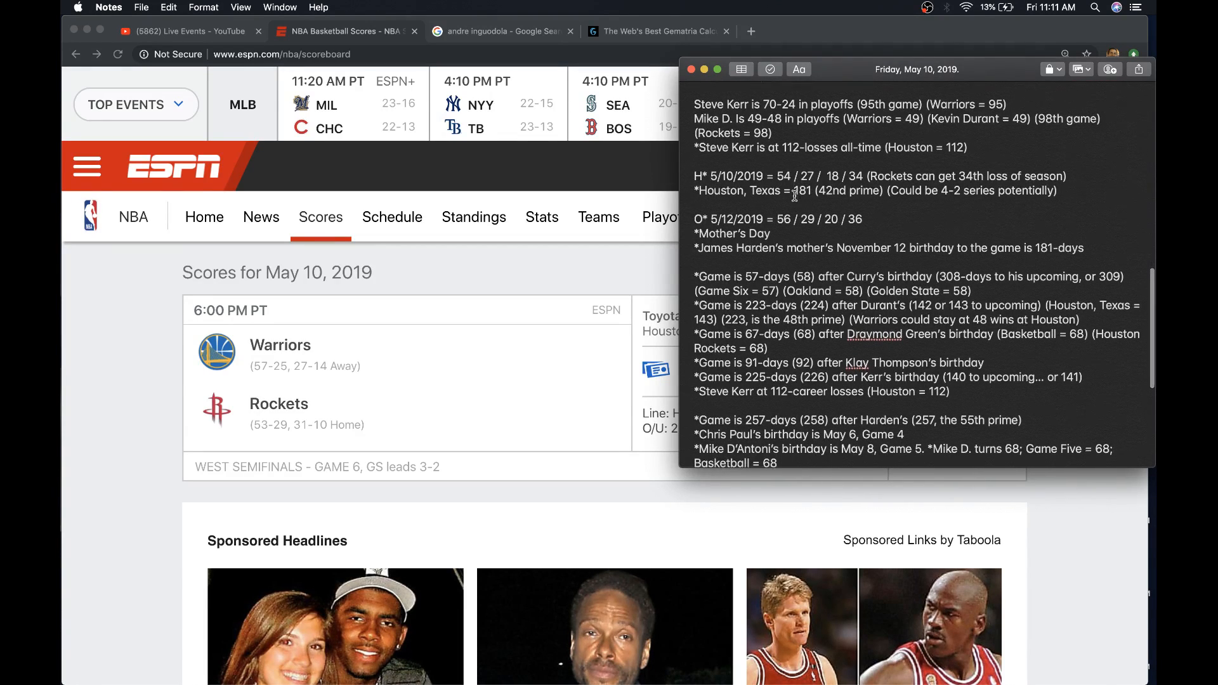
pyautogui.scroll(-3)
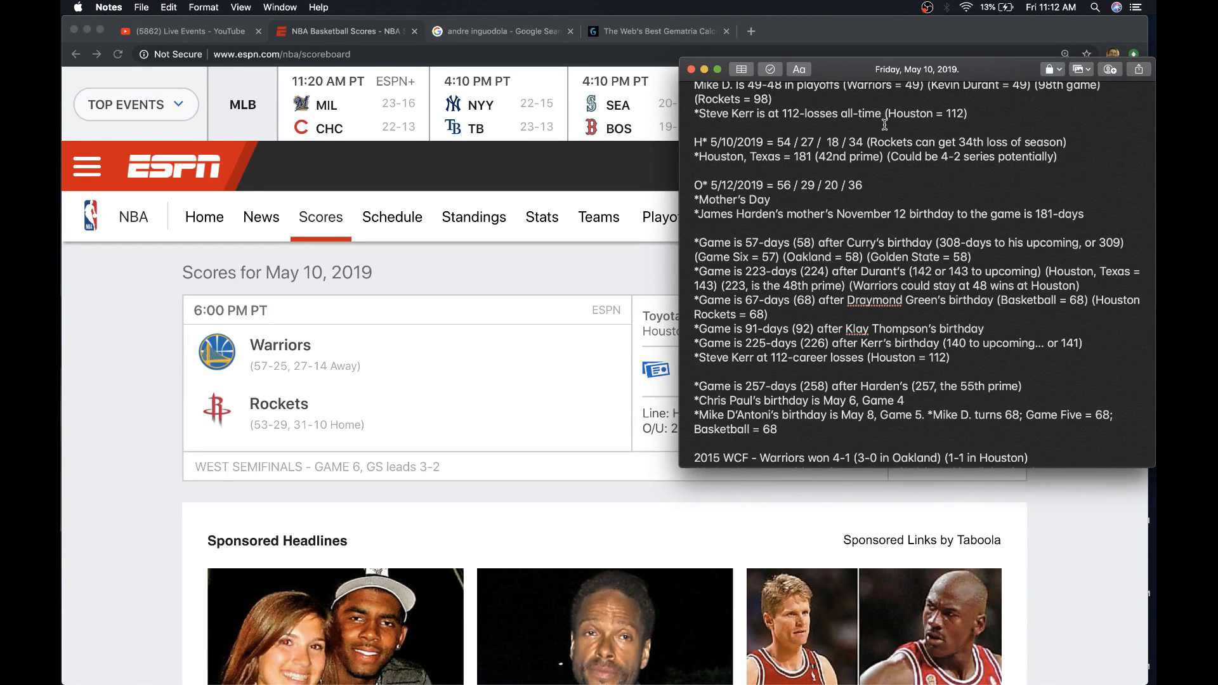
pyautogui.click(692, 128)
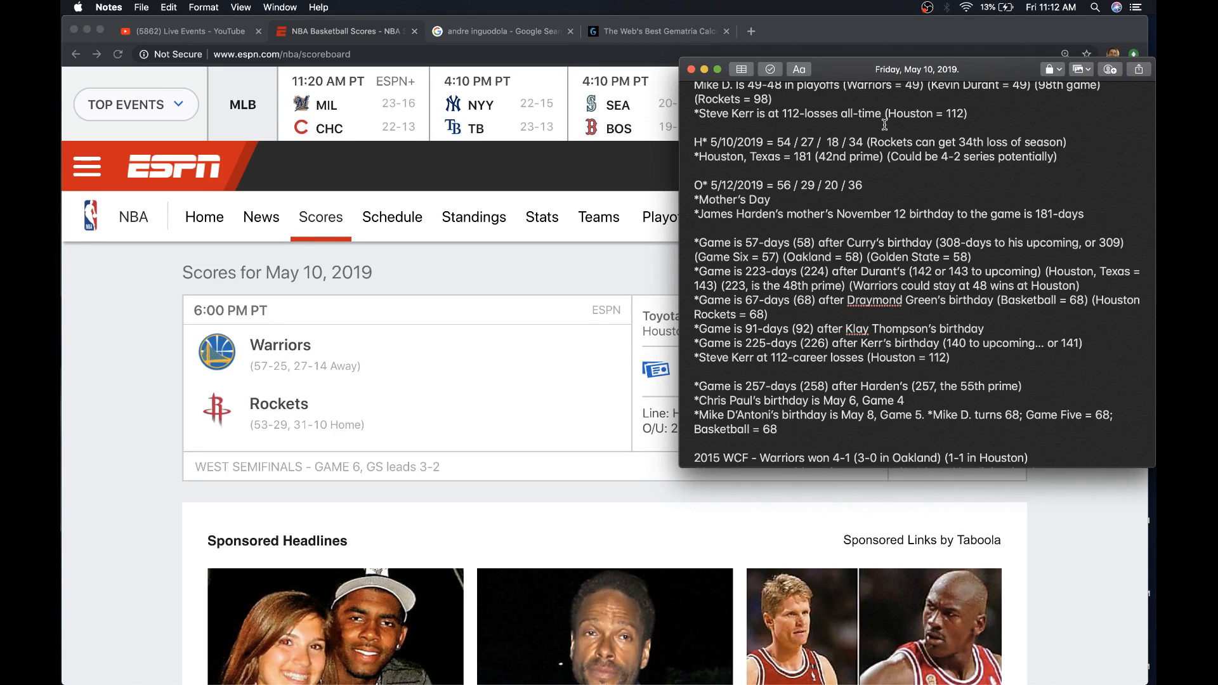
pyautogui.moveTo(947, 180)
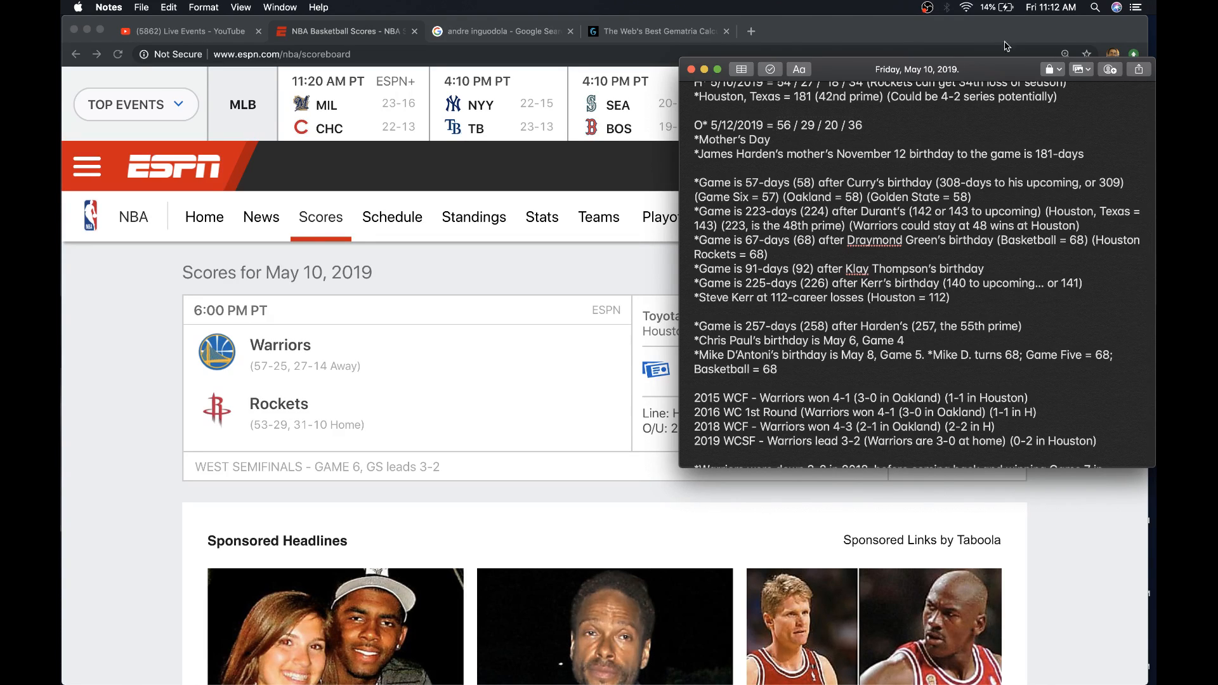
pyautogui.scroll(-3)
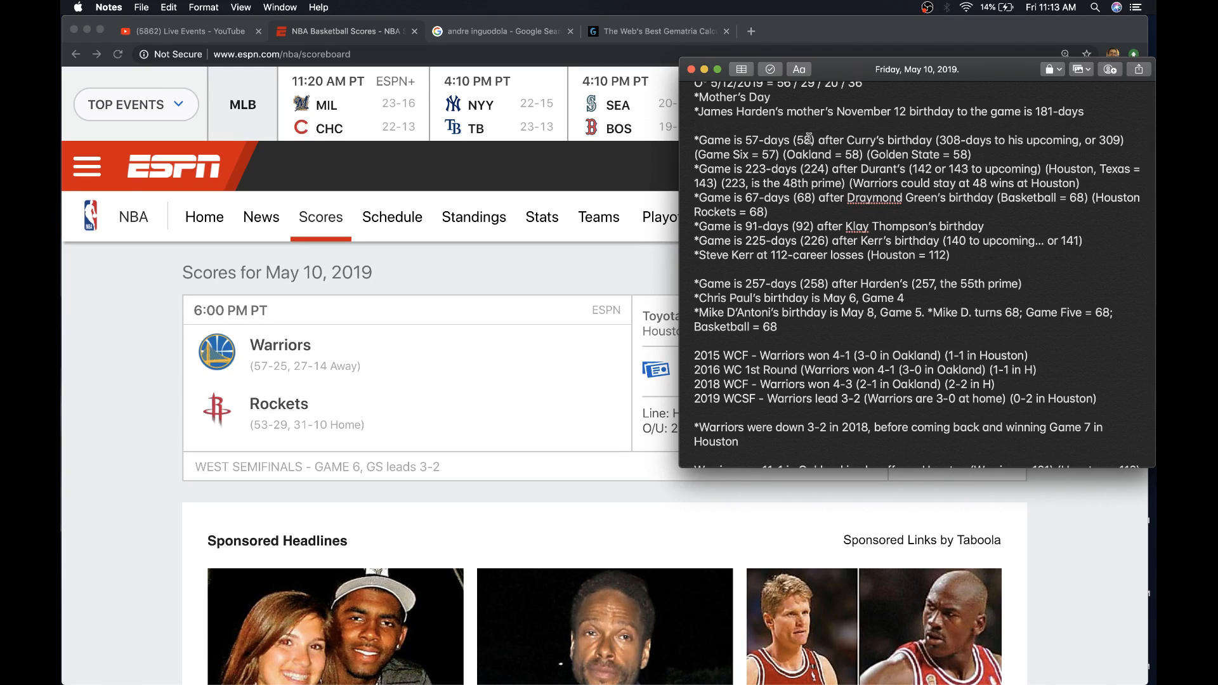
pyautogui.moveTo(896, 134)
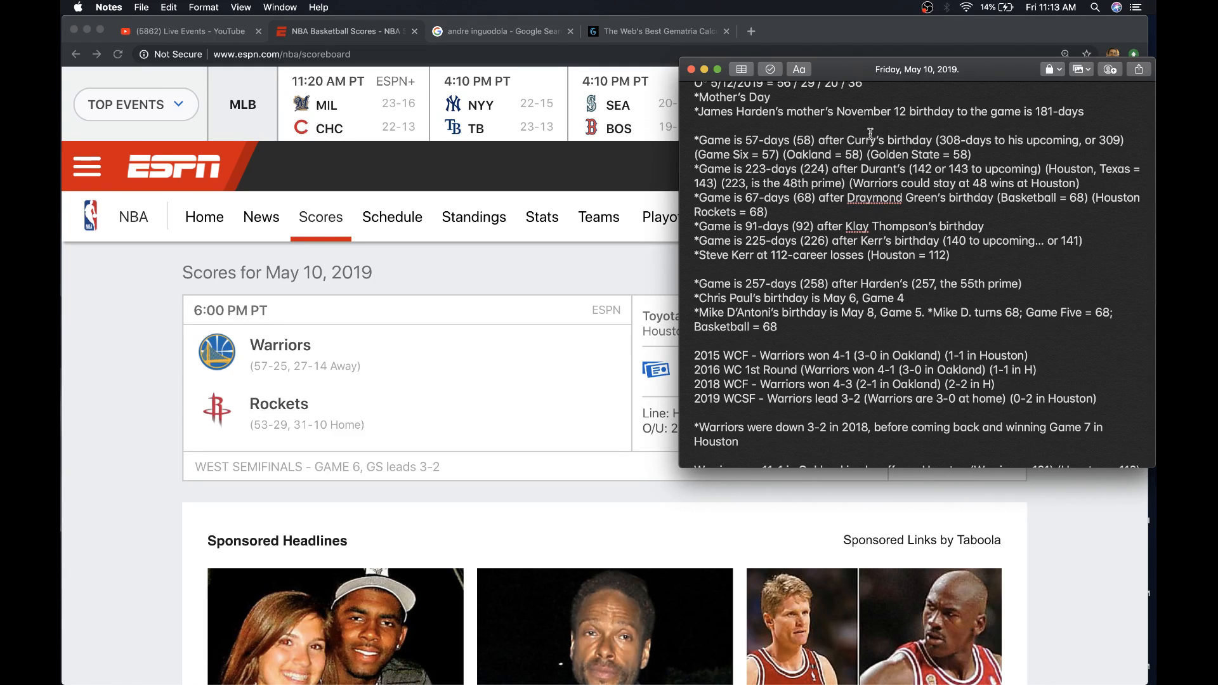
pyautogui.moveTo(939, 141); pyautogui.dragTo(1044, 141)
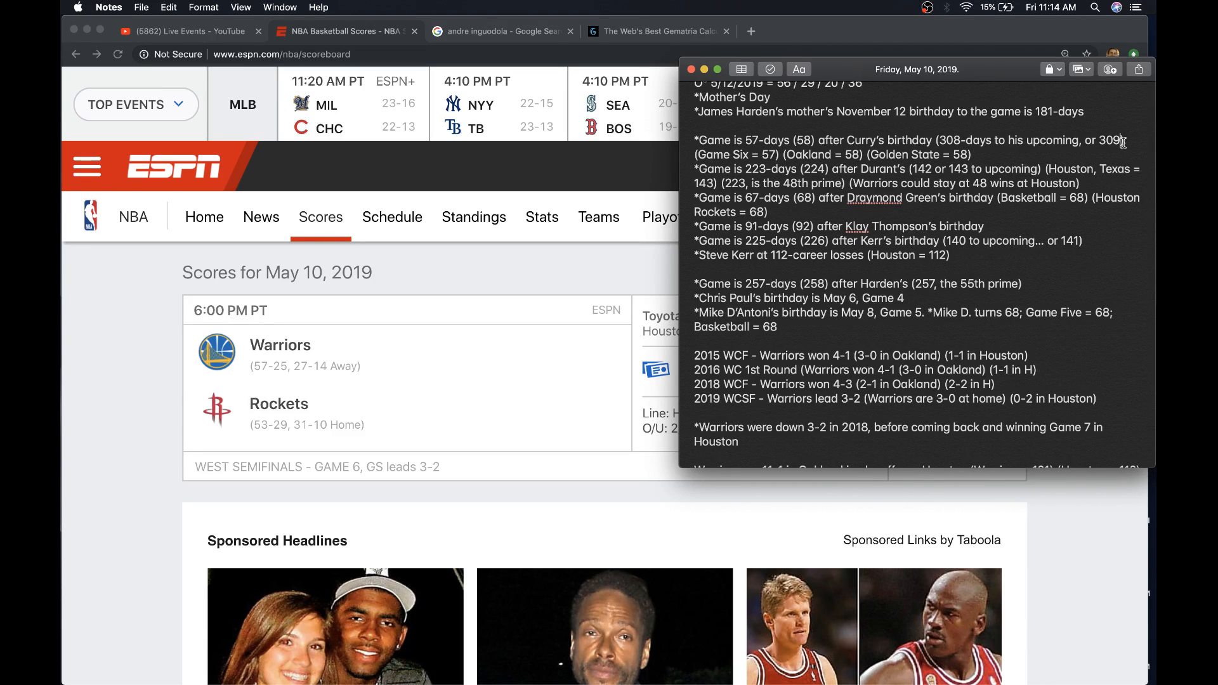
pyautogui.scroll(-3)
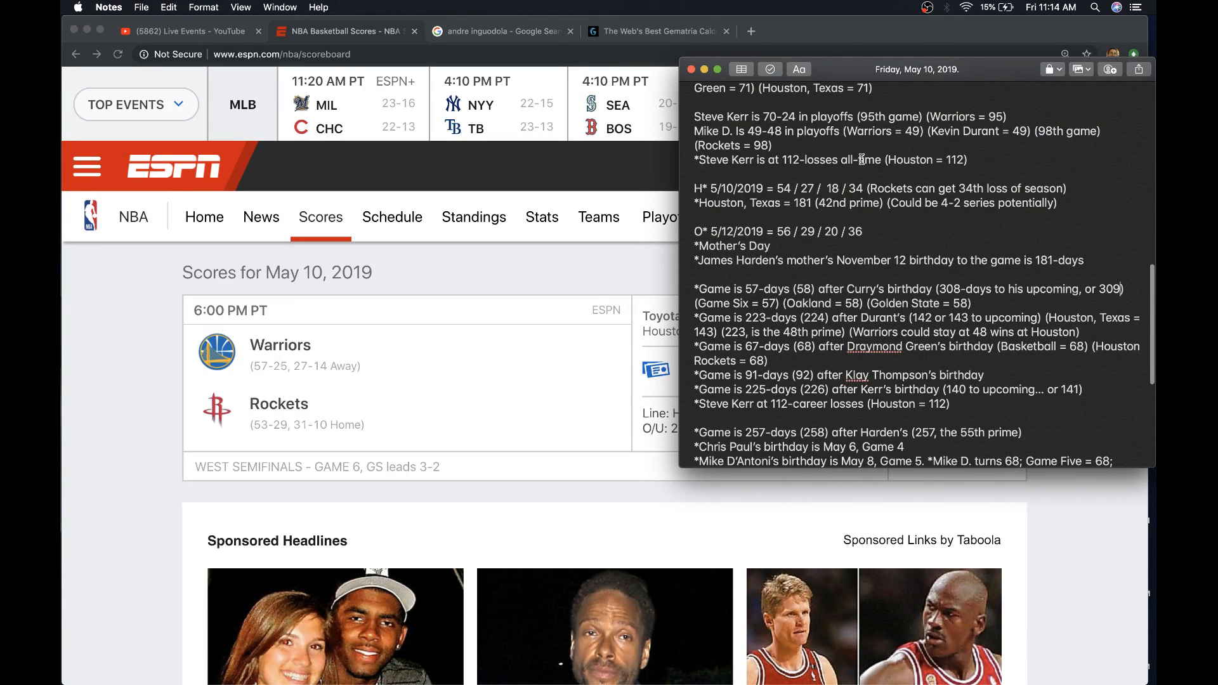
pyautogui.scroll(-3)
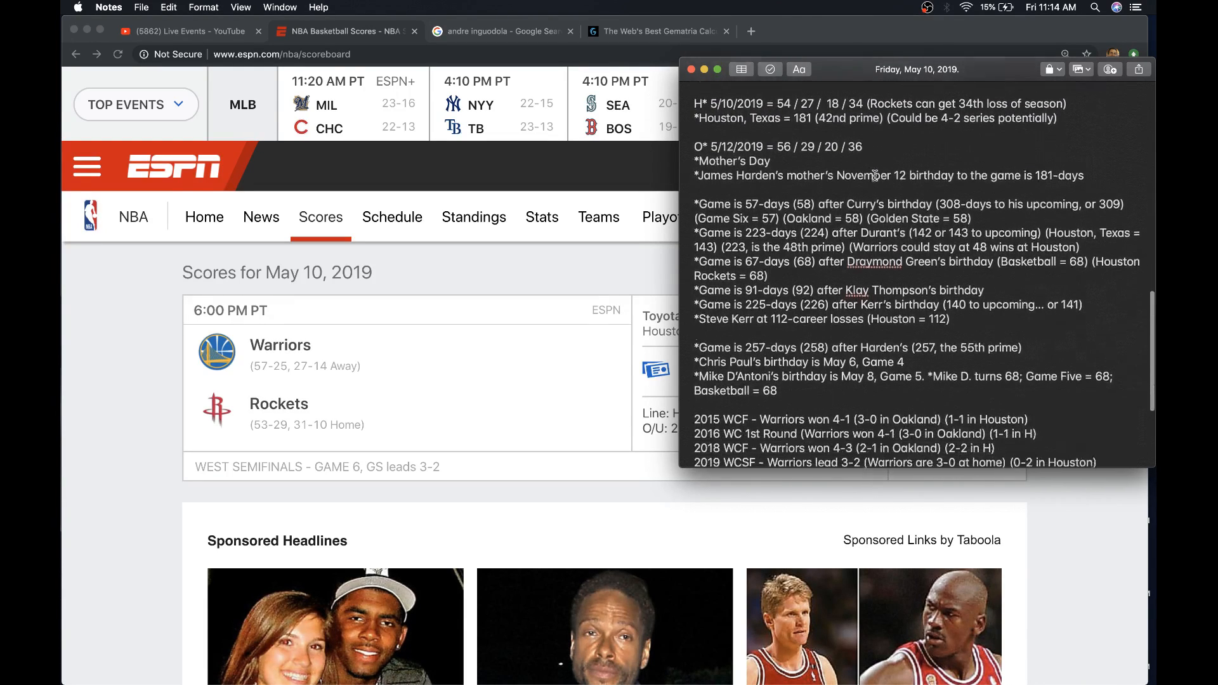
pyautogui.scroll(-3)
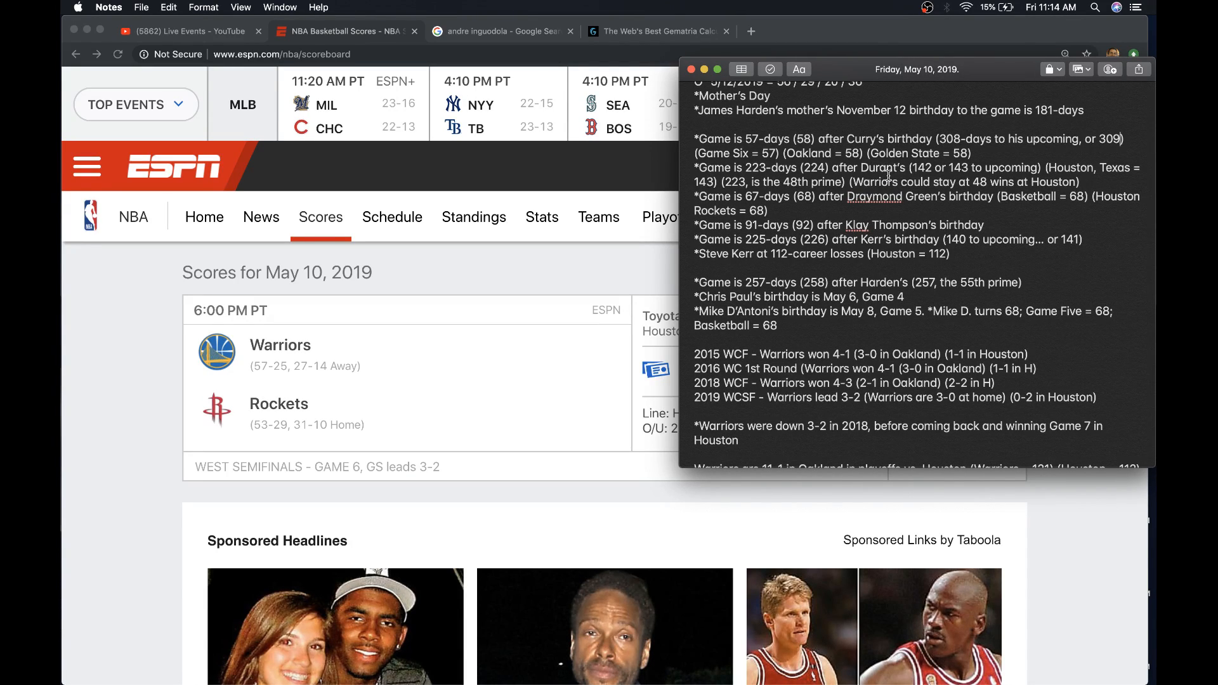
pyautogui.scroll(-3)
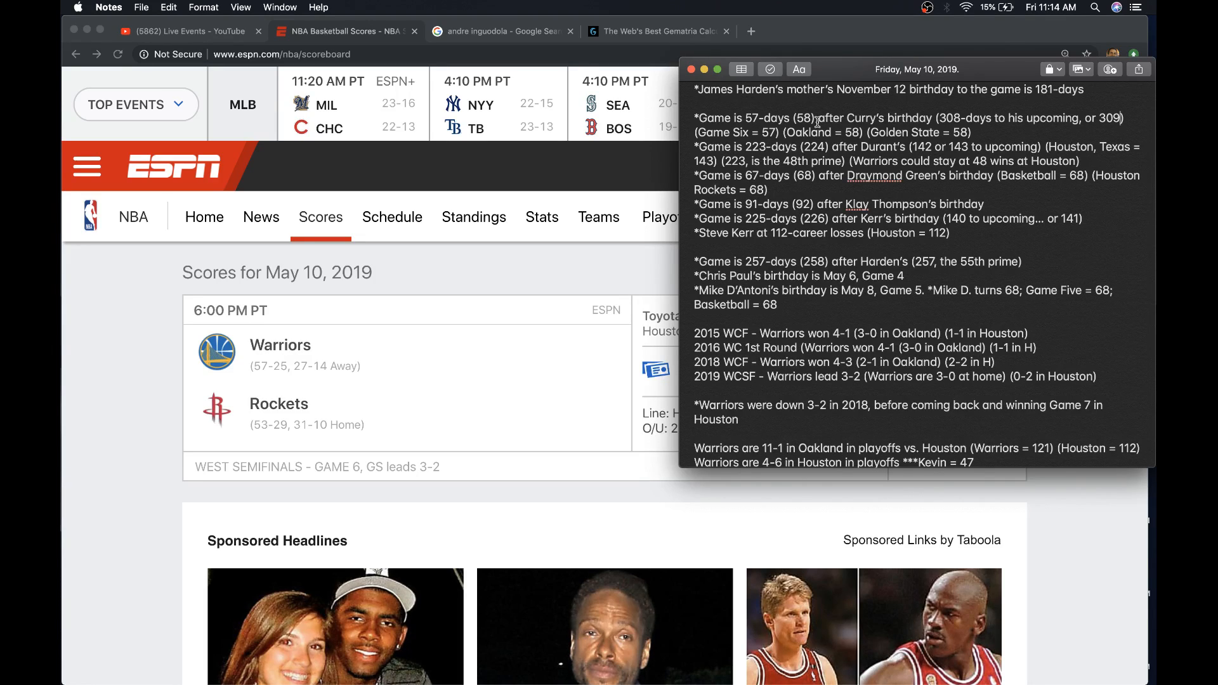
pyautogui.moveTo(749, 146)
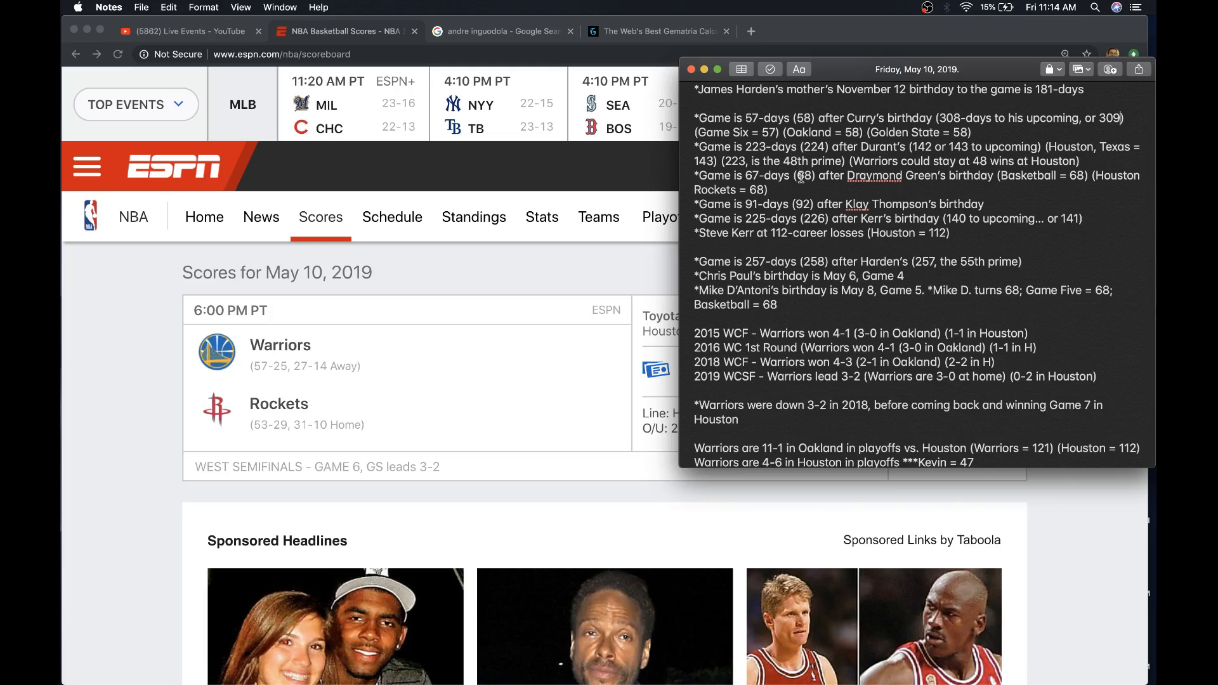
pyautogui.scroll(-3)
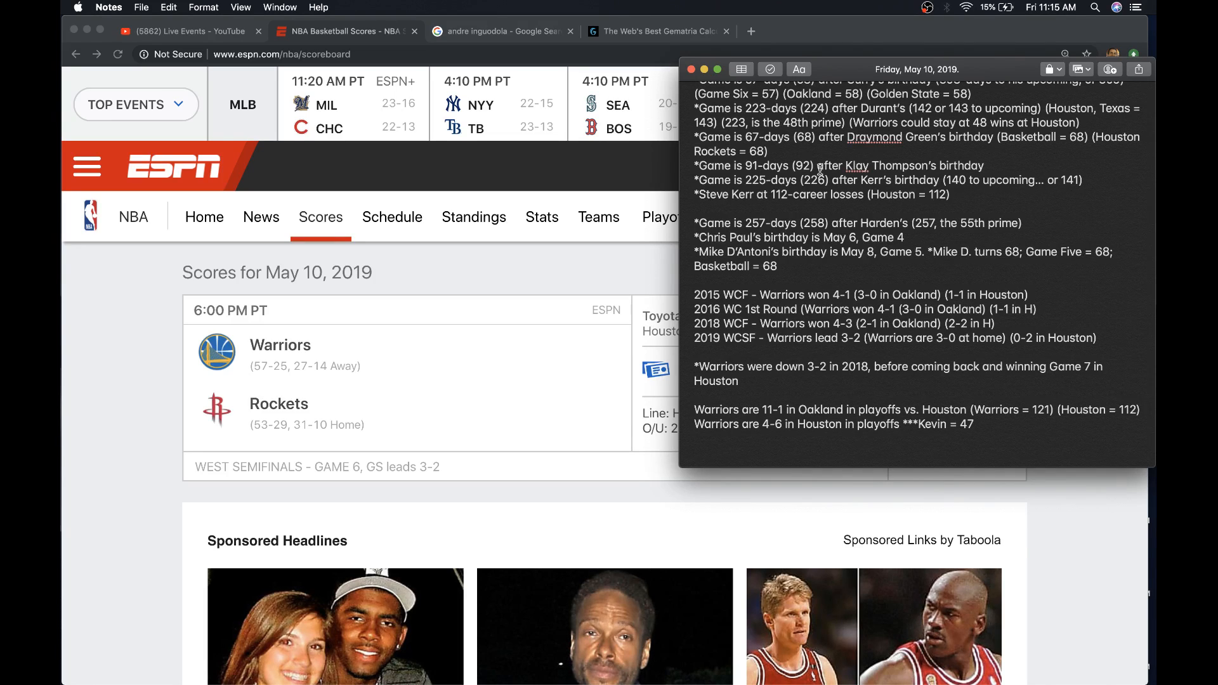
pyautogui.scroll(-3)
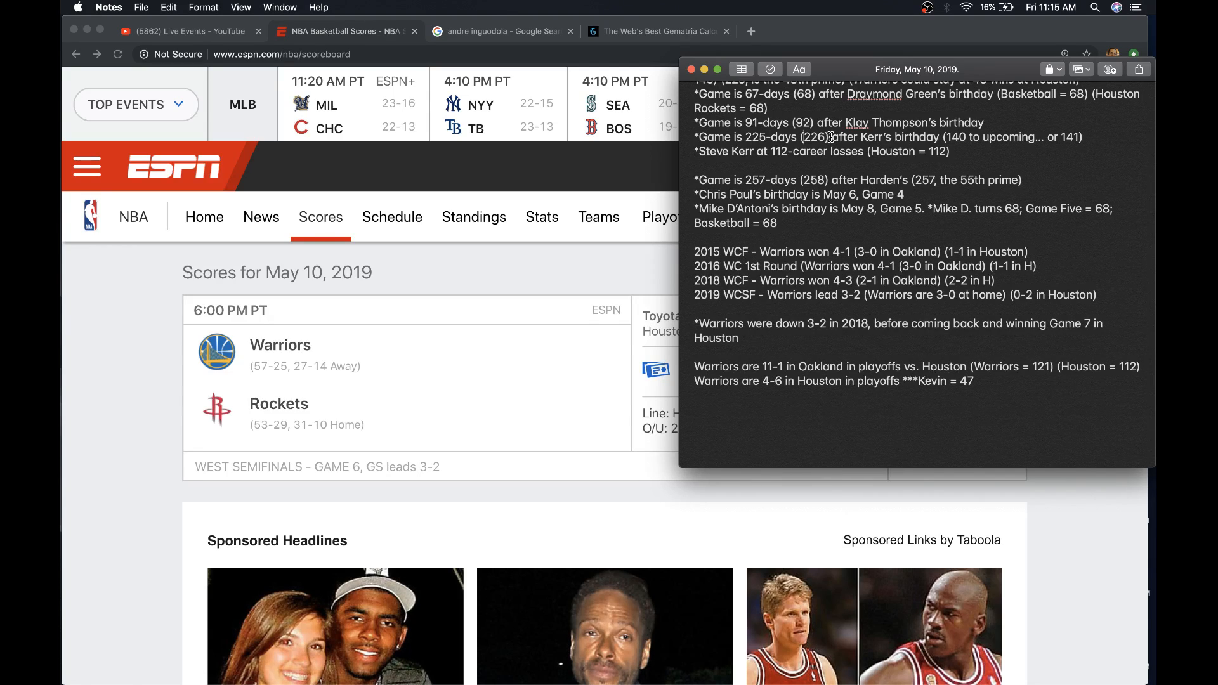
pyautogui.doubleClick(810, 137)
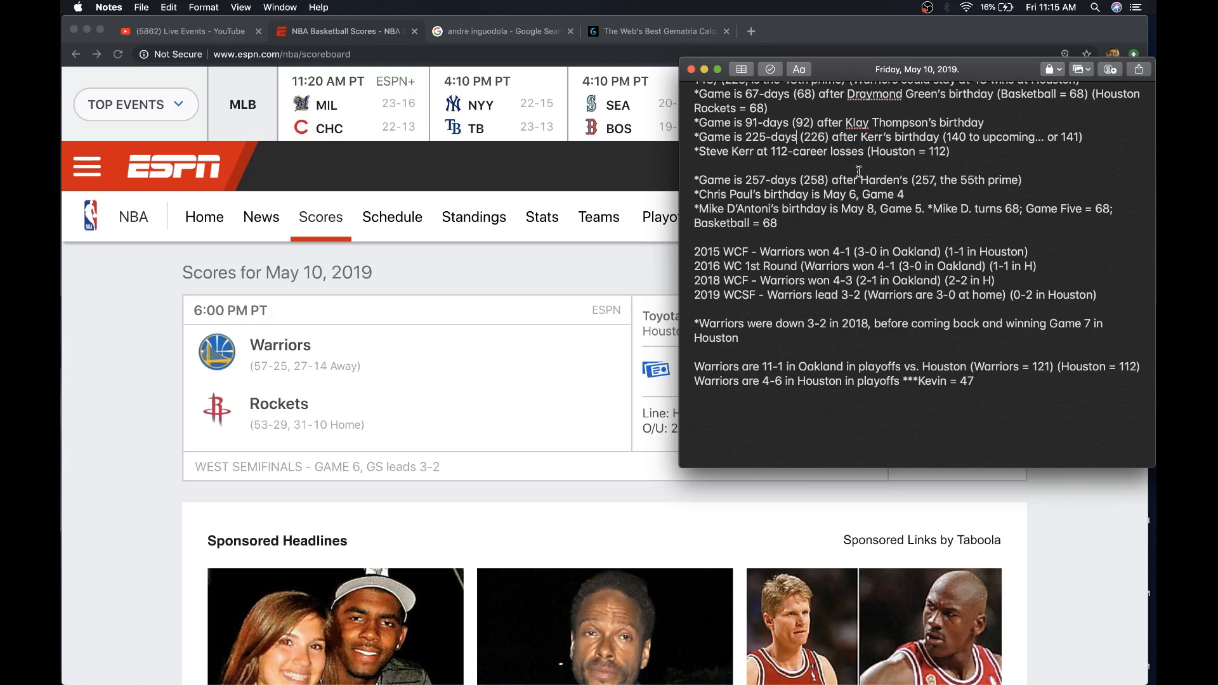
pyautogui.scroll(-3)
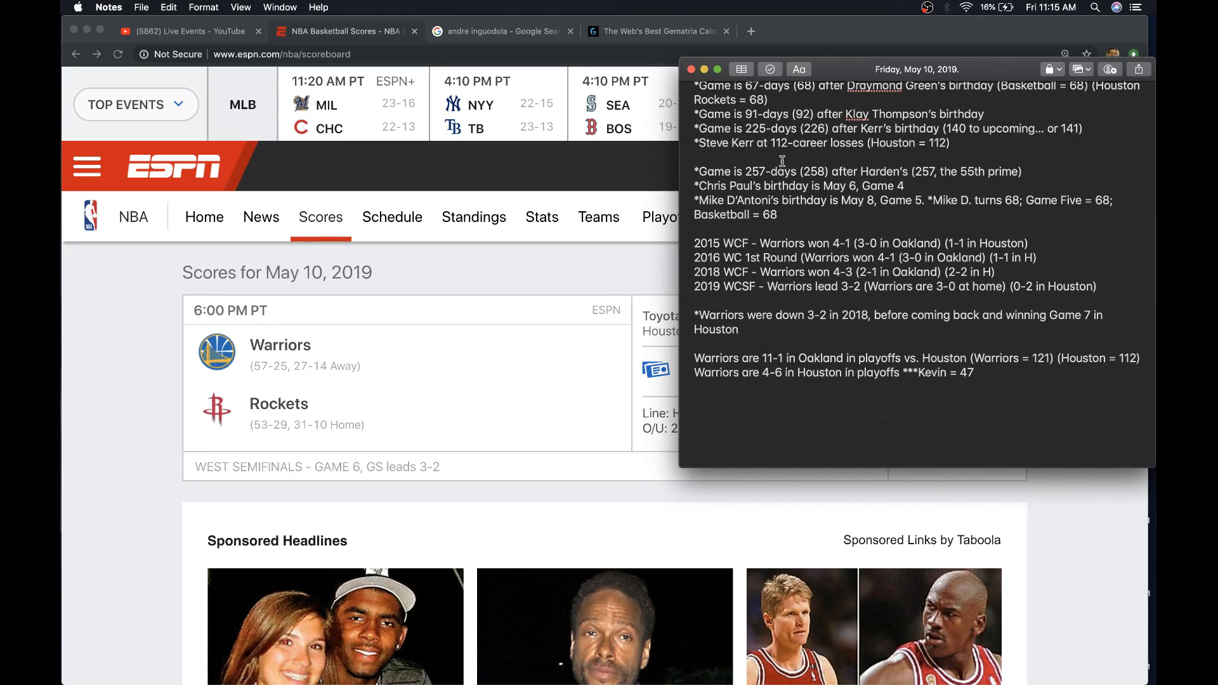
pyautogui.moveTo(768, 153)
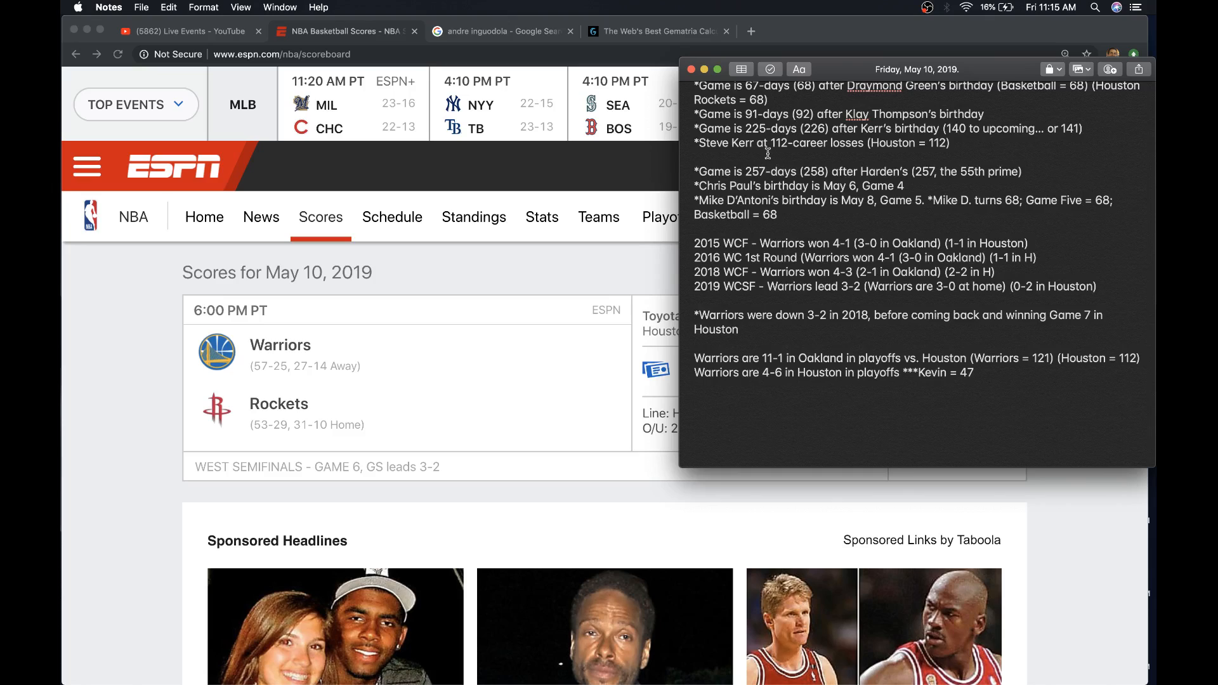
pyautogui.moveTo(837, 160)
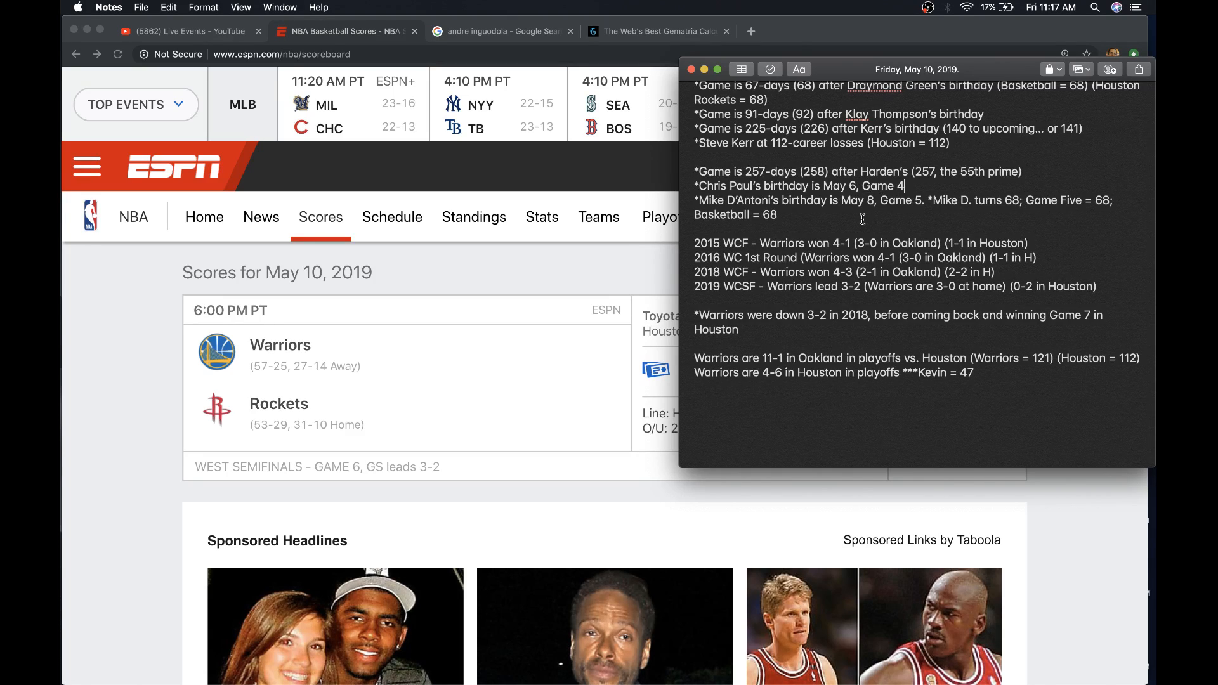
pyautogui.moveTo(696, 170); pyautogui.dragTo(789, 215)
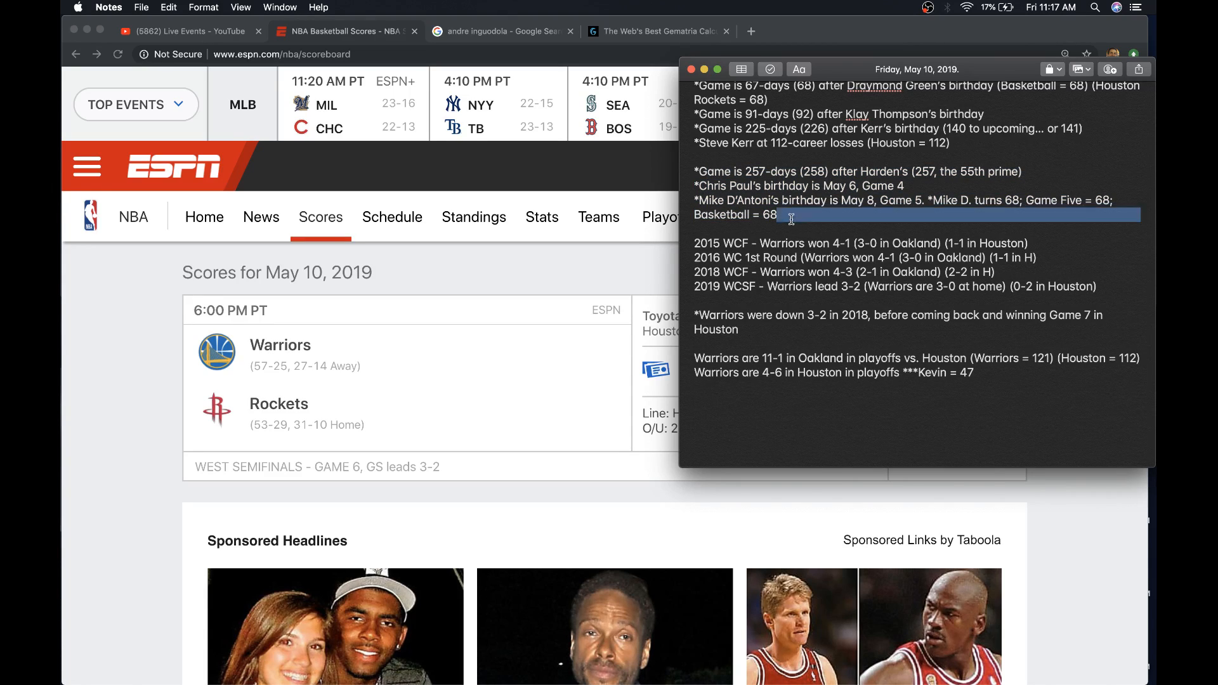
pyautogui.click(792, 215)
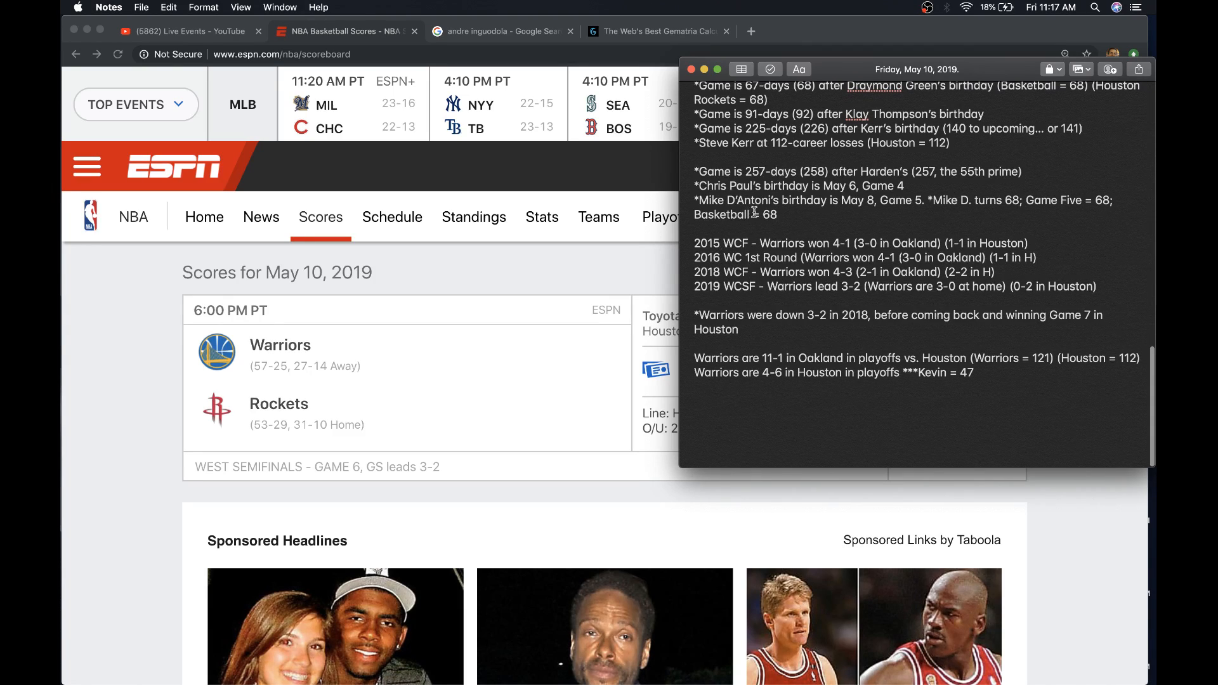
pyautogui.click(776, 215)
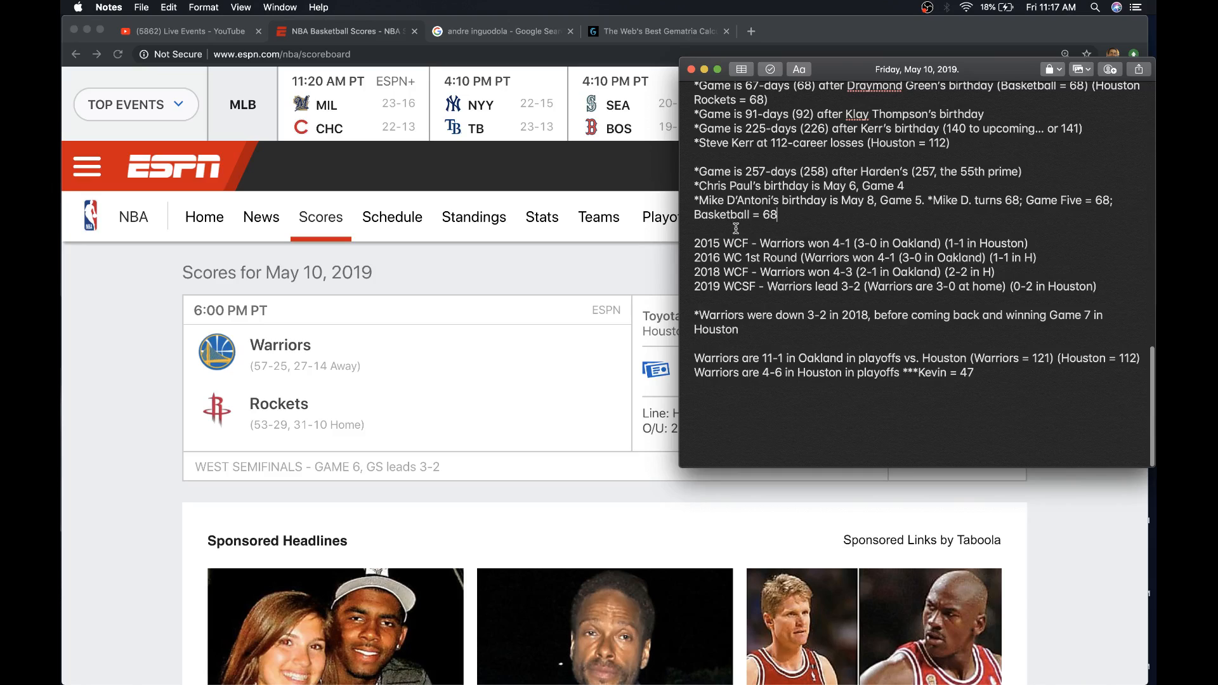
pyautogui.moveTo(750, 242)
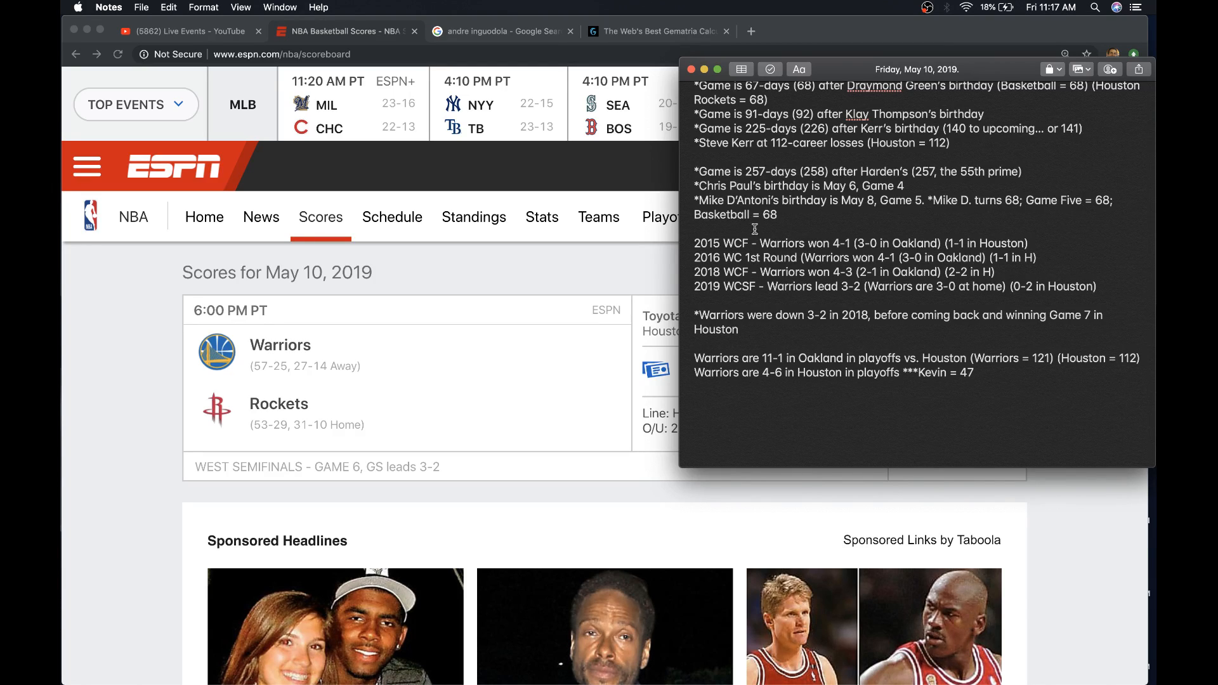
pyautogui.moveTo(856, 239)
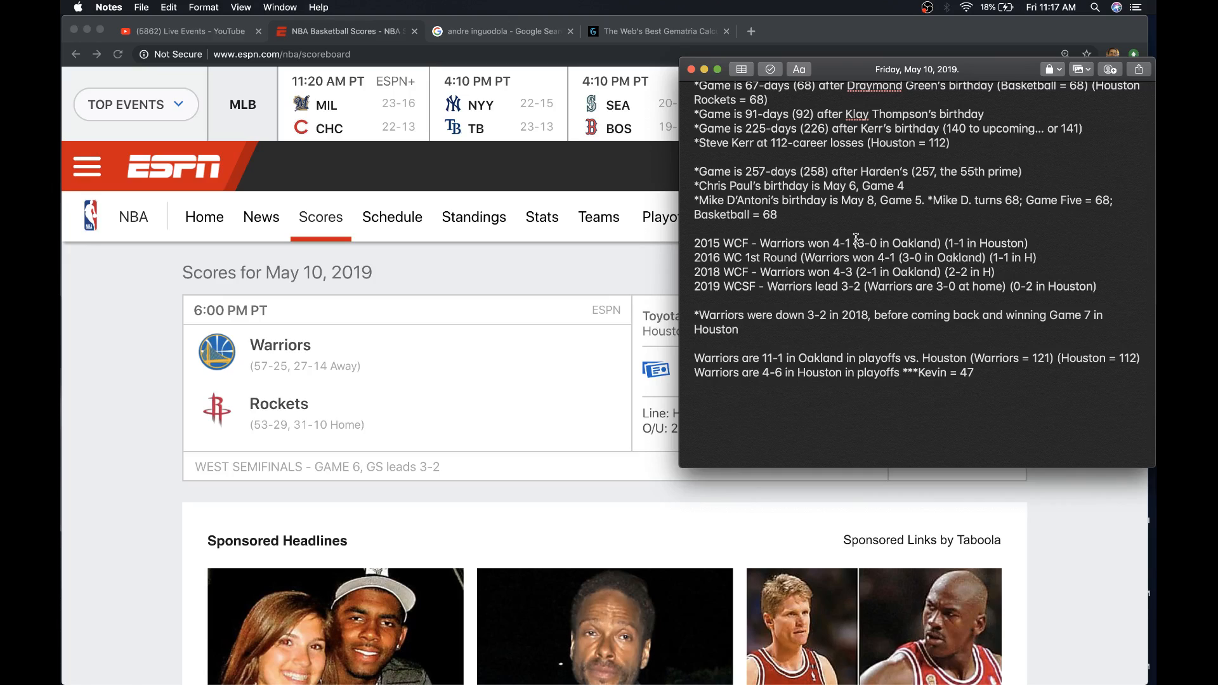
pyautogui.moveTo(1018, 249)
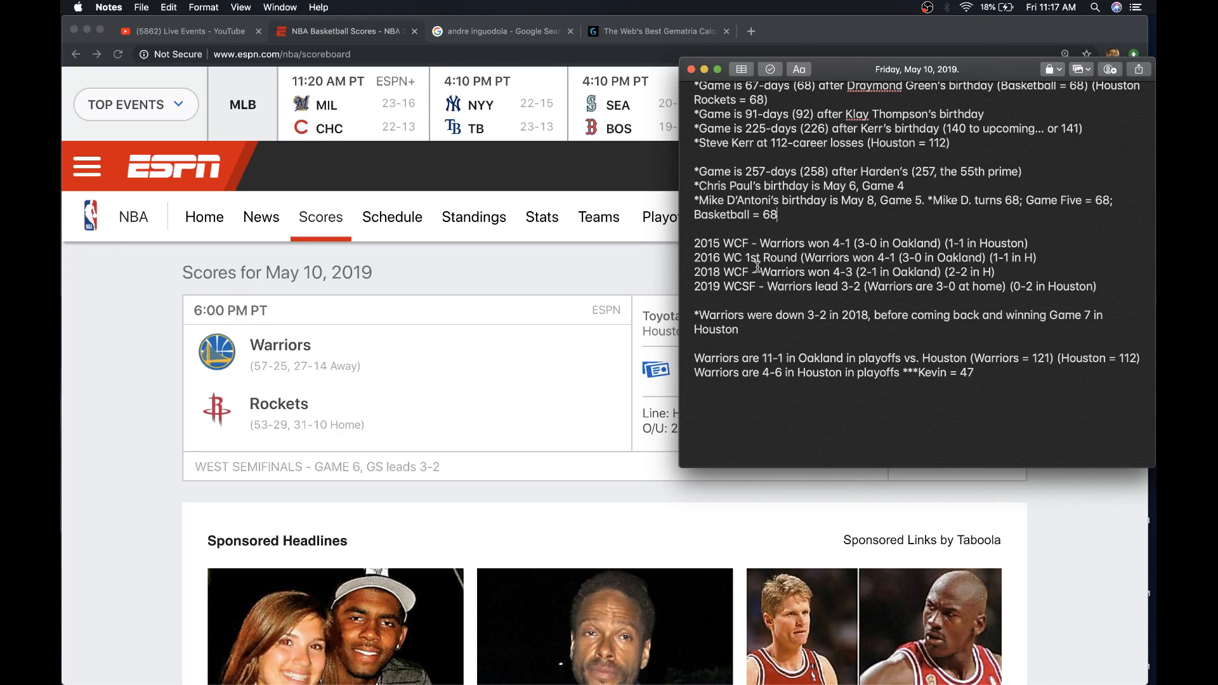
pyautogui.moveTo(827, 245)
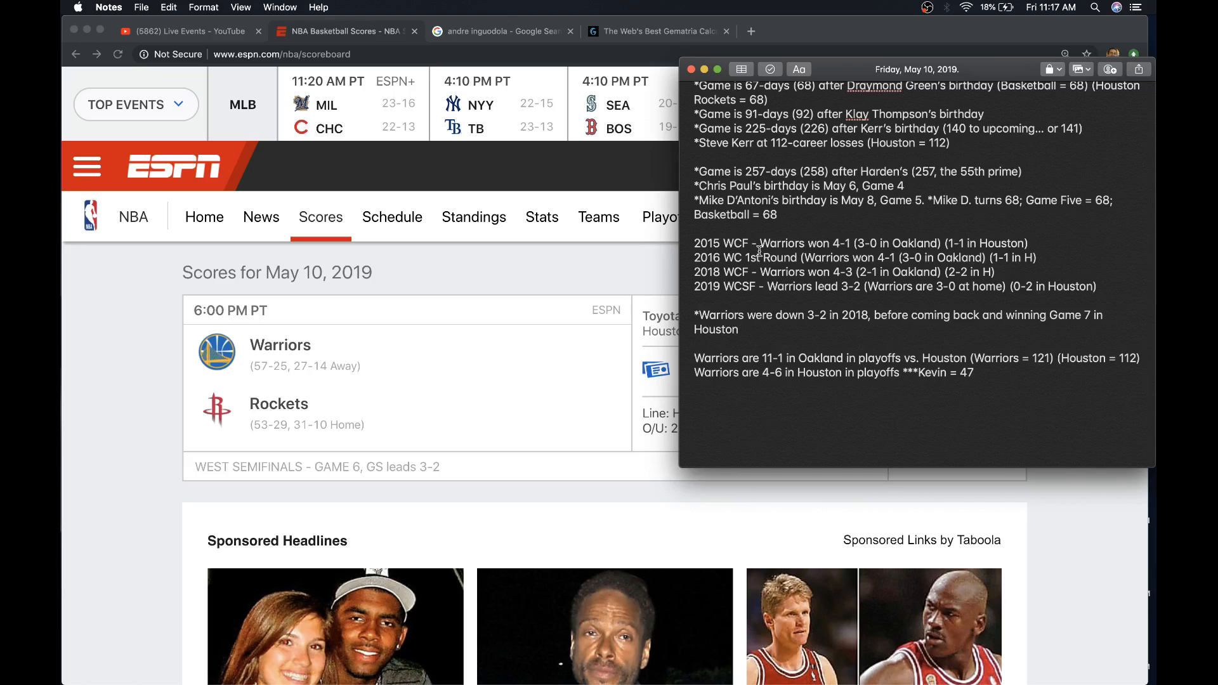
pyautogui.moveTo(798, 277)
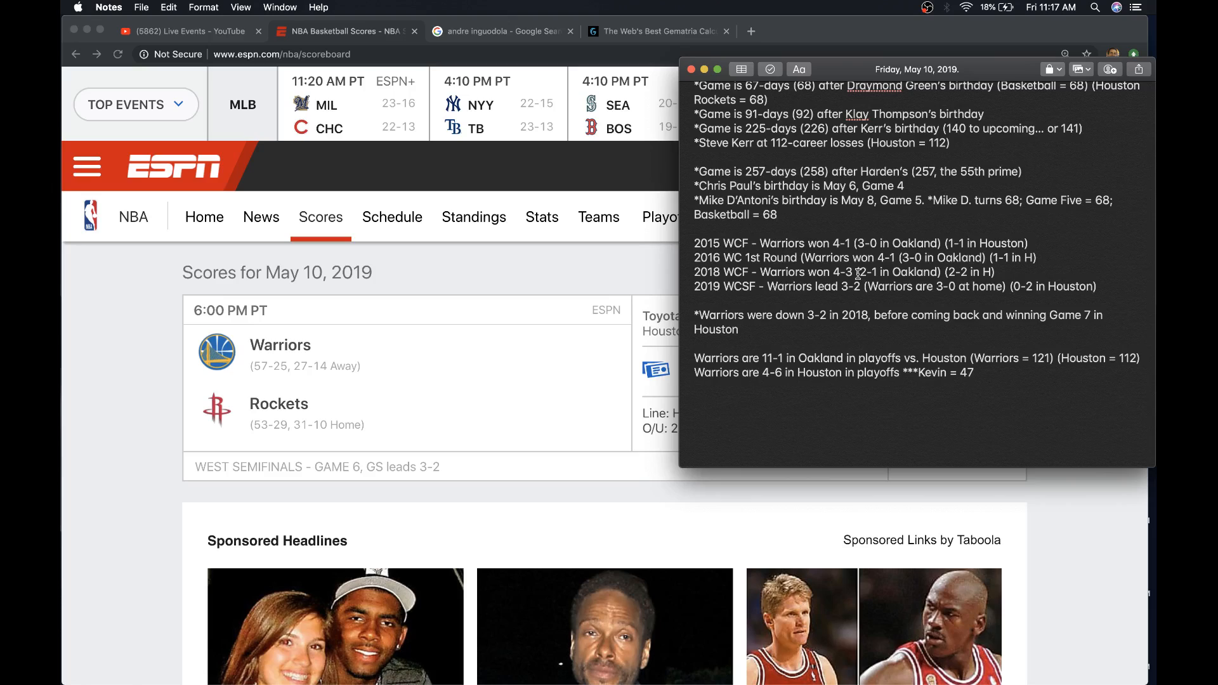
pyautogui.click(776, 215)
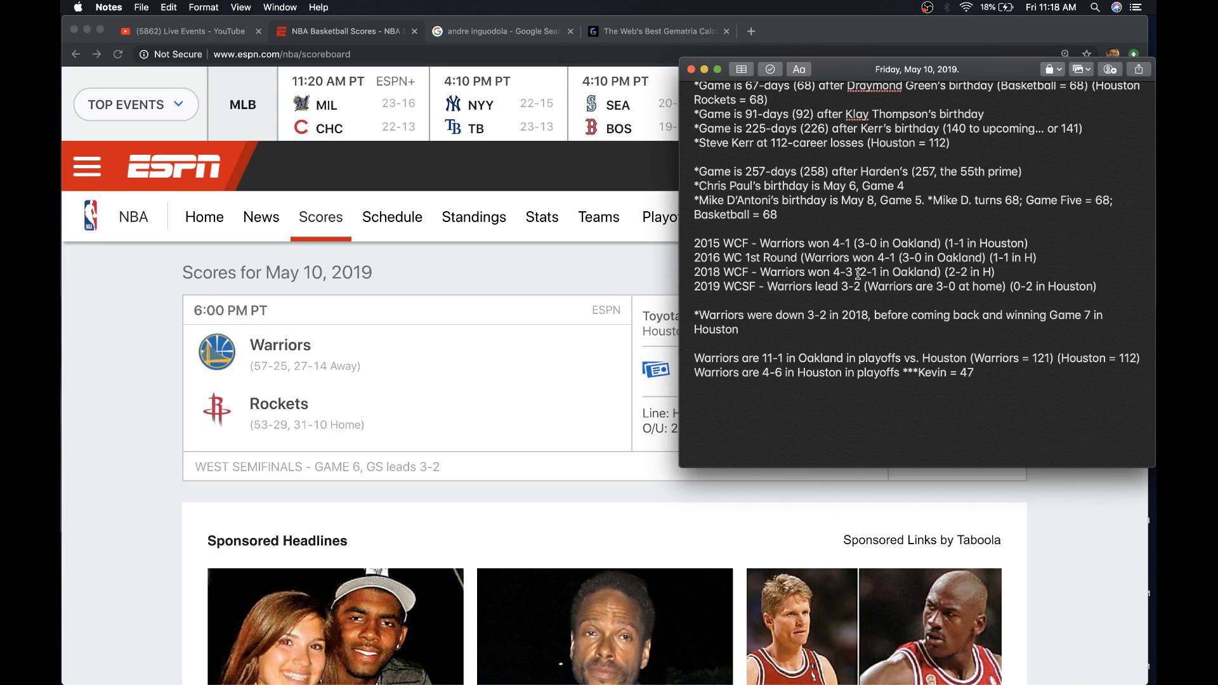
pyautogui.click(776, 215)
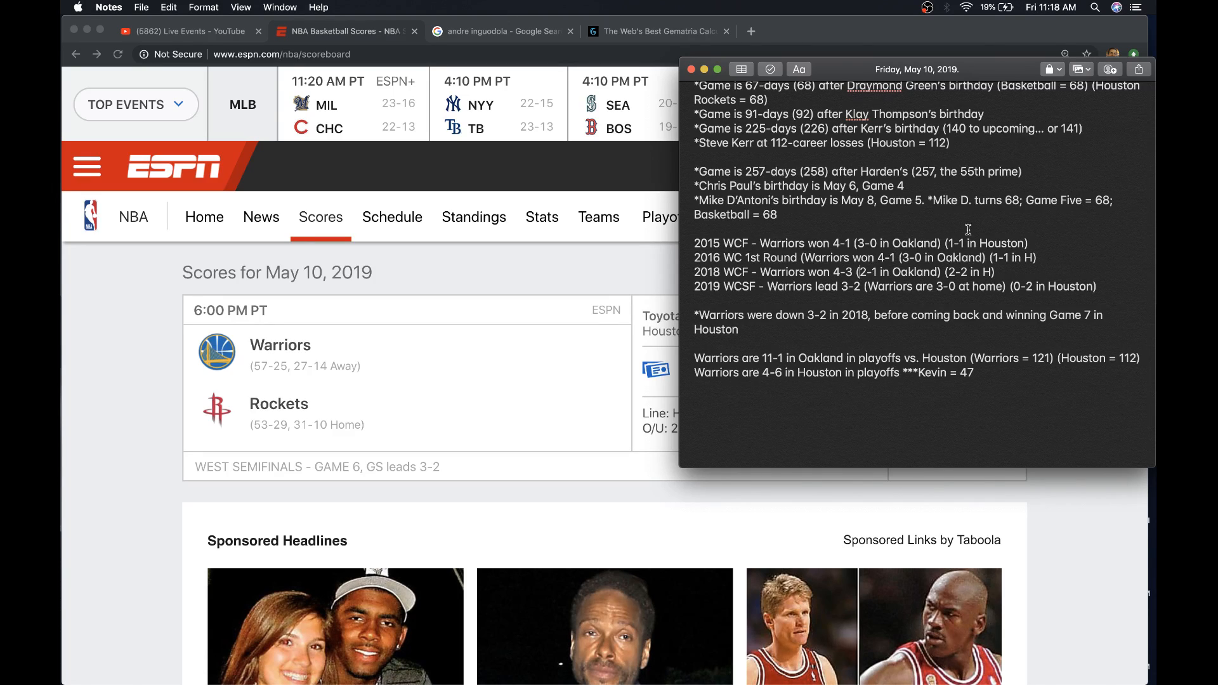
pyautogui.moveTo(941, 274)
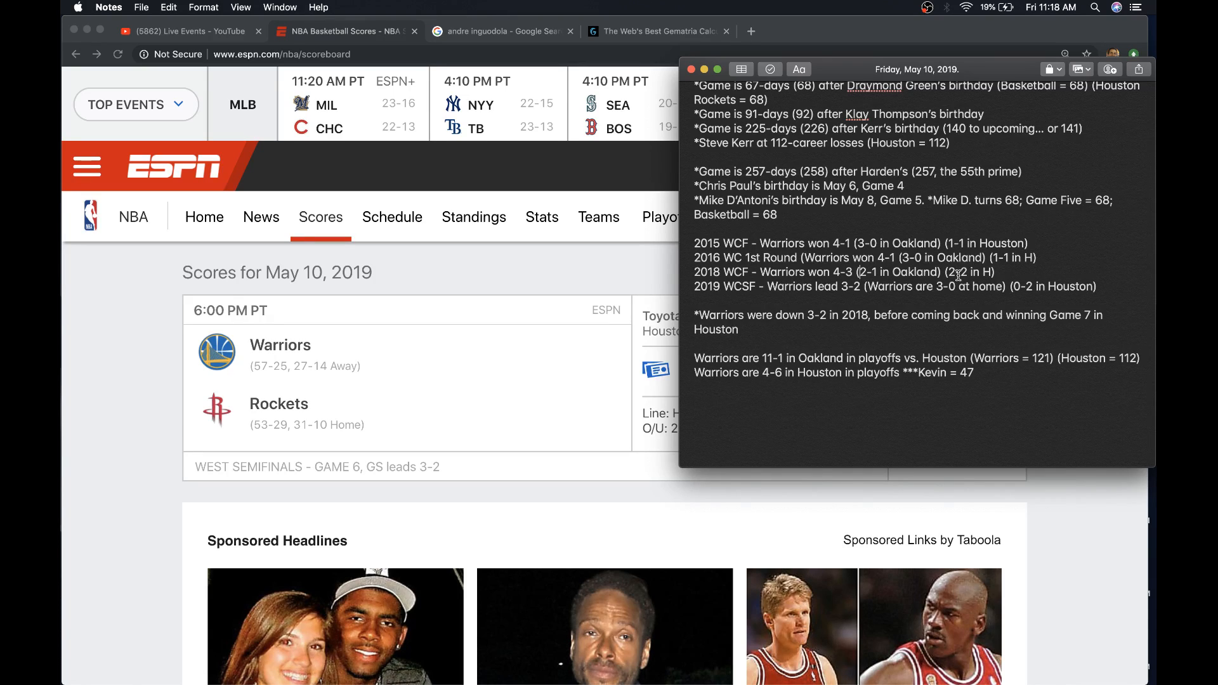
pyautogui.moveTo(1038, 287)
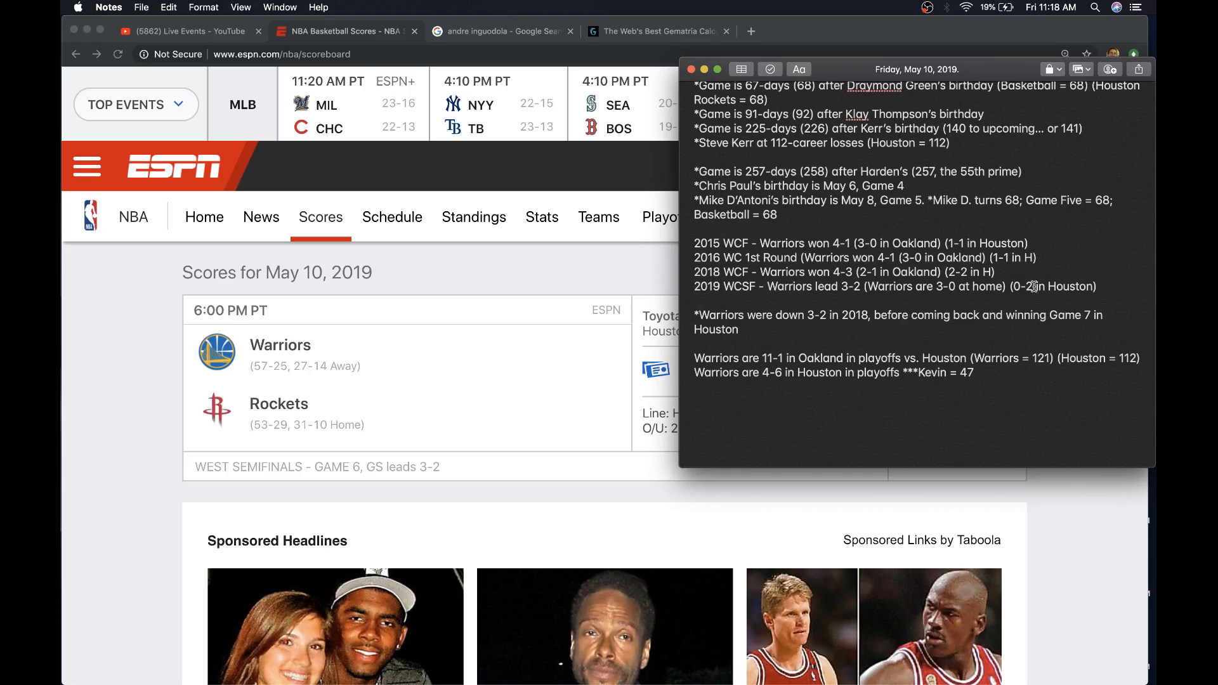
pyautogui.moveTo(1028, 287)
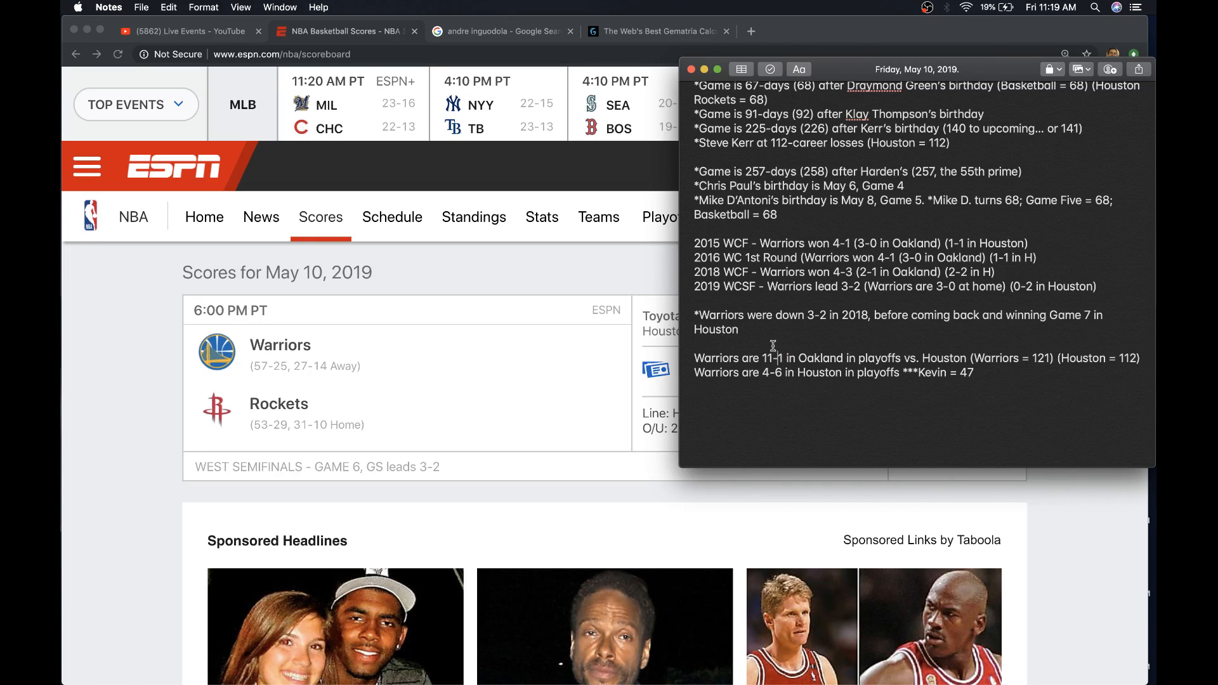
pyautogui.moveTo(823, 345)
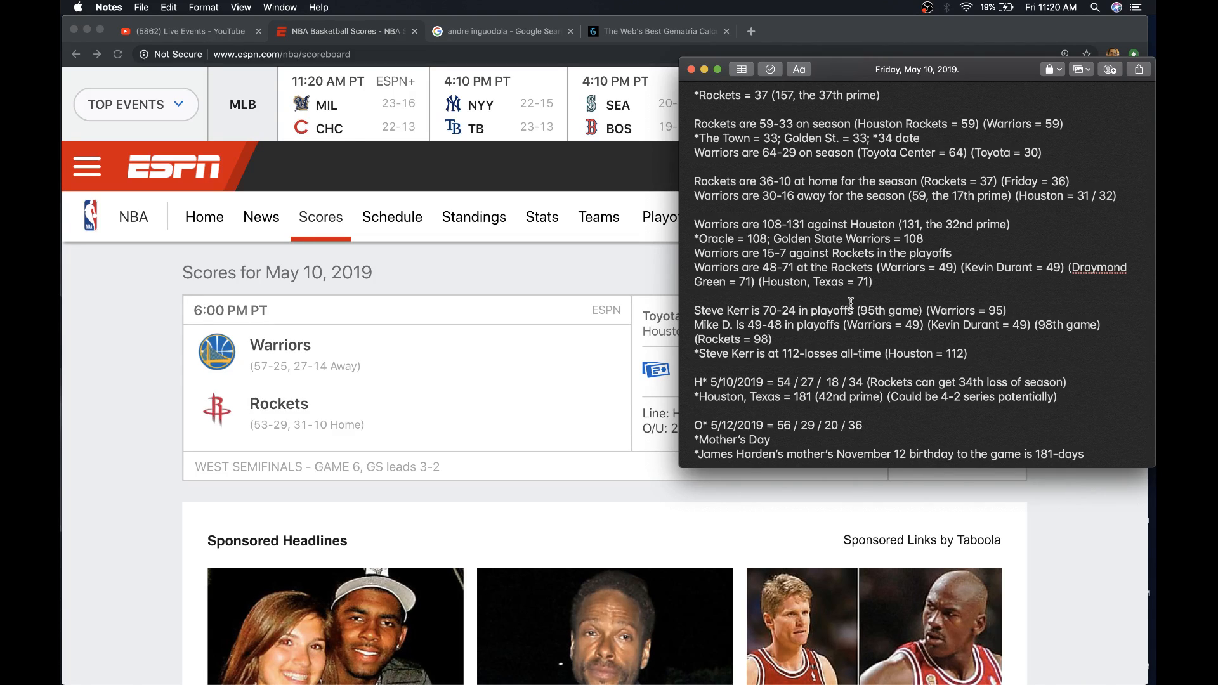
pyautogui.moveTo(792, 340)
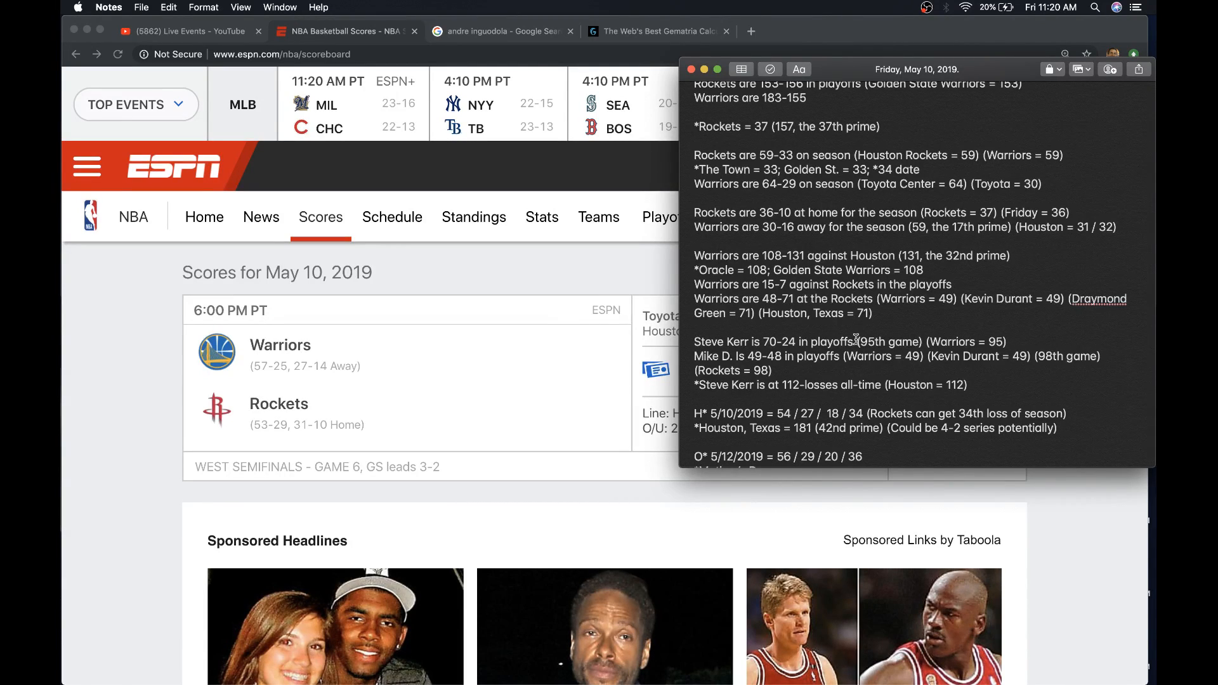
pyautogui.click(772, 370)
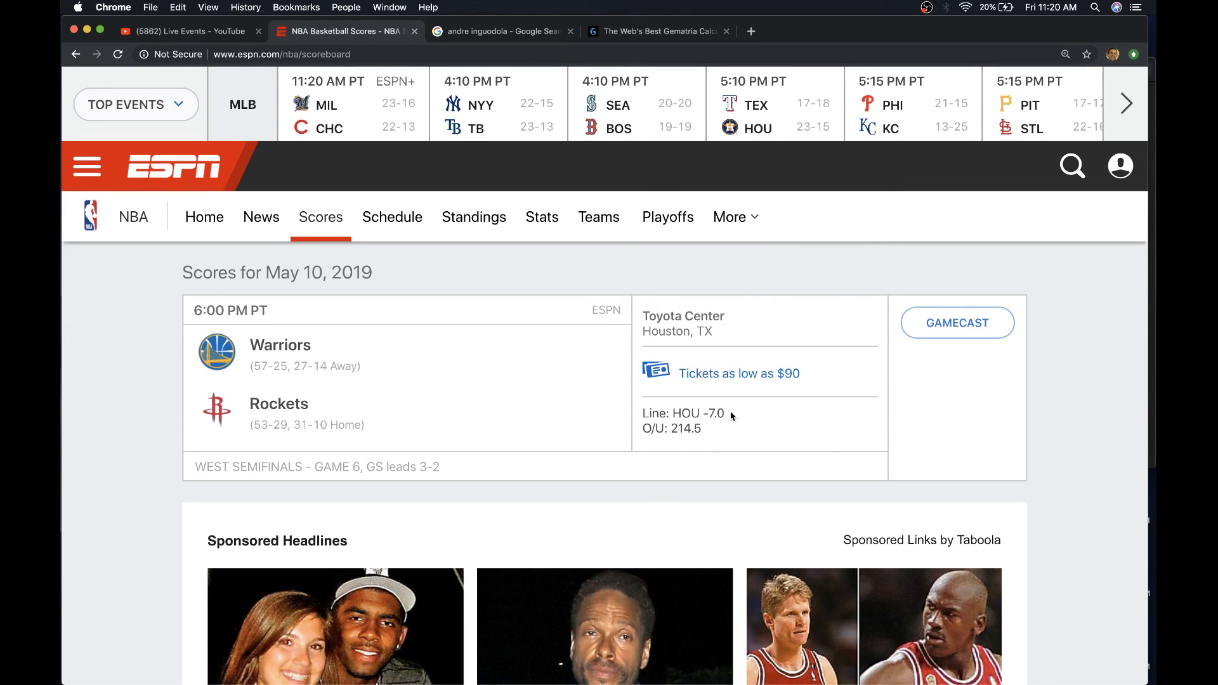
pyautogui.moveTo(661, 406)
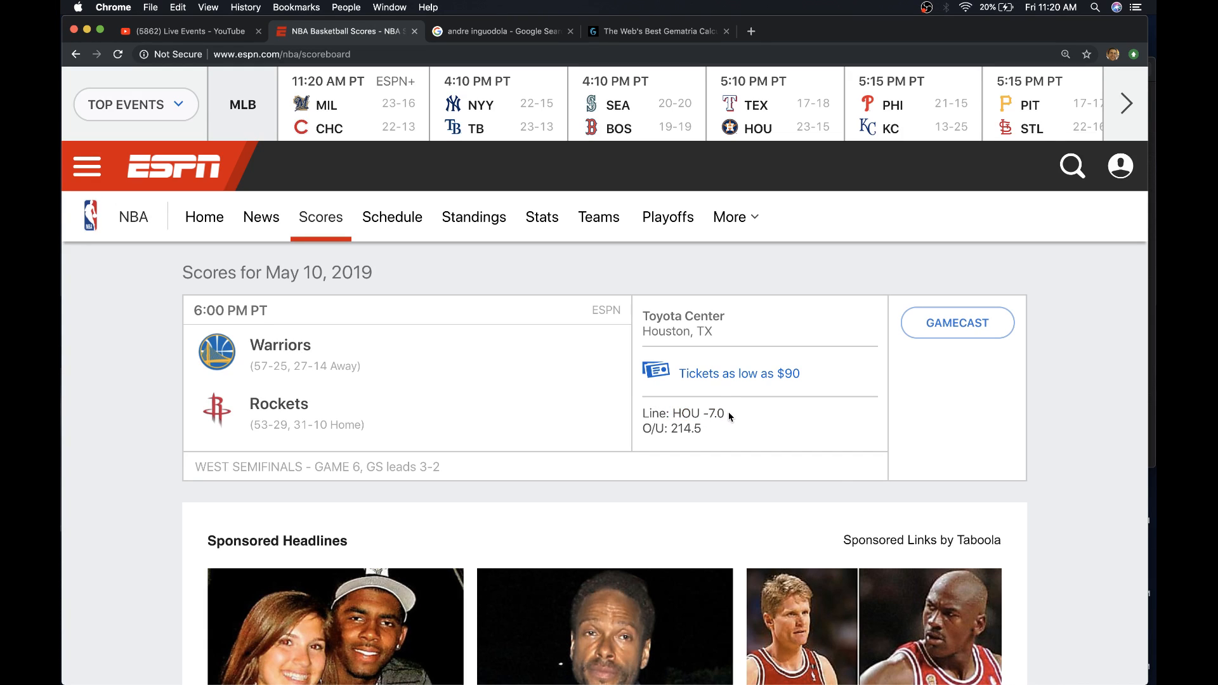
pyautogui.moveTo(736, 414)
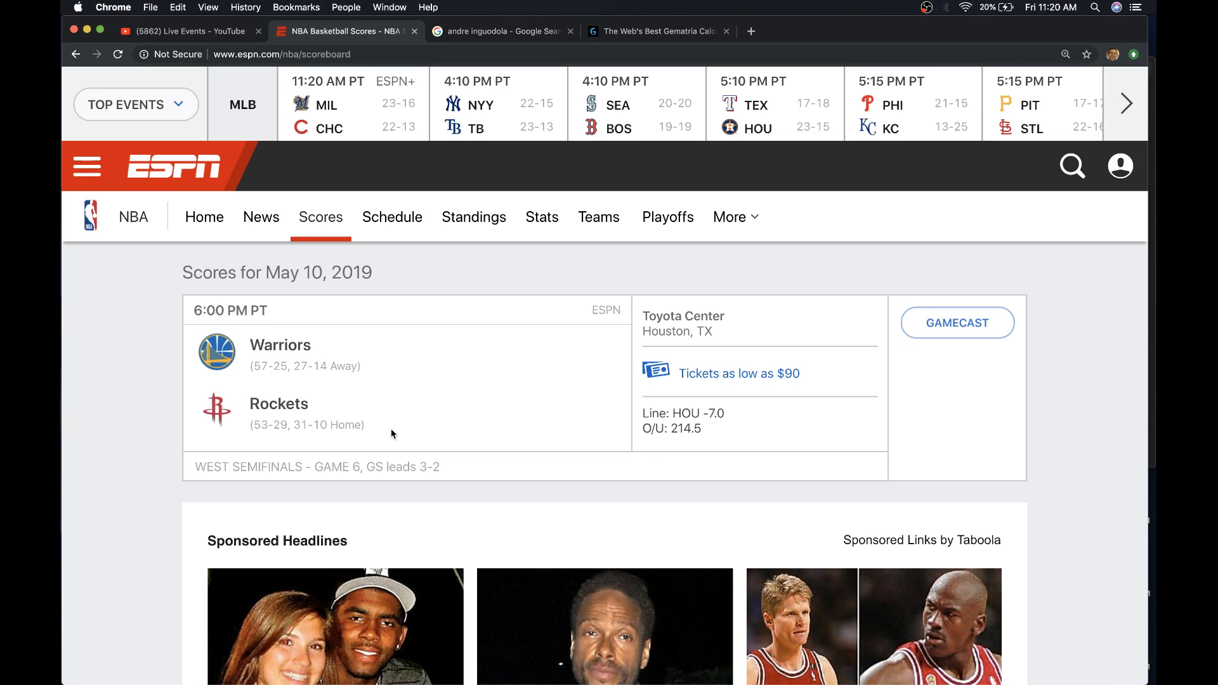
pyautogui.moveTo(369, 428)
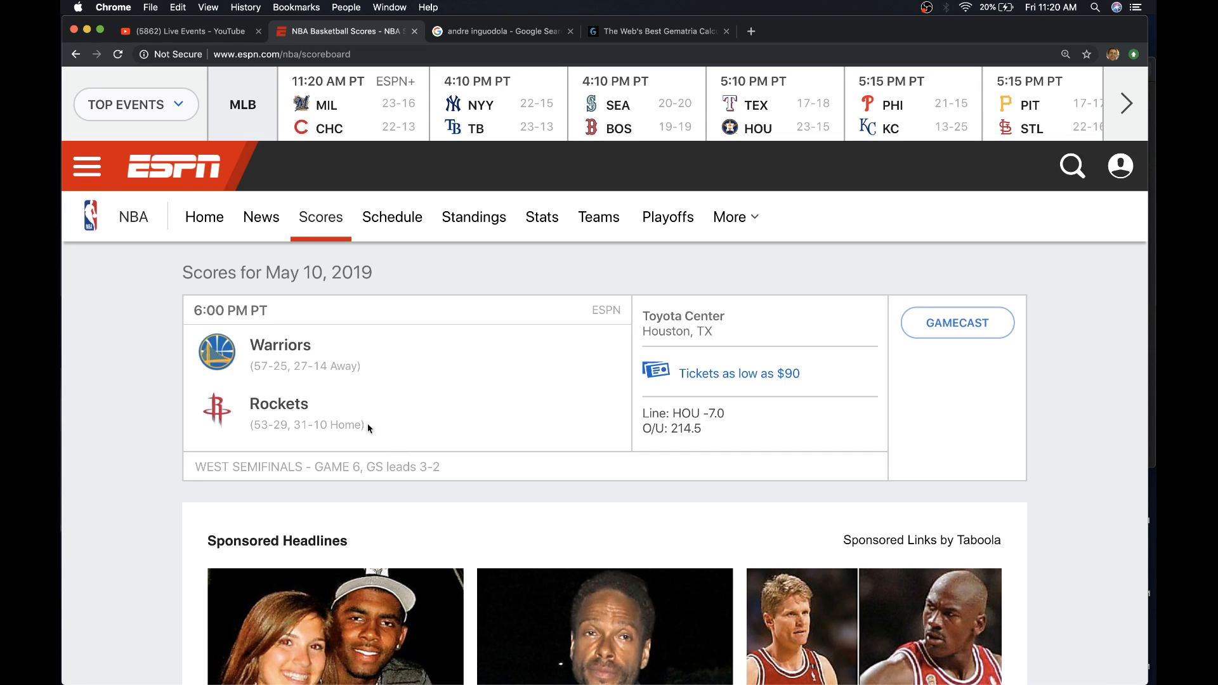
pyautogui.moveTo(148, 418)
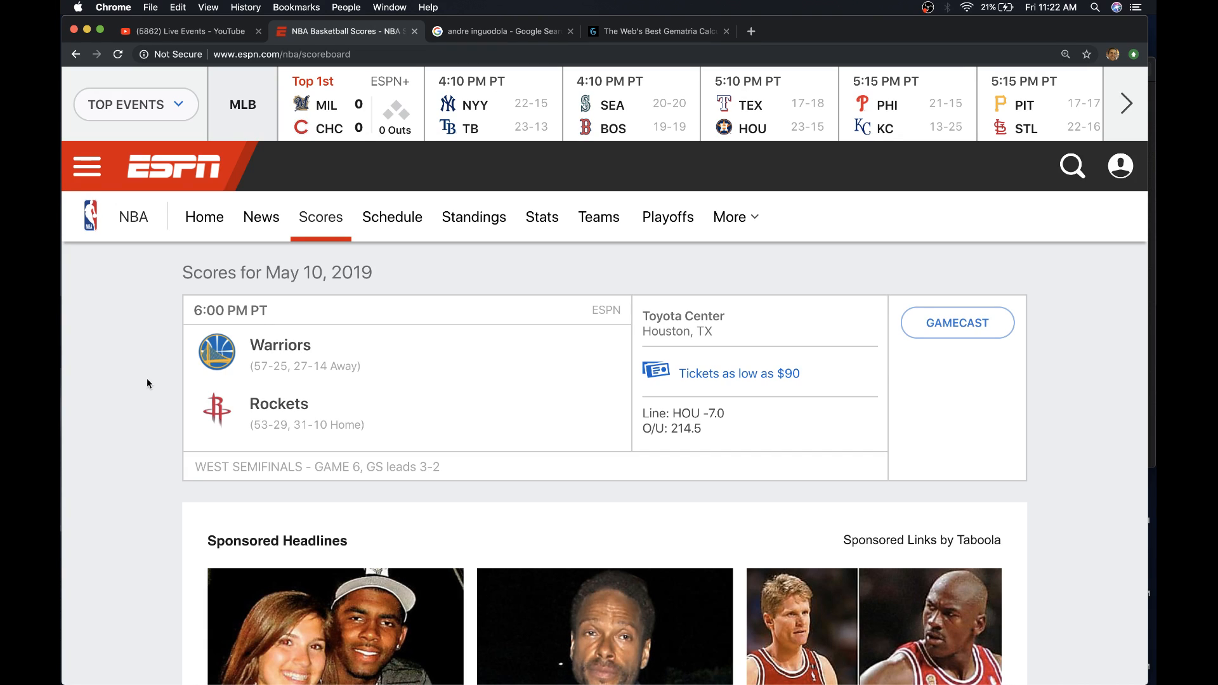
pyautogui.moveTo(158, 360)
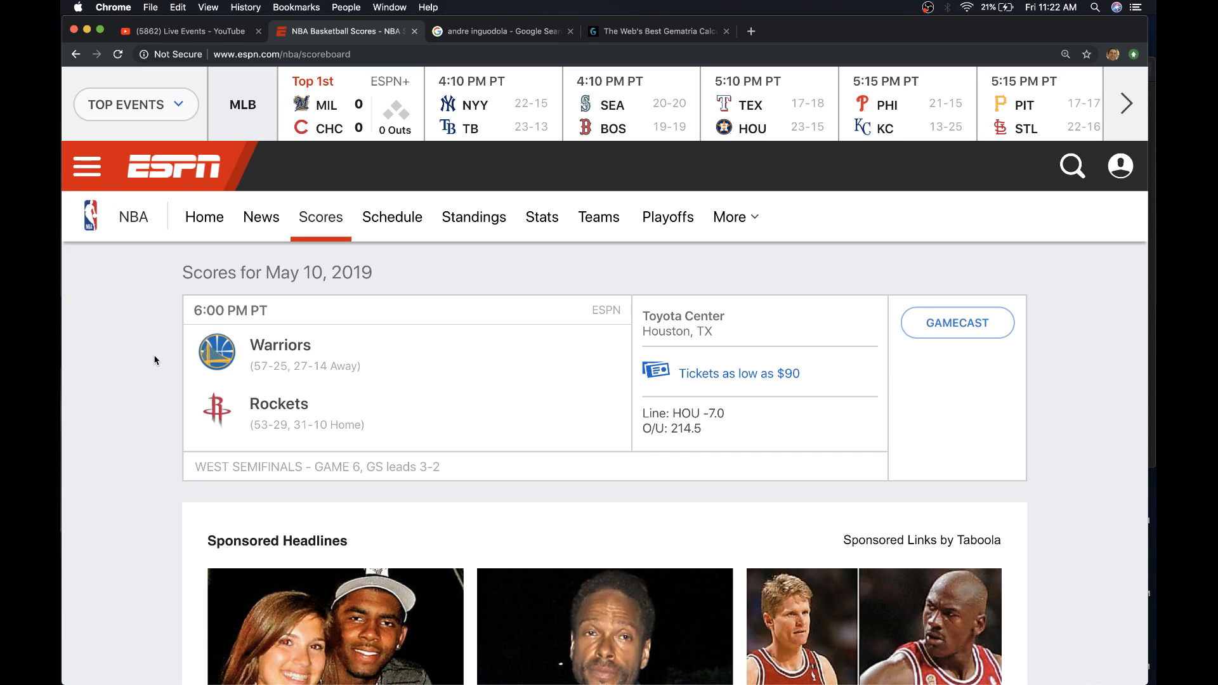
pyautogui.moveTo(145, 350)
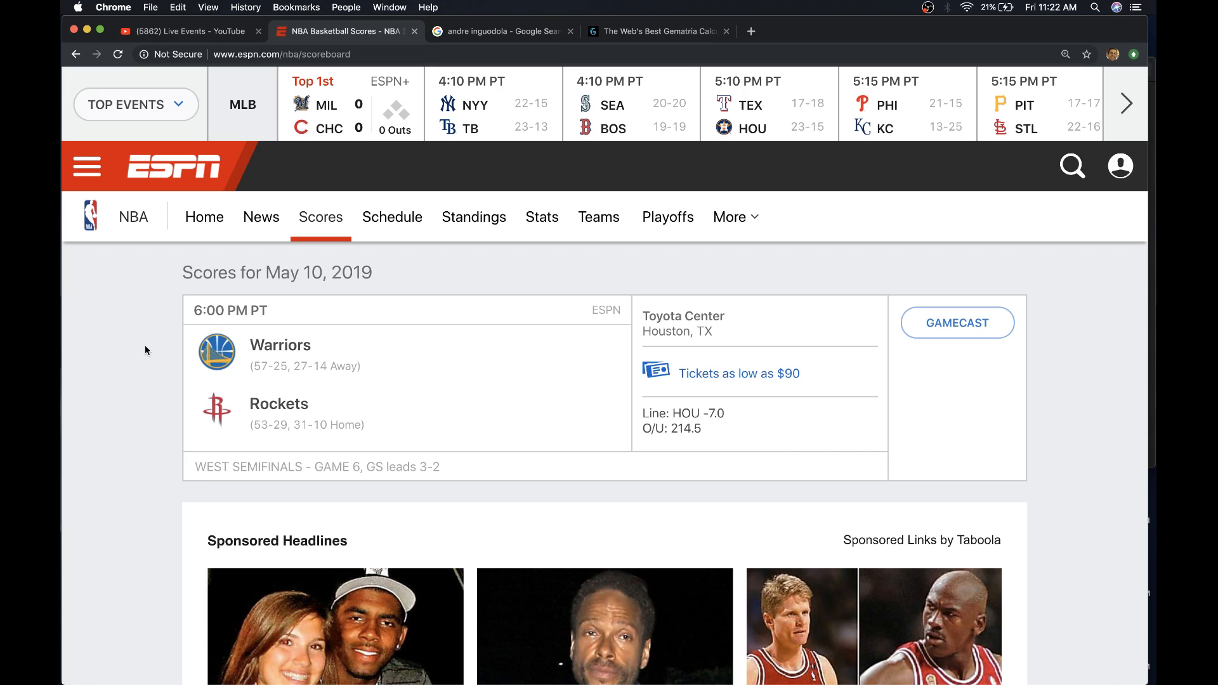
# - Open ESPN's MLB scoreboard for May 10, 2019
pyautogui.click(86, 166)
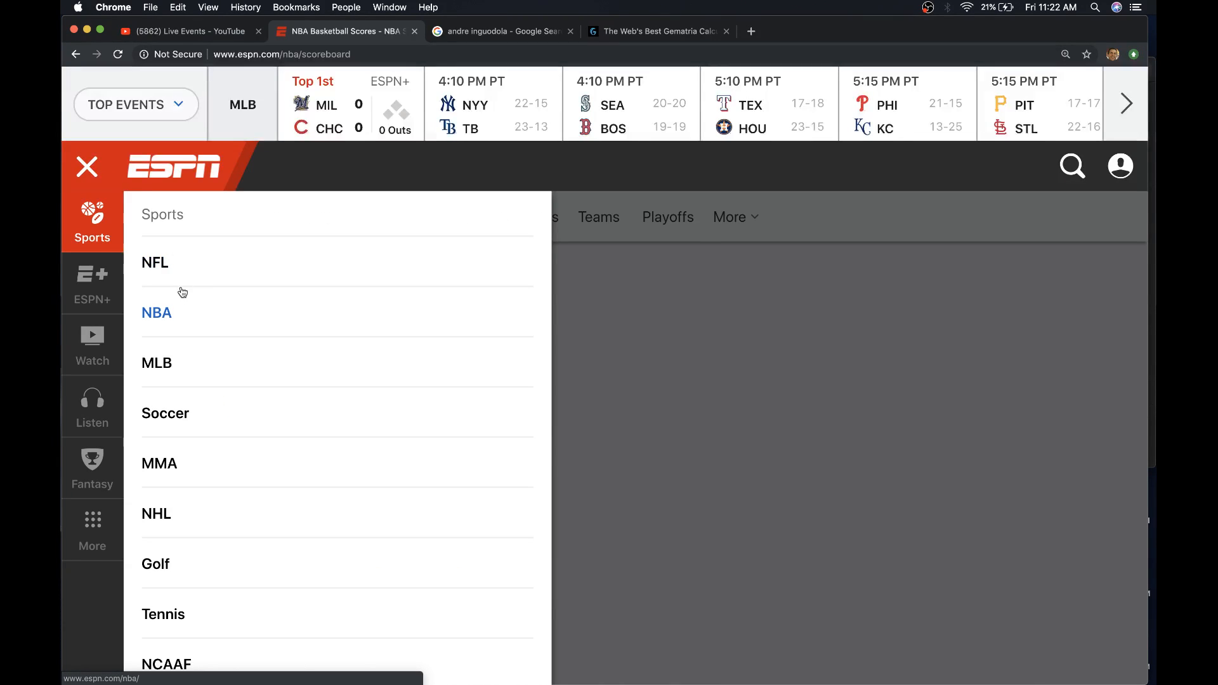
pyautogui.click(155, 363)
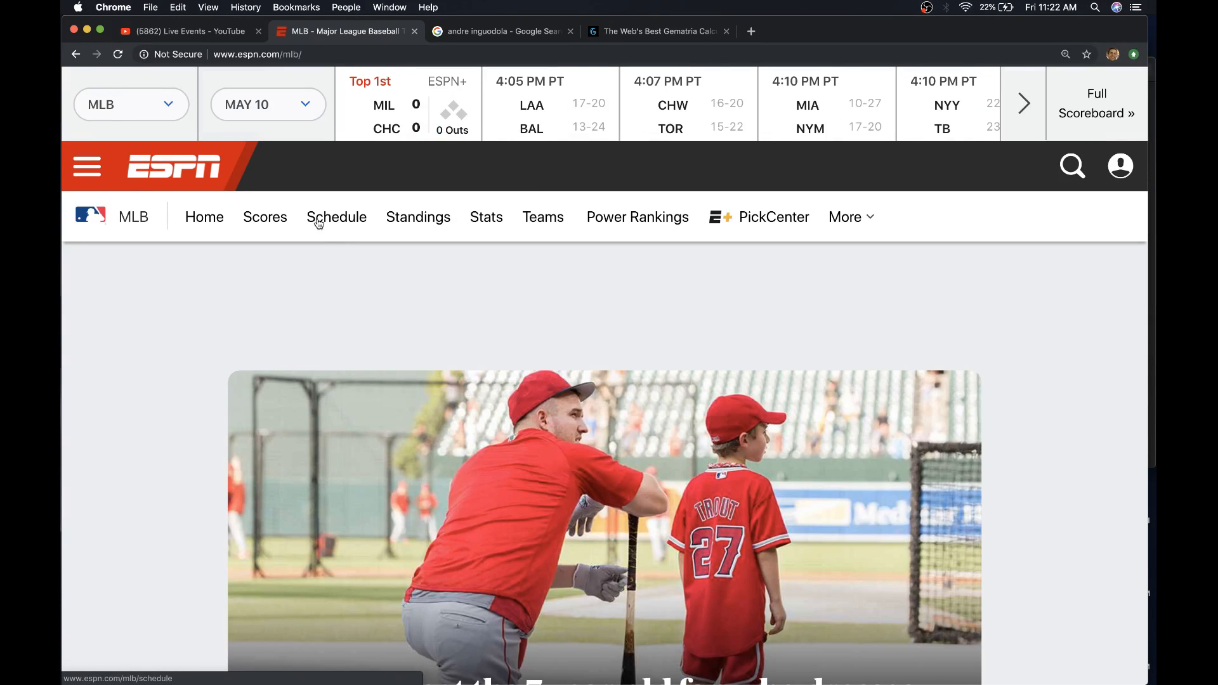
pyautogui.click(263, 217)
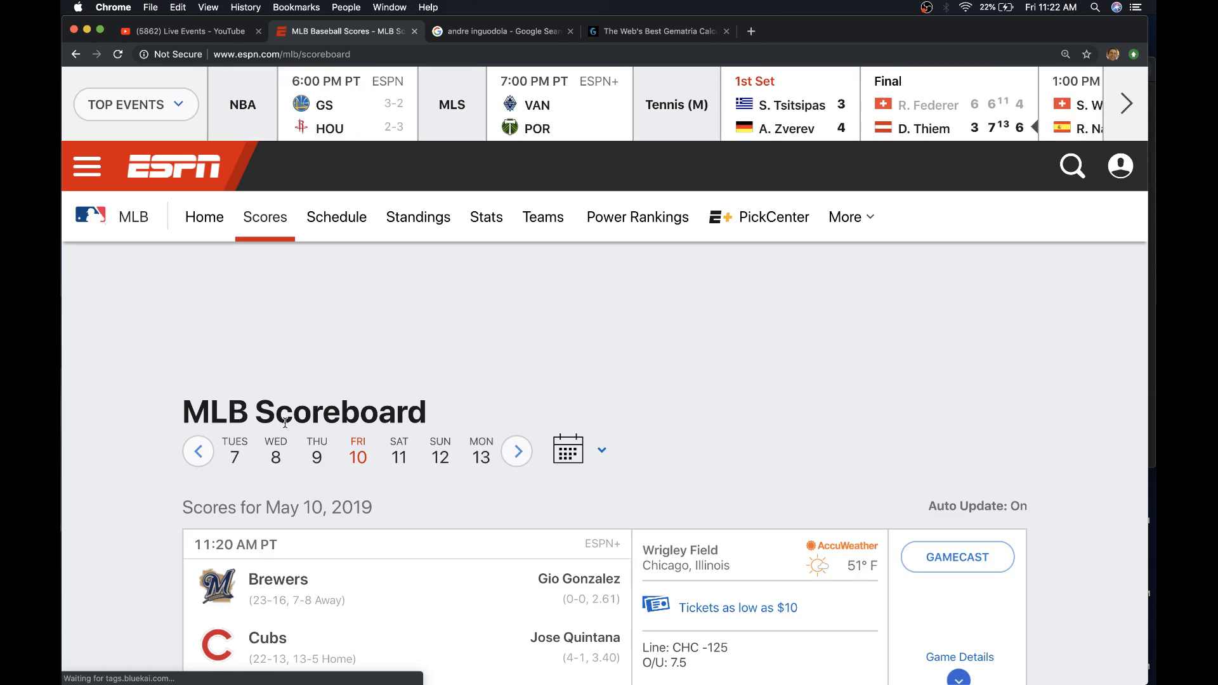
# - Scroll through the day's MLB games, including the in-progress Brewers–Cubs game
pyautogui.scroll(-3)
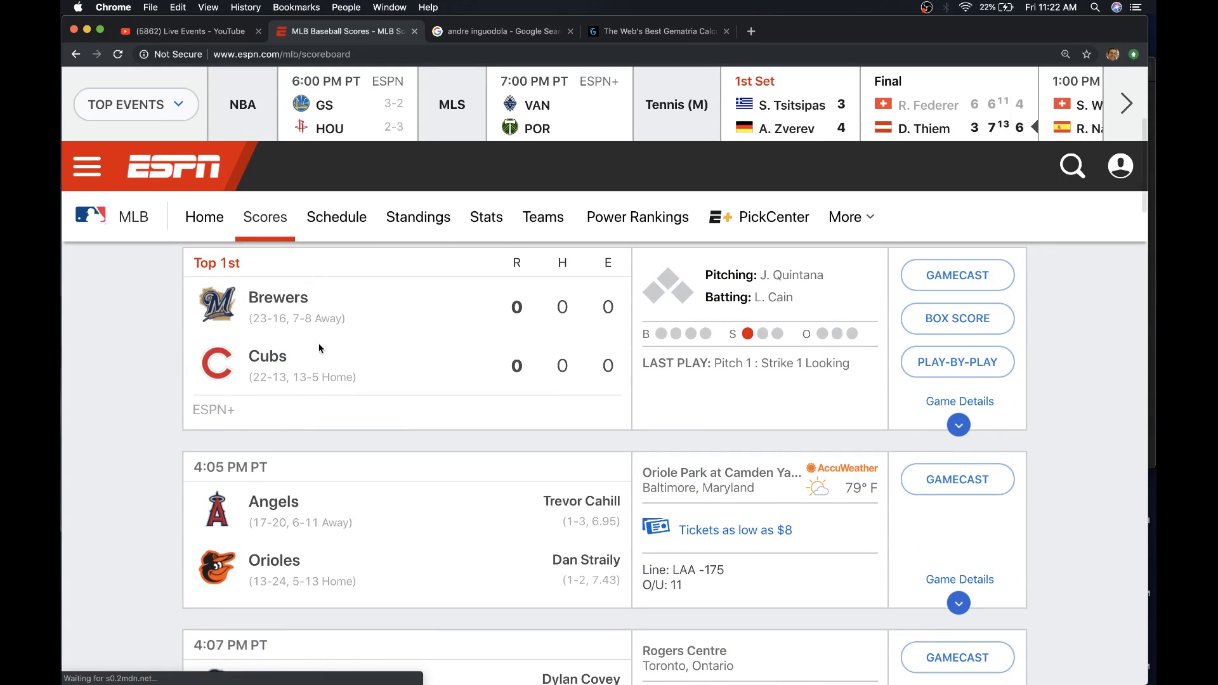
pyautogui.scroll(-3)
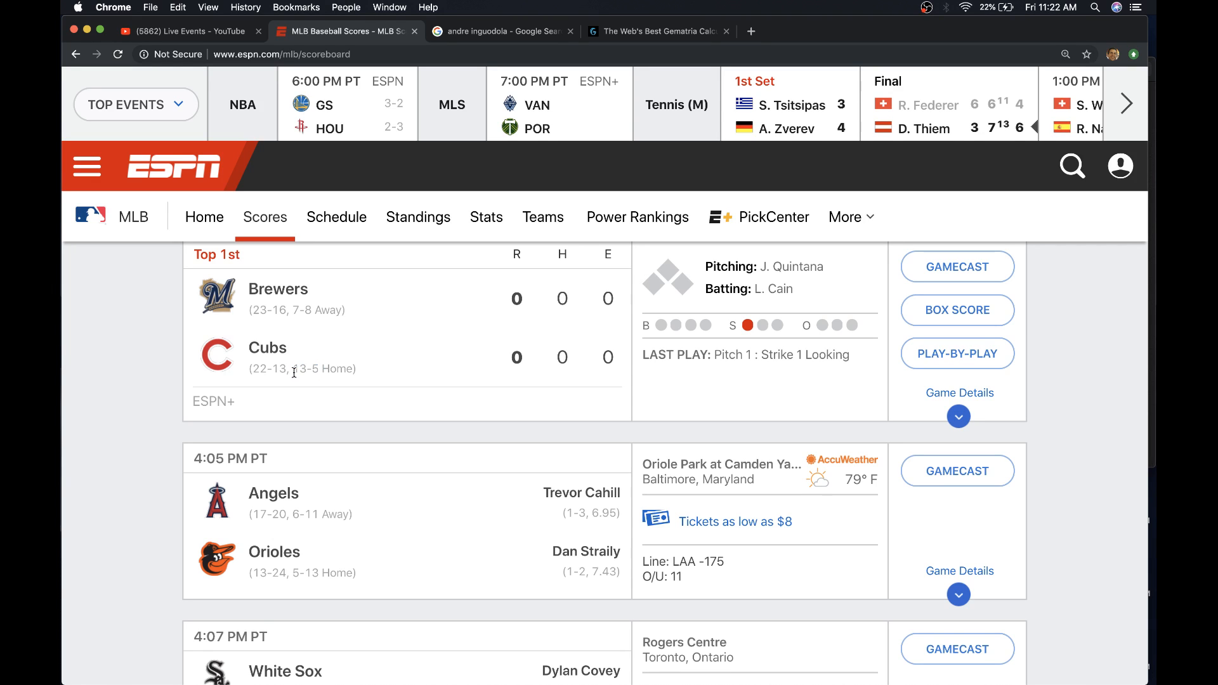
pyautogui.scroll(-3)
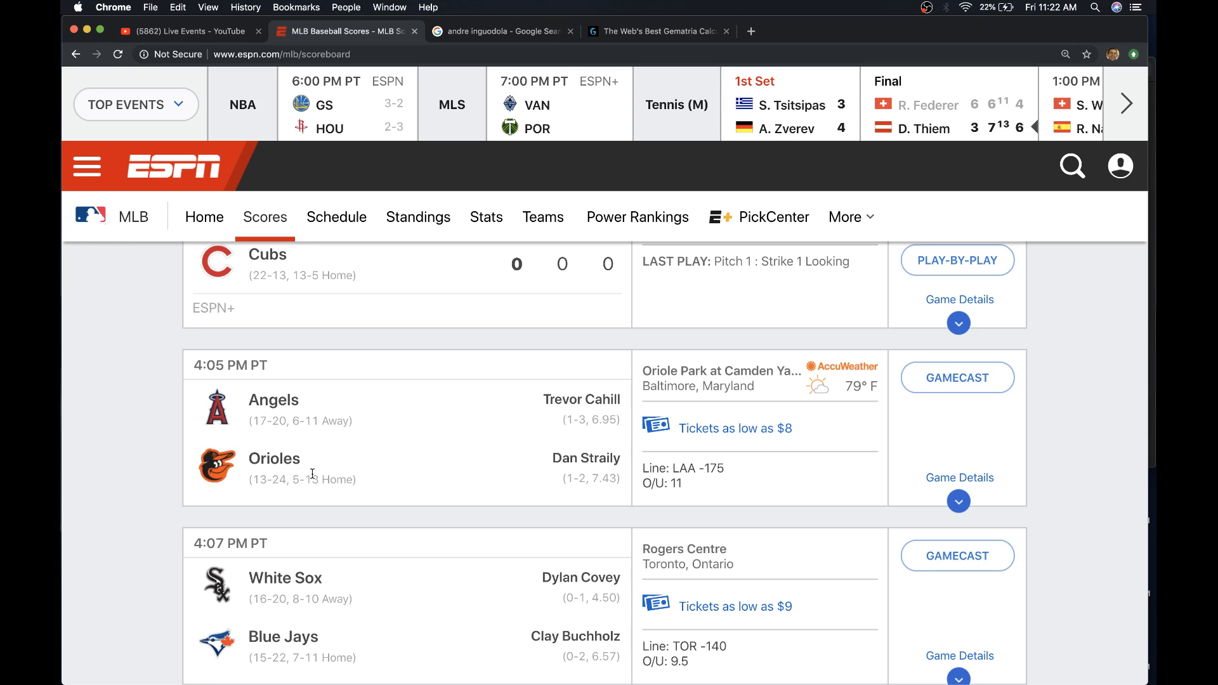
pyautogui.doubleClick(299, 479)
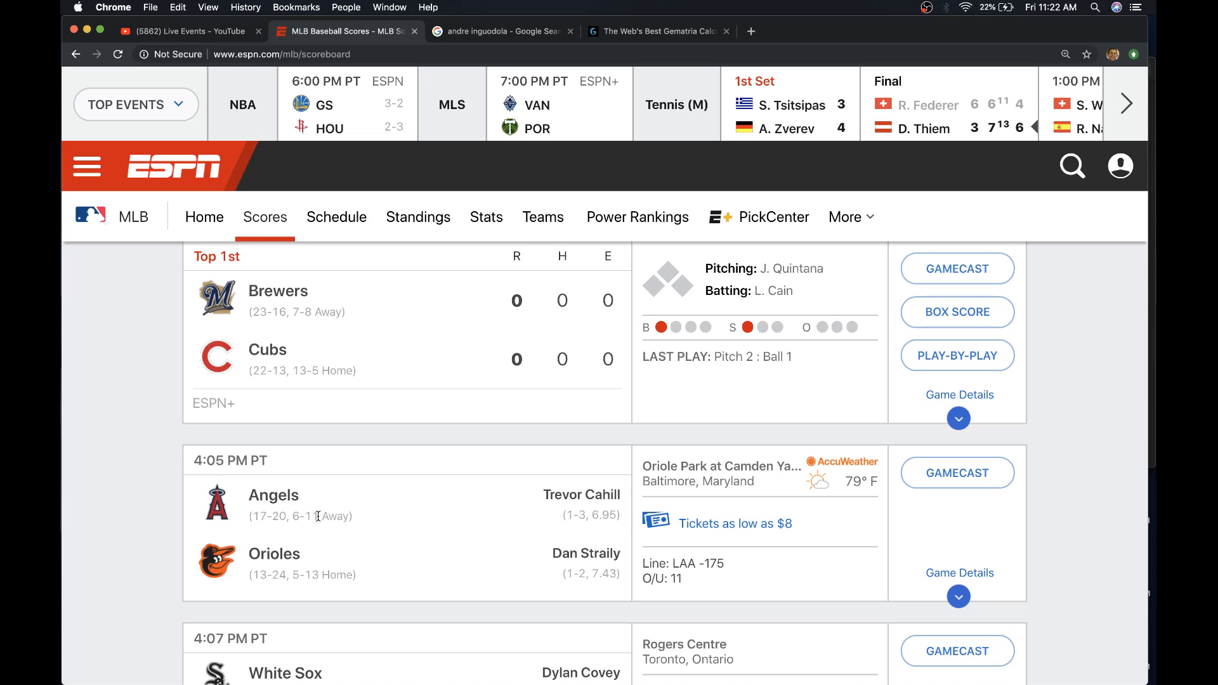
pyautogui.moveTo(301, 519)
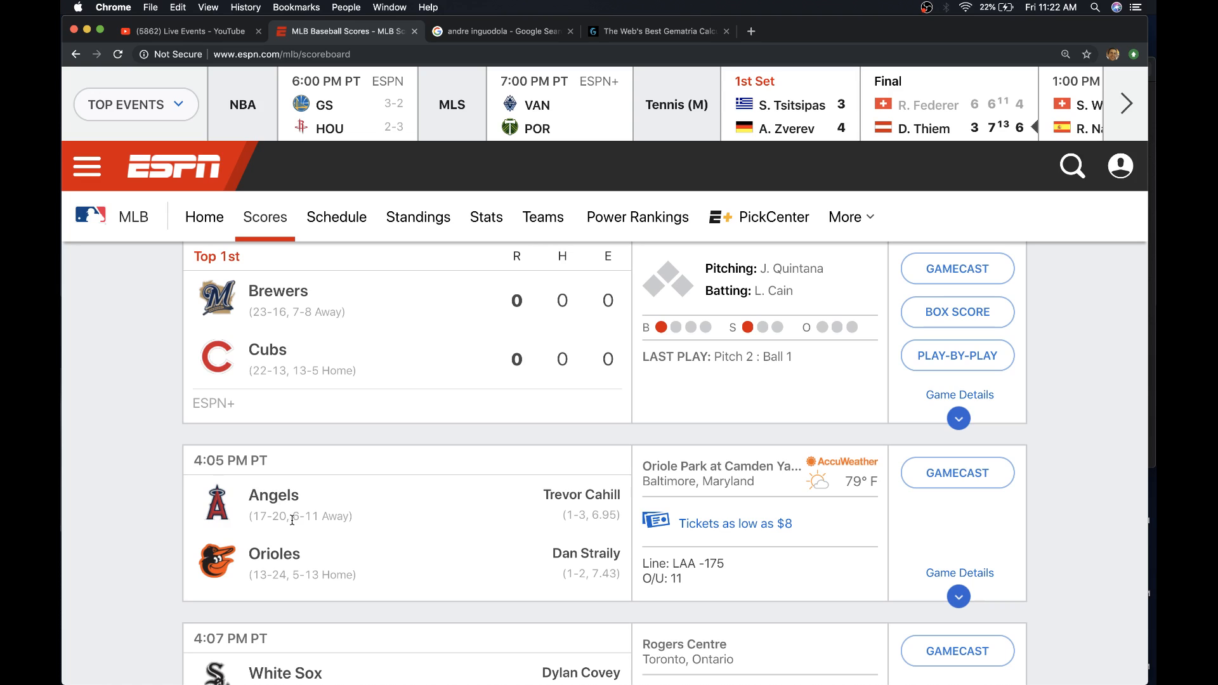
pyautogui.moveTo(133, 466)
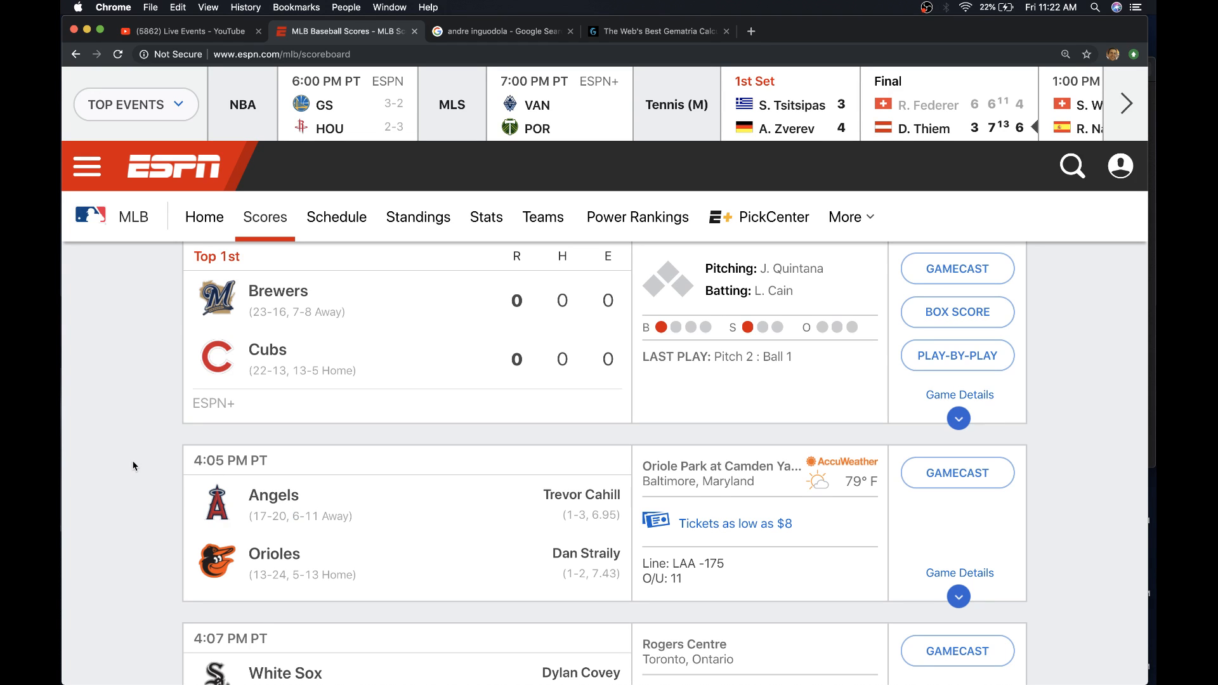
pyautogui.scroll(-3)
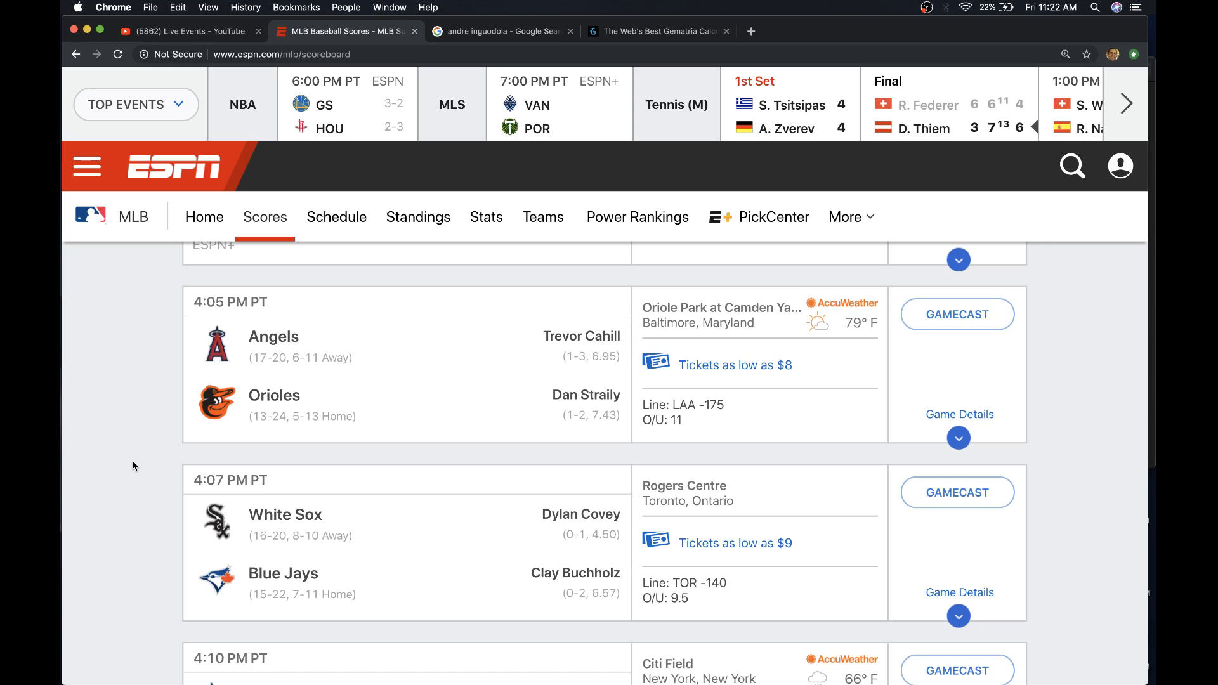
pyautogui.scroll(-3)
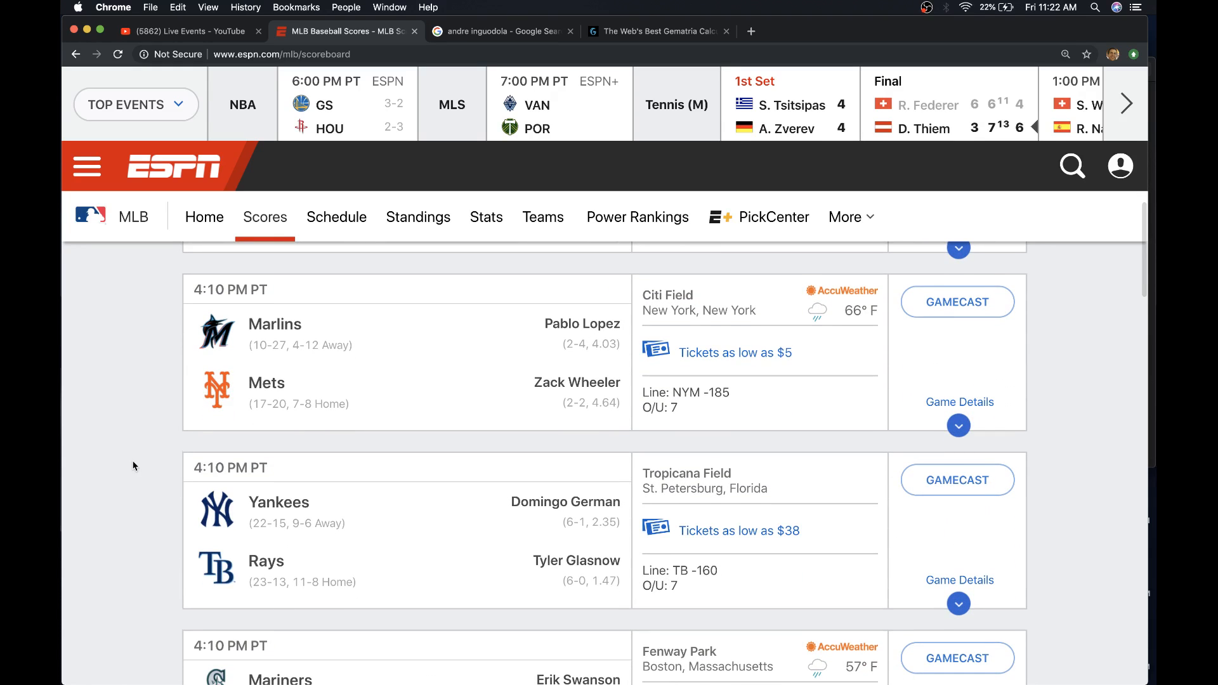
pyautogui.scroll(-3)
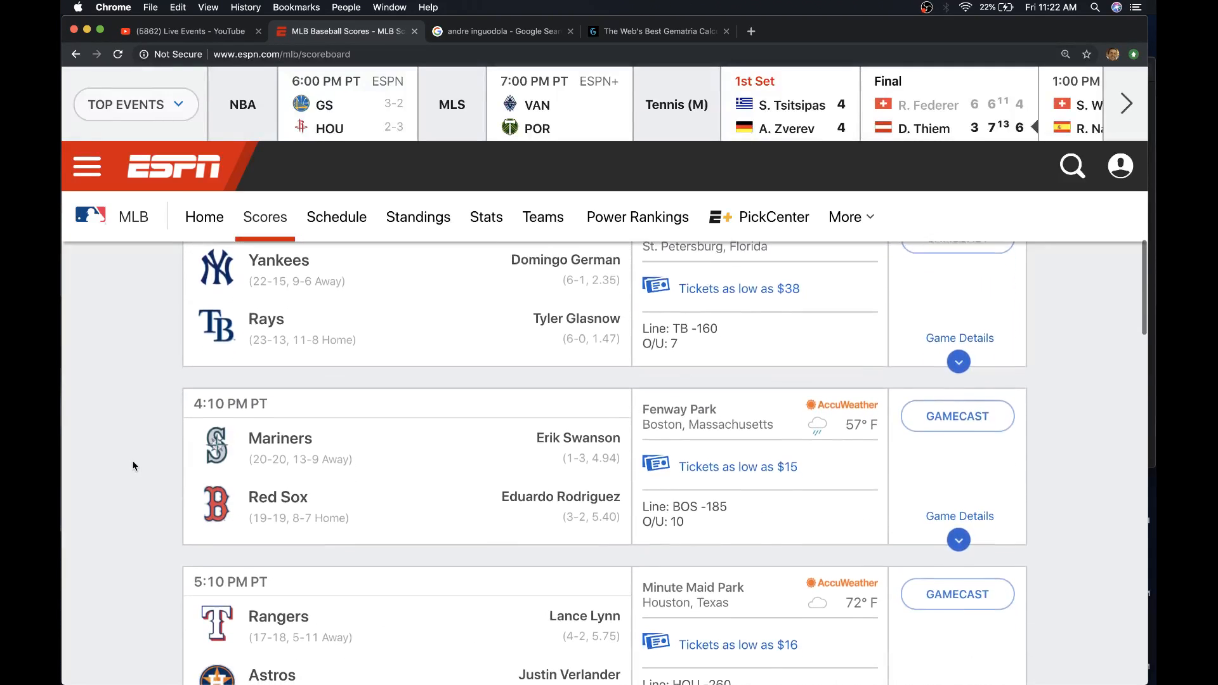
pyautogui.scroll(-3)
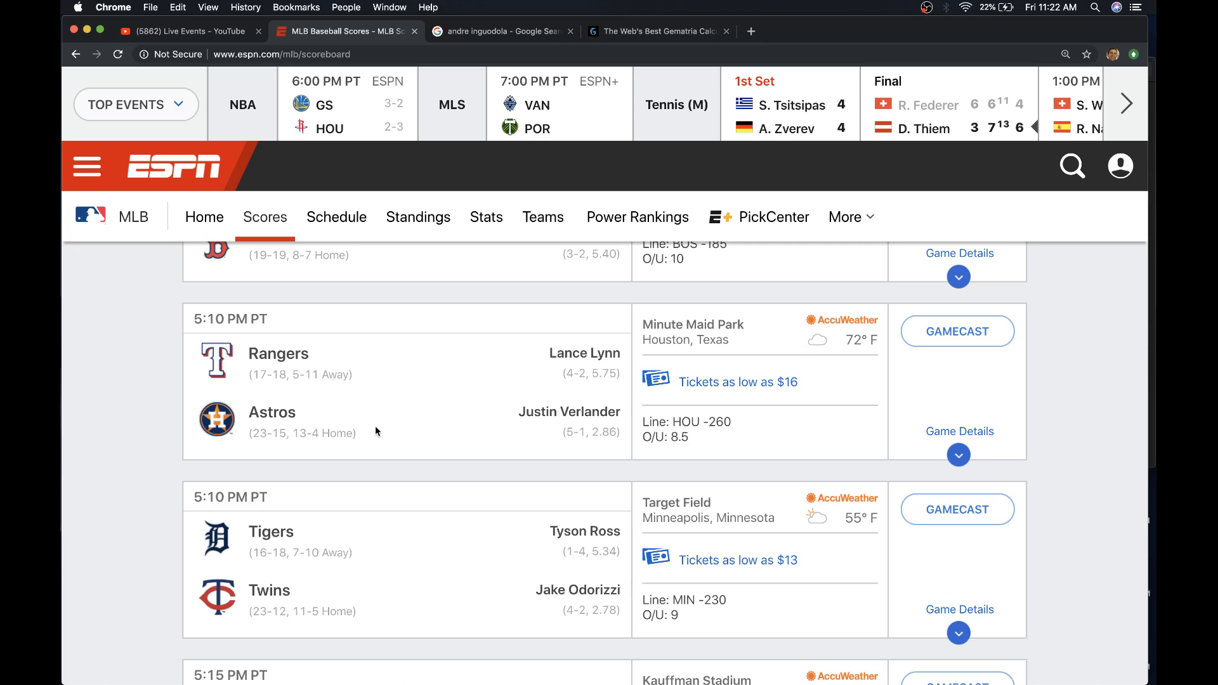
pyautogui.doubleClick(573, 432)
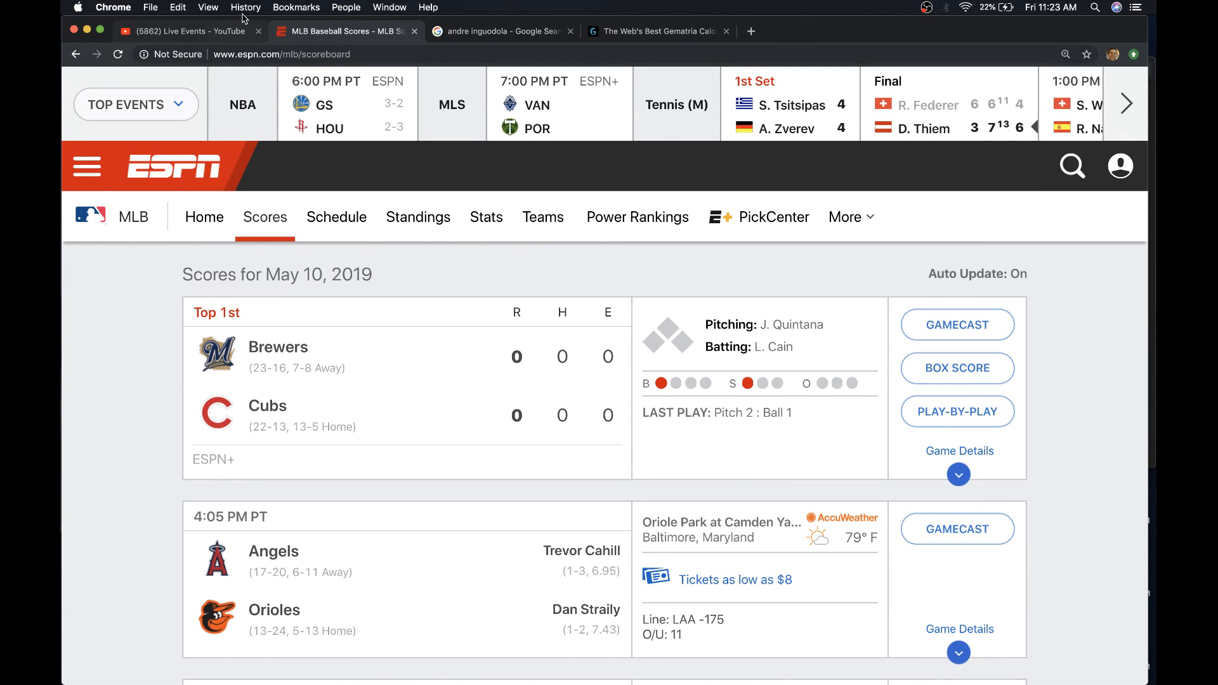
pyautogui.moveTo(95, 409)
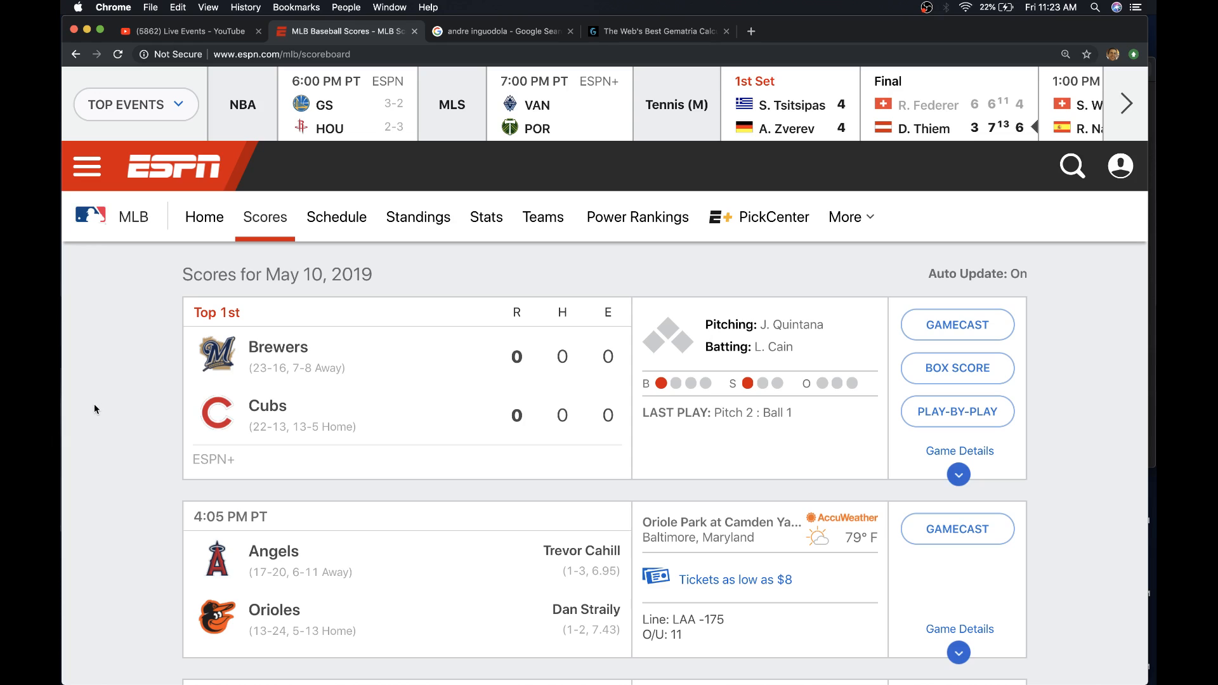
pyautogui.moveTo(92, 389)
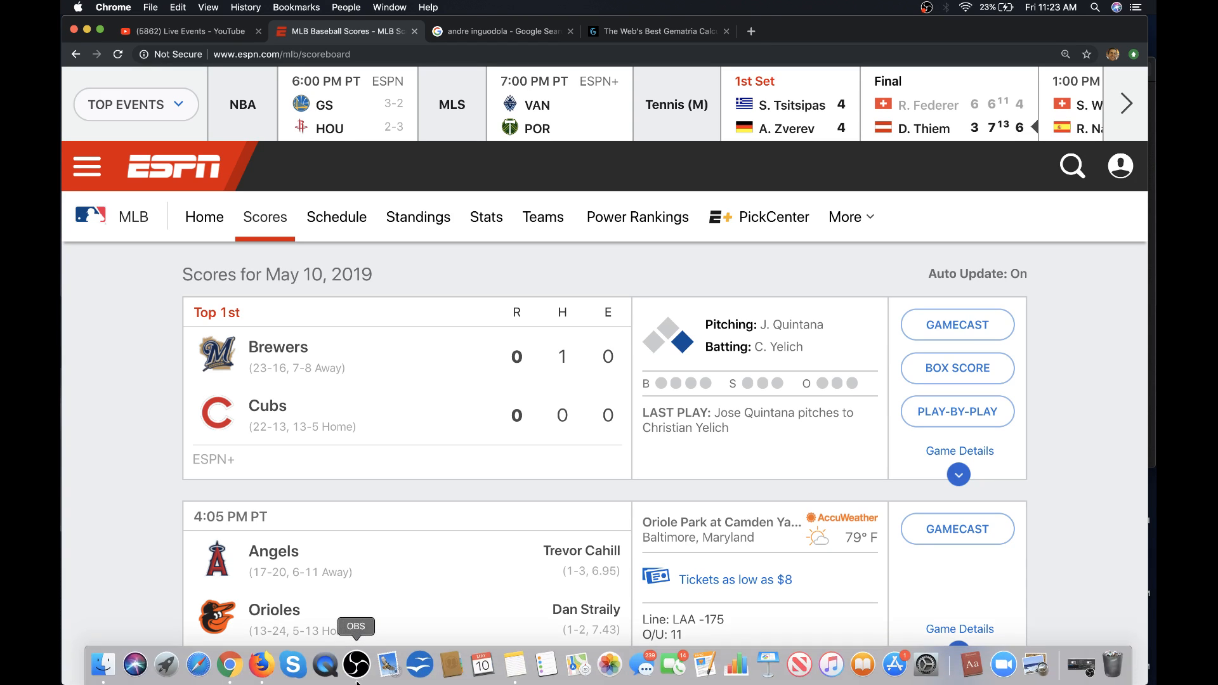
# - Bring OBS Studio forward from the Dock and stop the recording
pyautogui.click(364, 666)
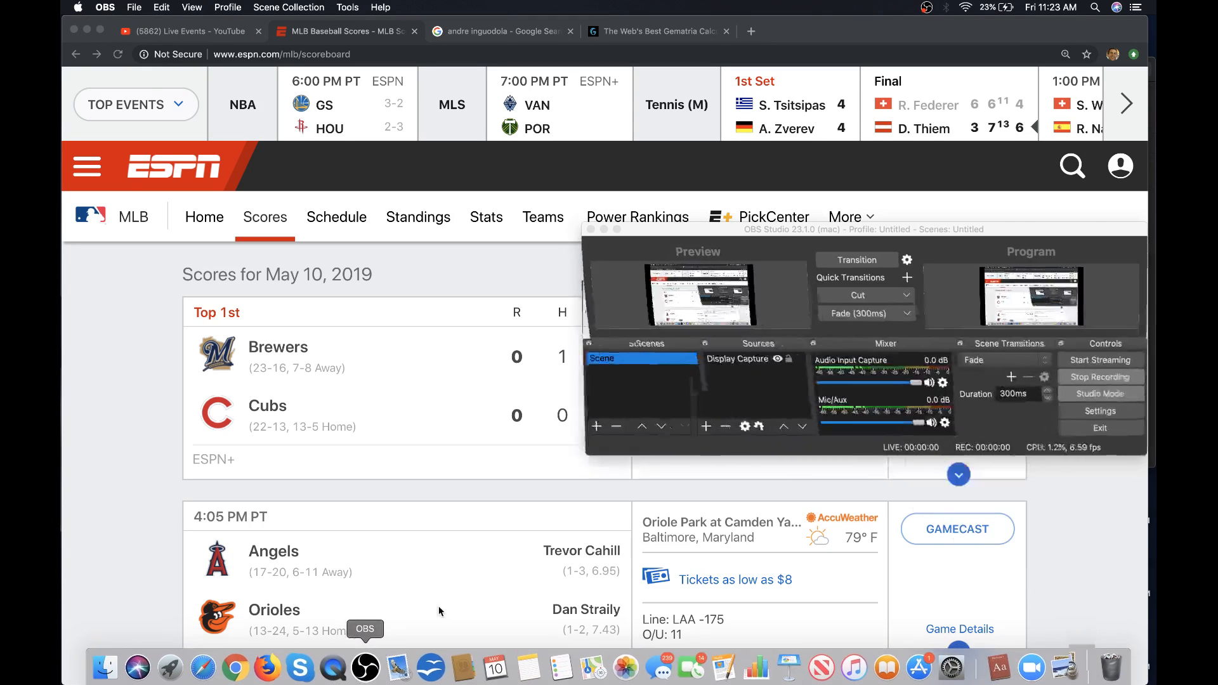
pyautogui.click(1099, 377)
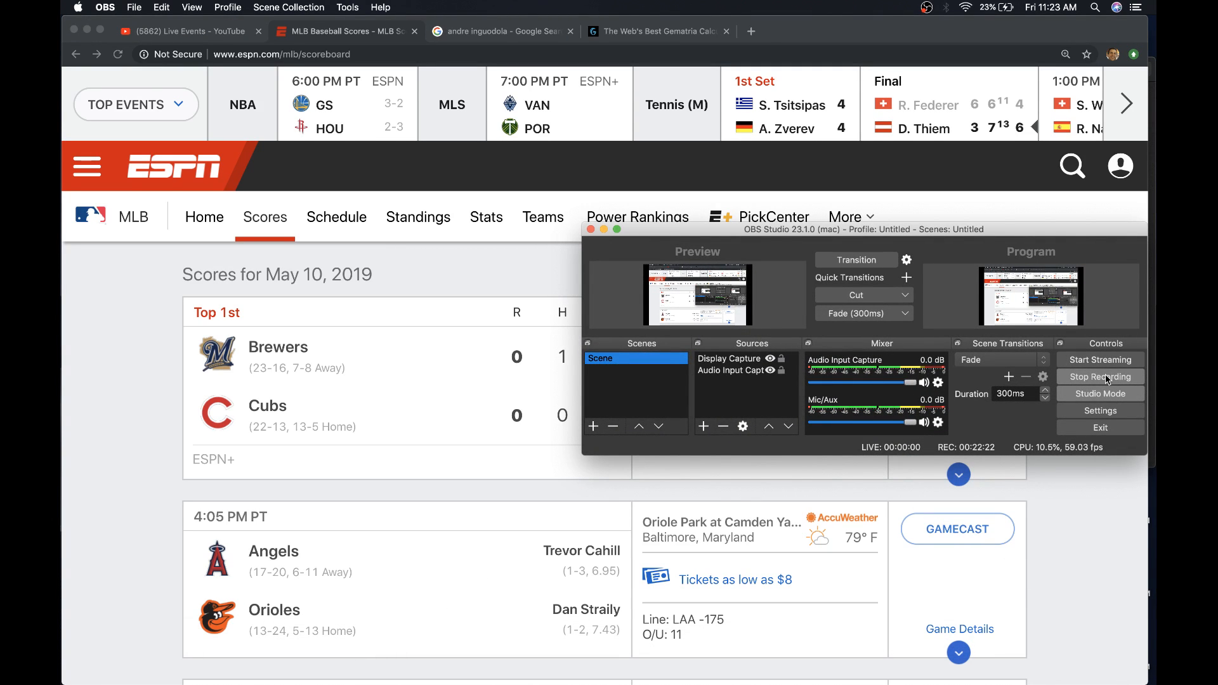